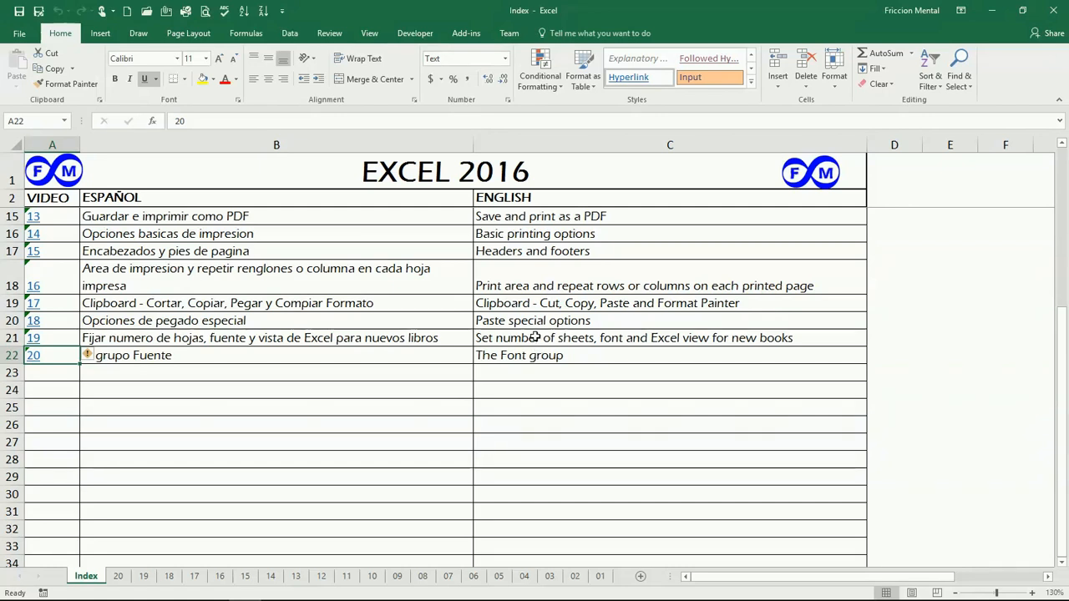
pyautogui.moveTo(518, 366)
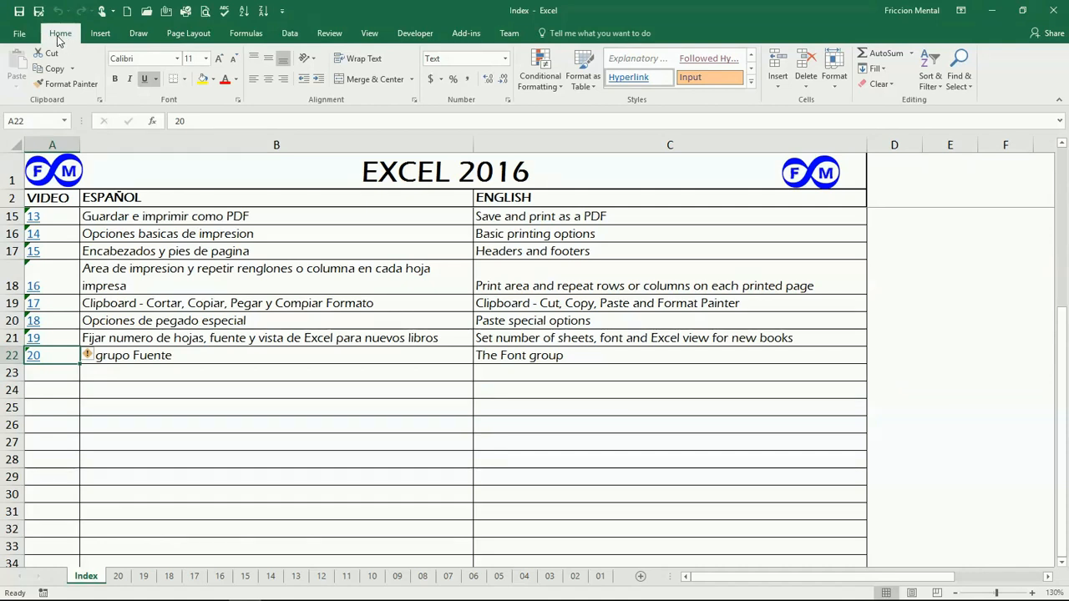
pyautogui.moveTo(173, 111)
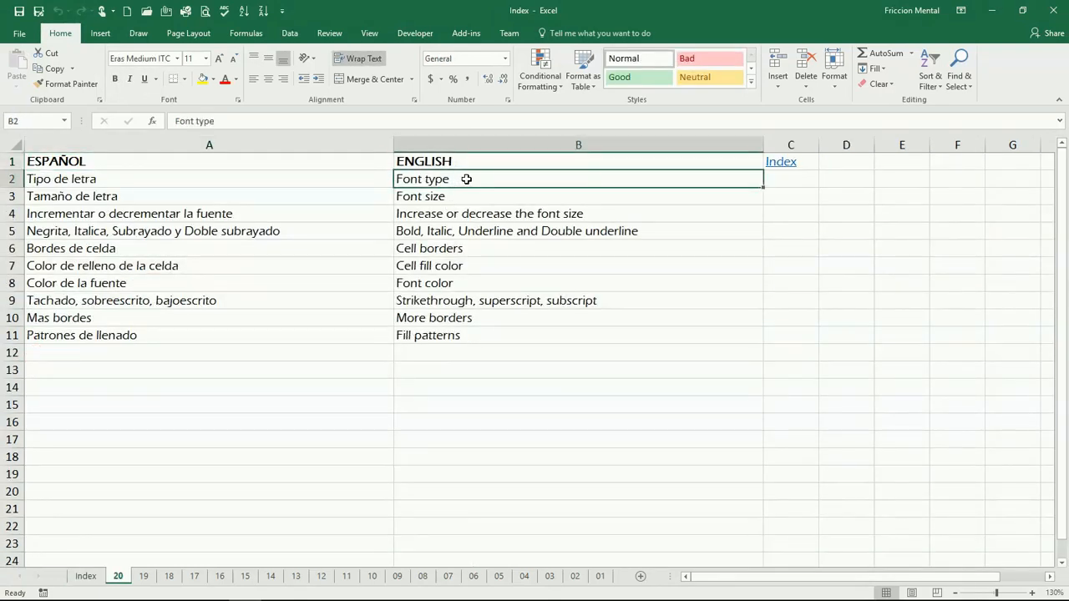
pyautogui.moveTo(430, 179)
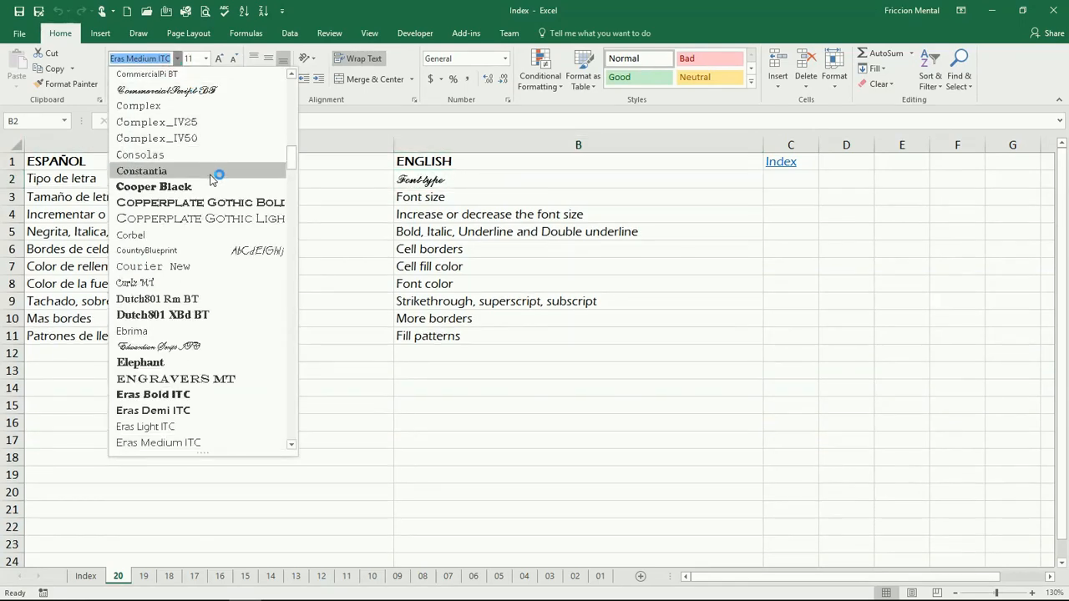
# Apply the Simplex font to the 'Font type' entry in cell B2
pyautogui.scroll(-3)
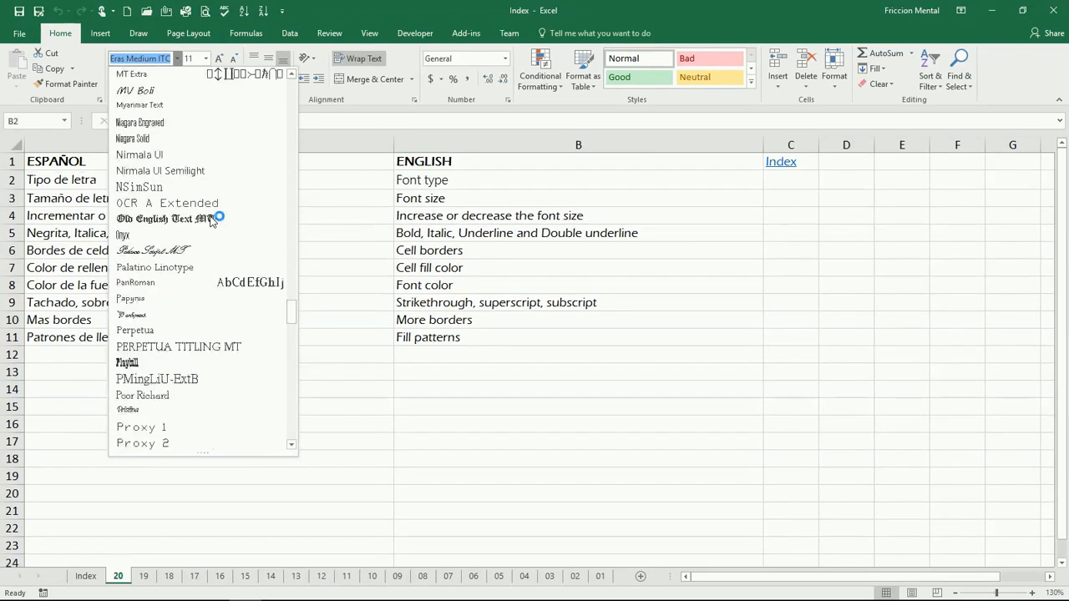
pyautogui.scroll(-3)
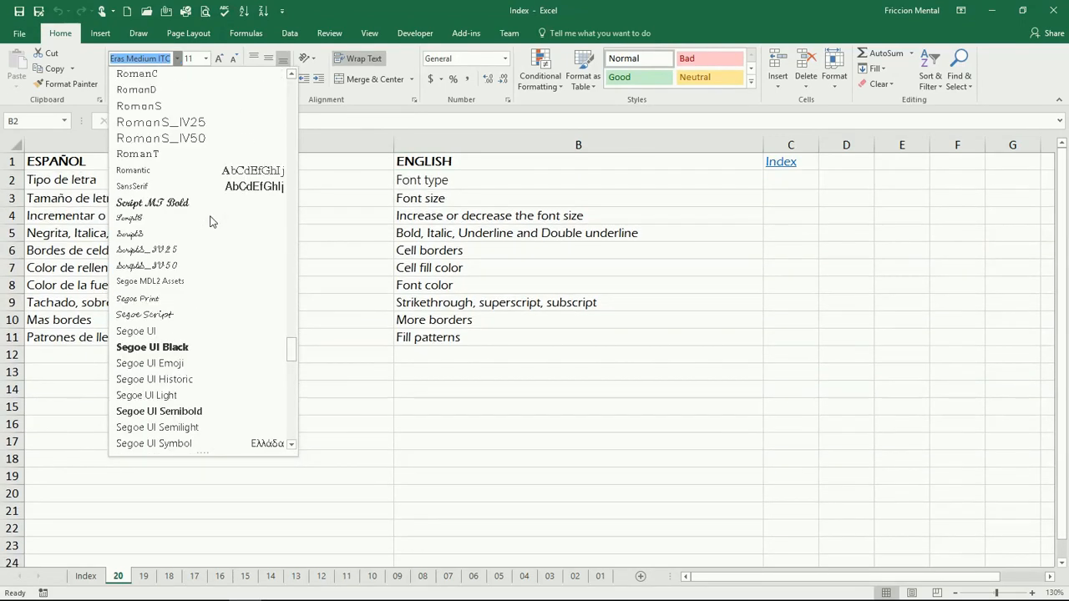
pyautogui.scroll(-3)
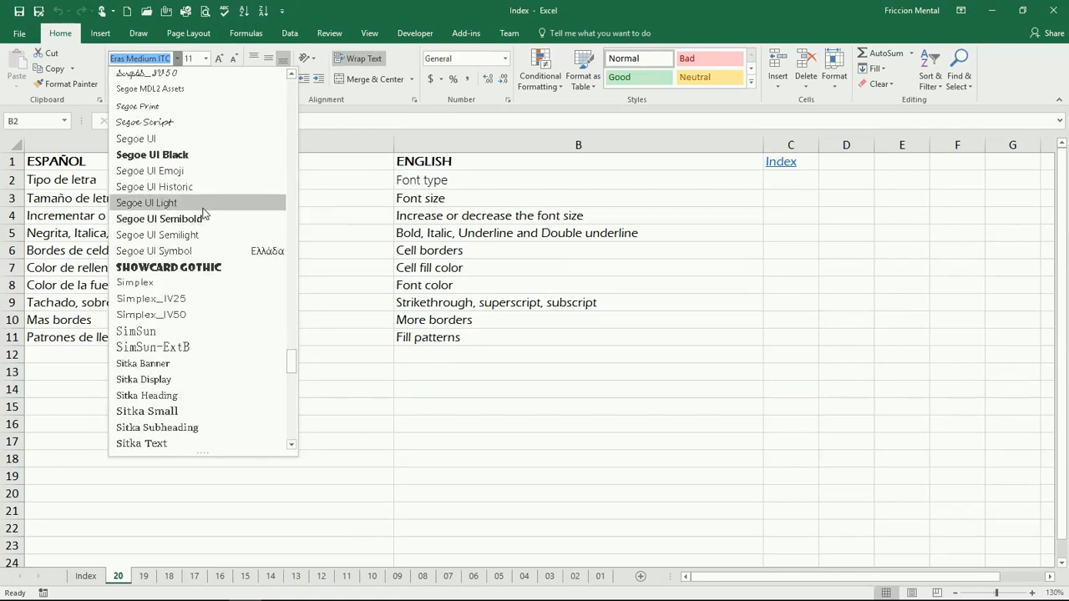
pyautogui.moveTo(205, 213)
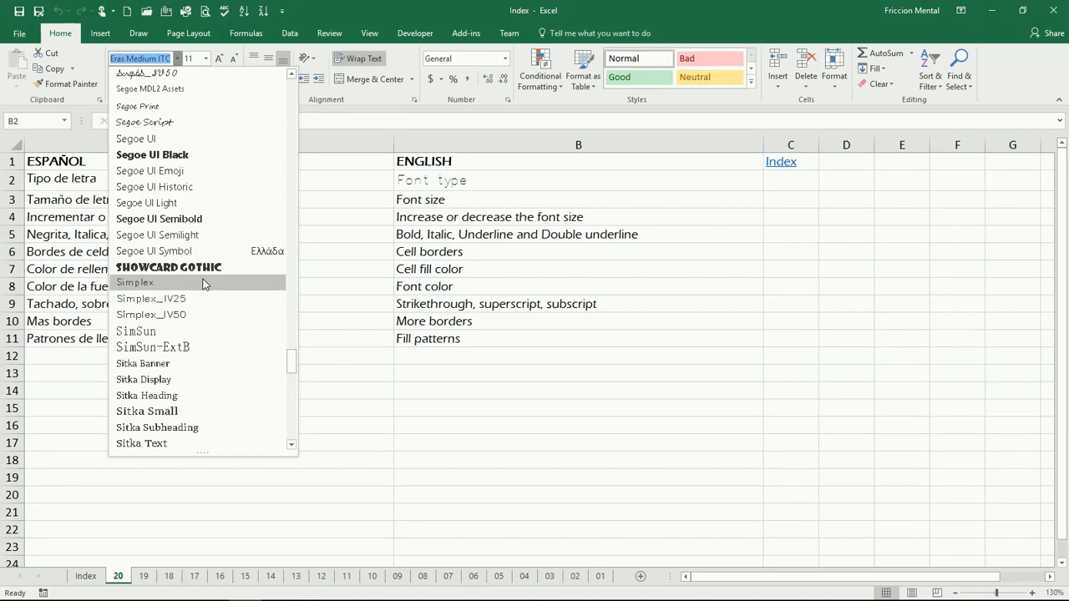
pyautogui.click(134, 283)
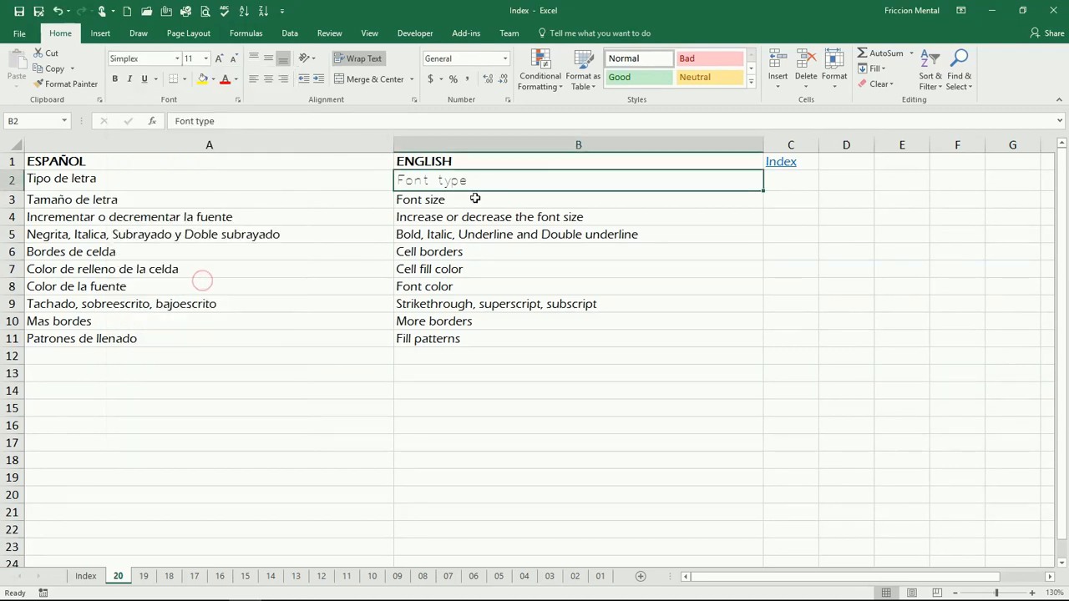
# Set the 'Font size' entry in B3 to size 22
pyautogui.click(579, 199)
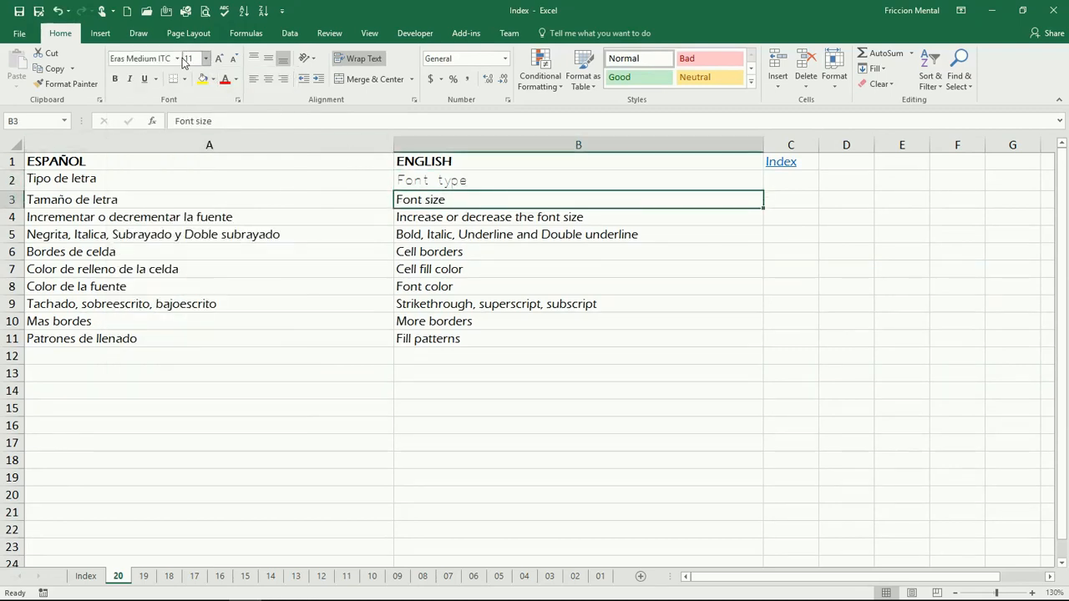
pyautogui.click(205, 58)
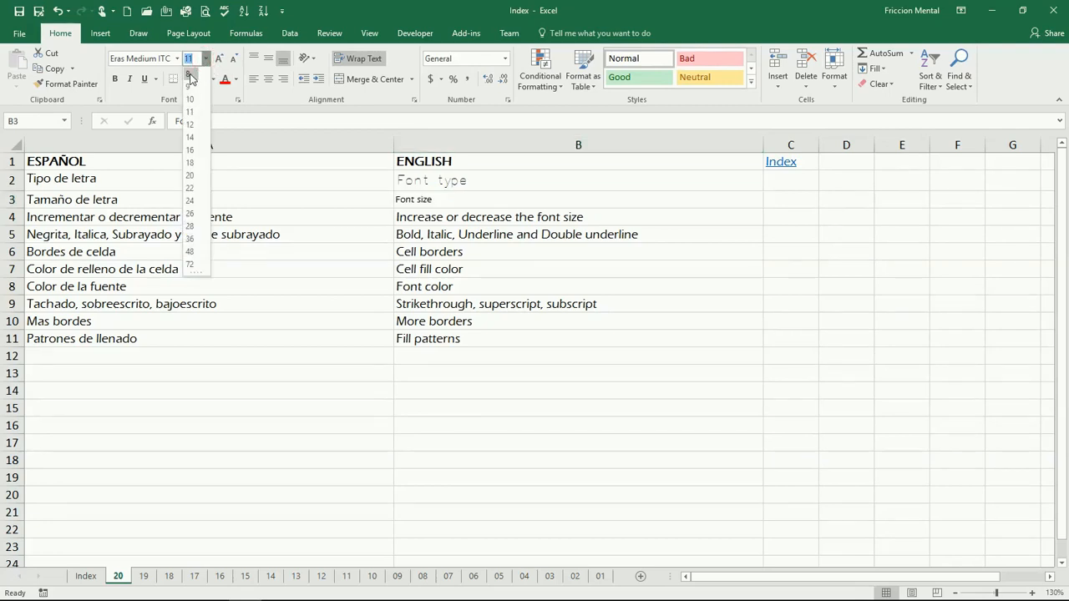
pyautogui.moveTo(192, 251)
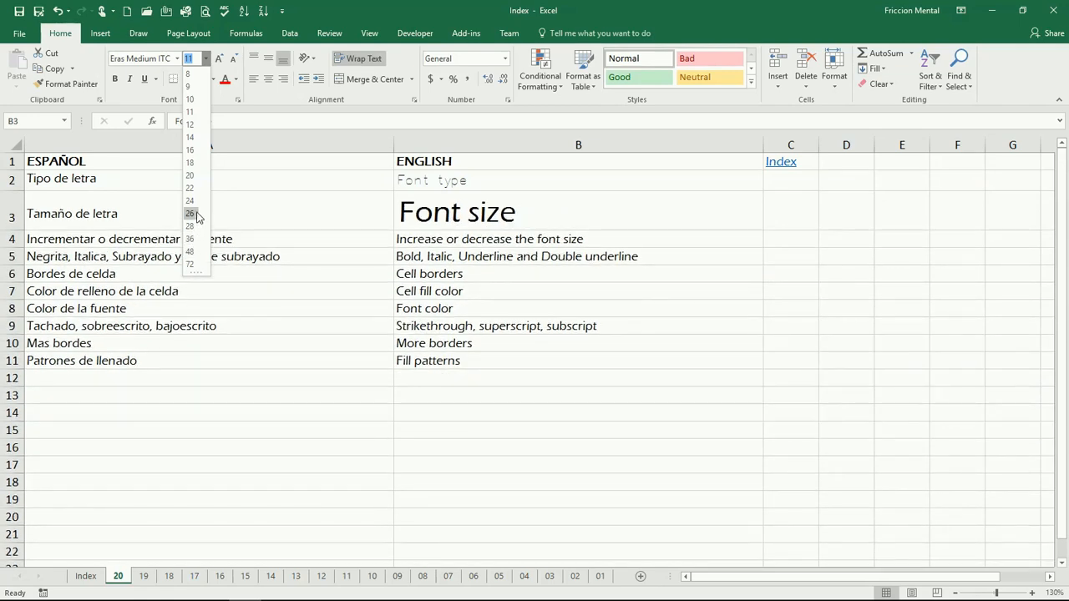
pyautogui.moveTo(190, 201)
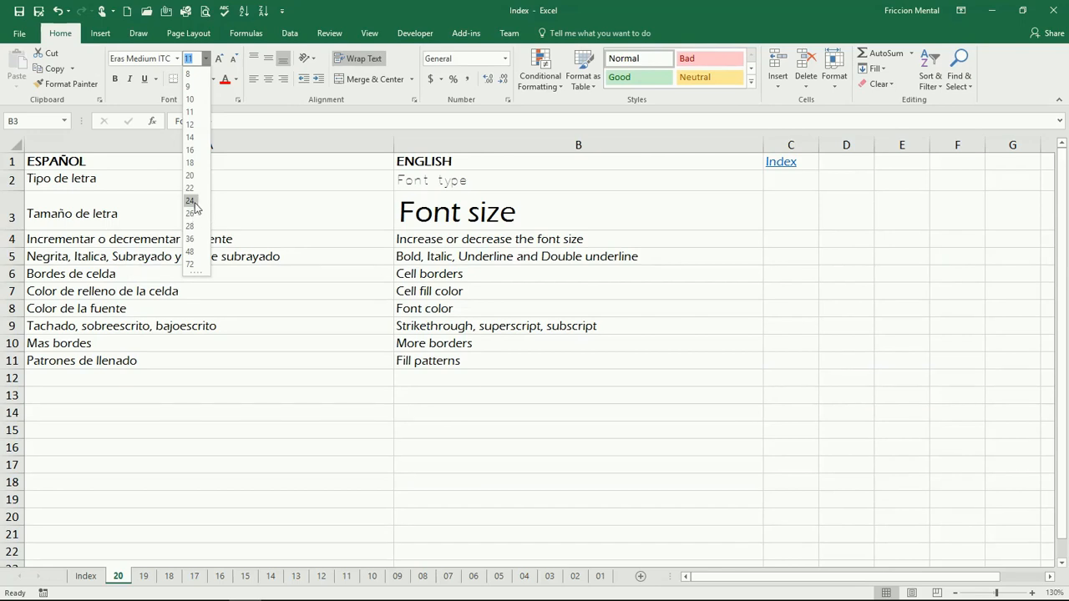
pyautogui.click(189, 187)
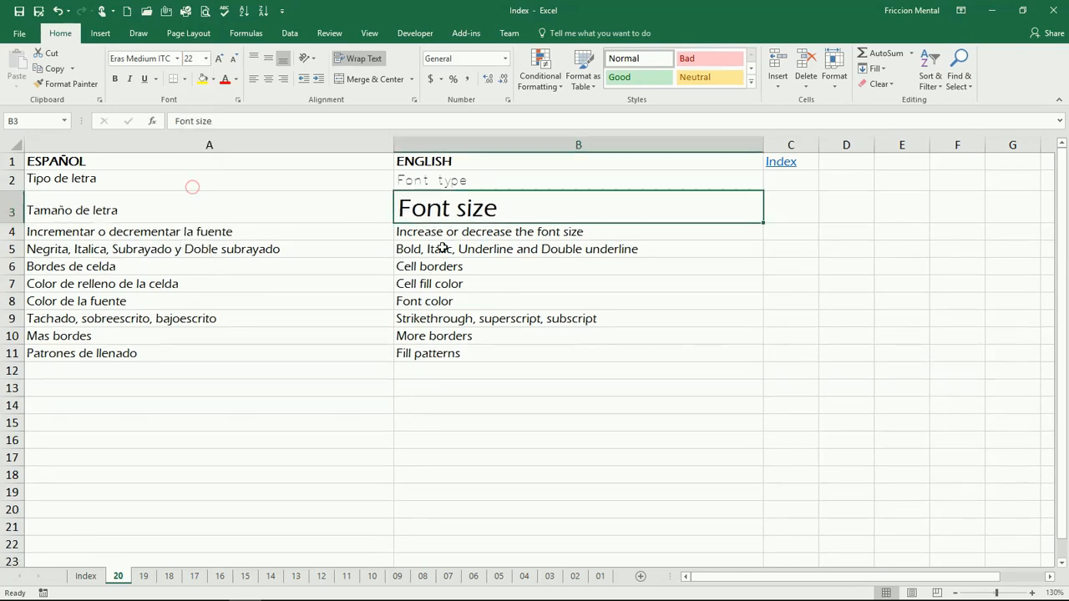
pyautogui.click(578, 232)
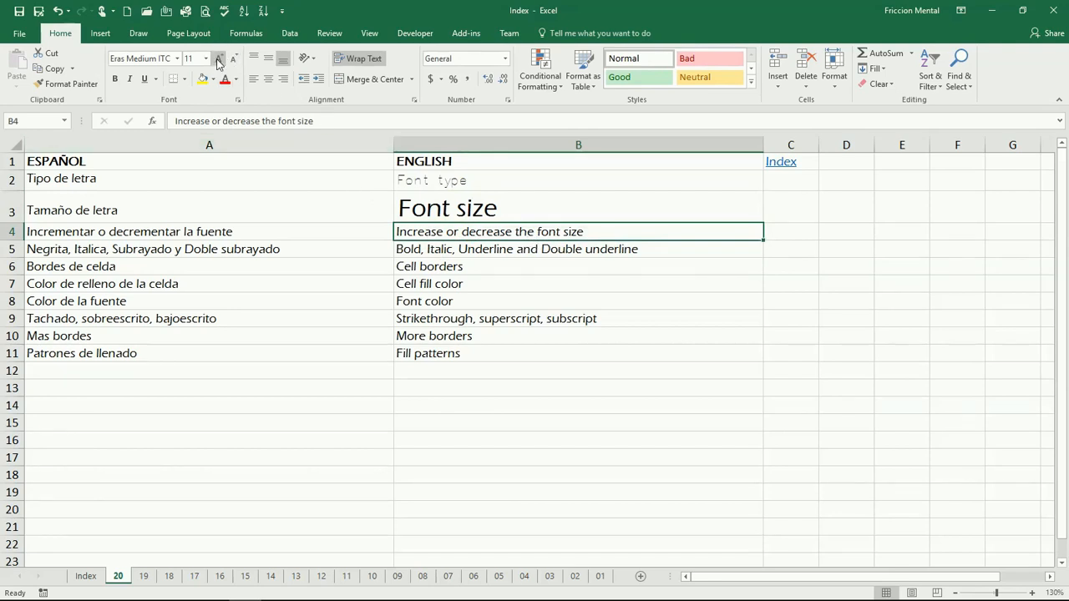
# Enlarge the 'Increase or decrease the font size' text in B4, then shrink it below normal
pyautogui.click(218, 58)
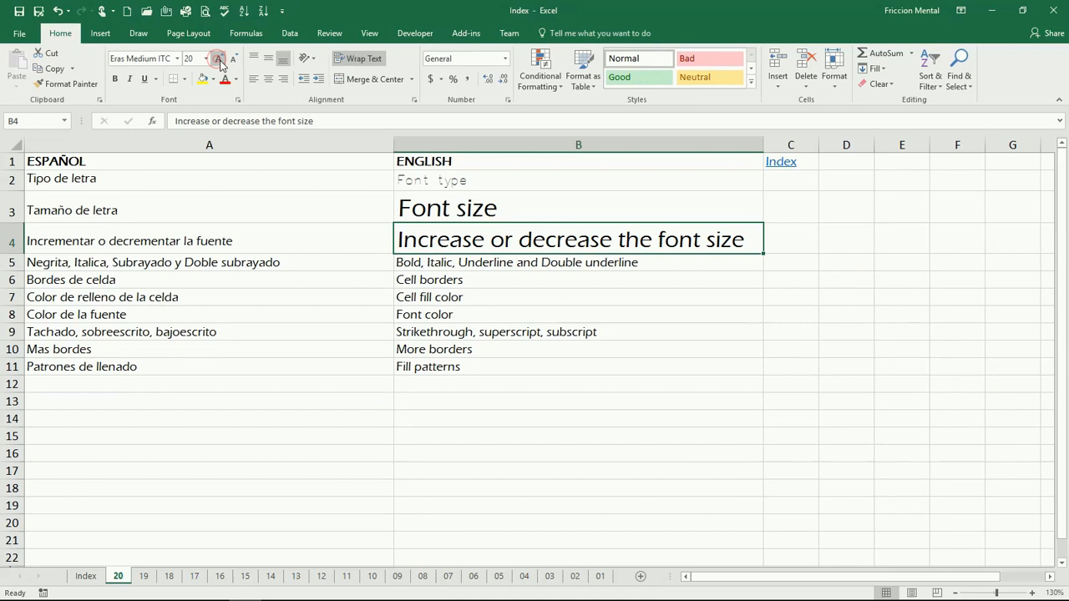
pyautogui.click(233, 59)
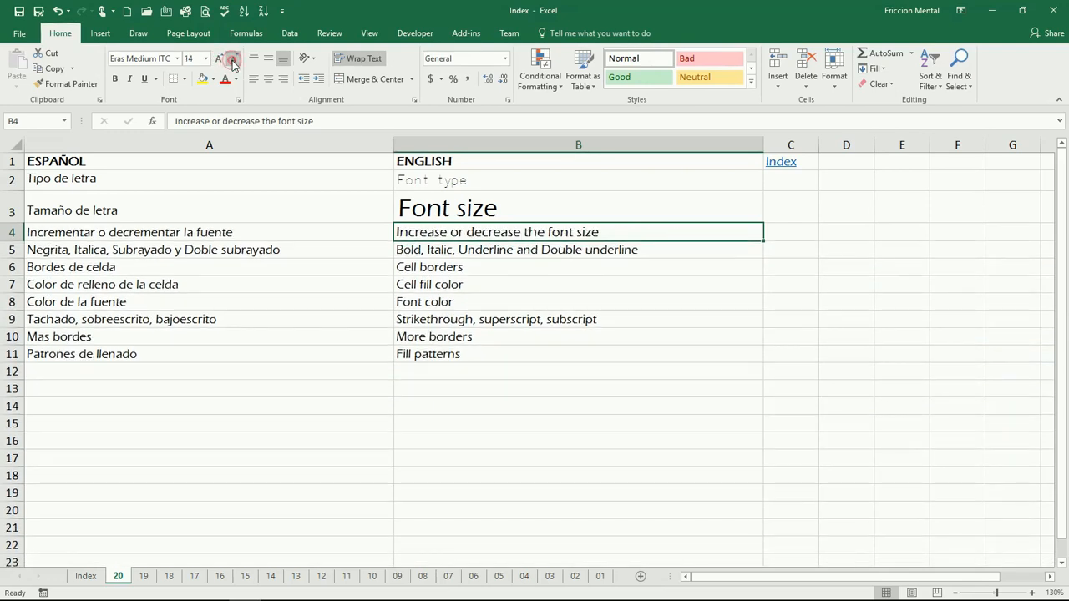
pyautogui.click(232, 58)
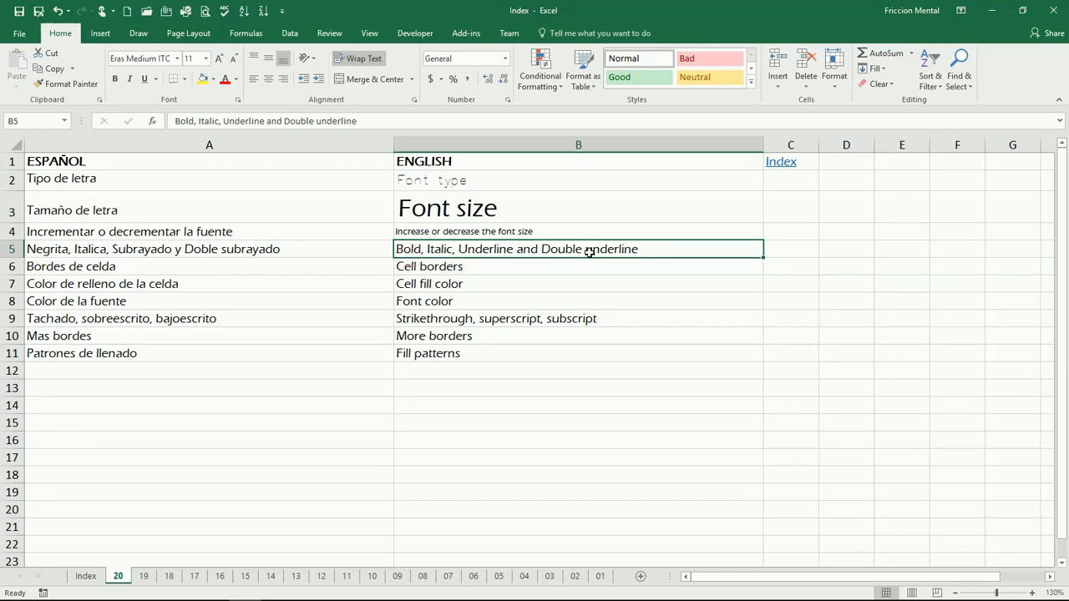
pyautogui.moveTo(116, 79)
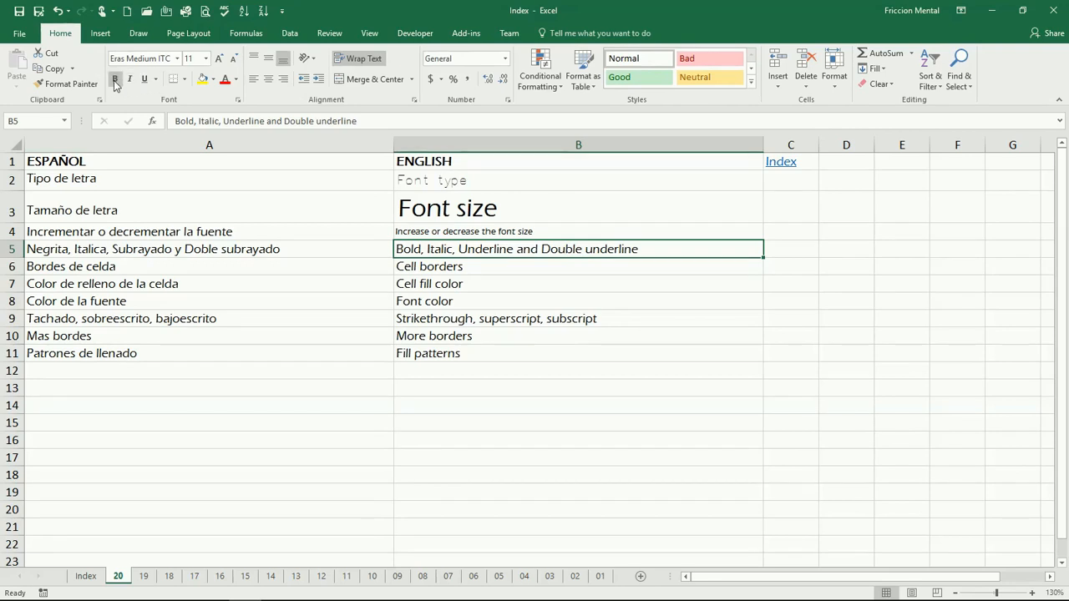
pyautogui.moveTo(115, 79)
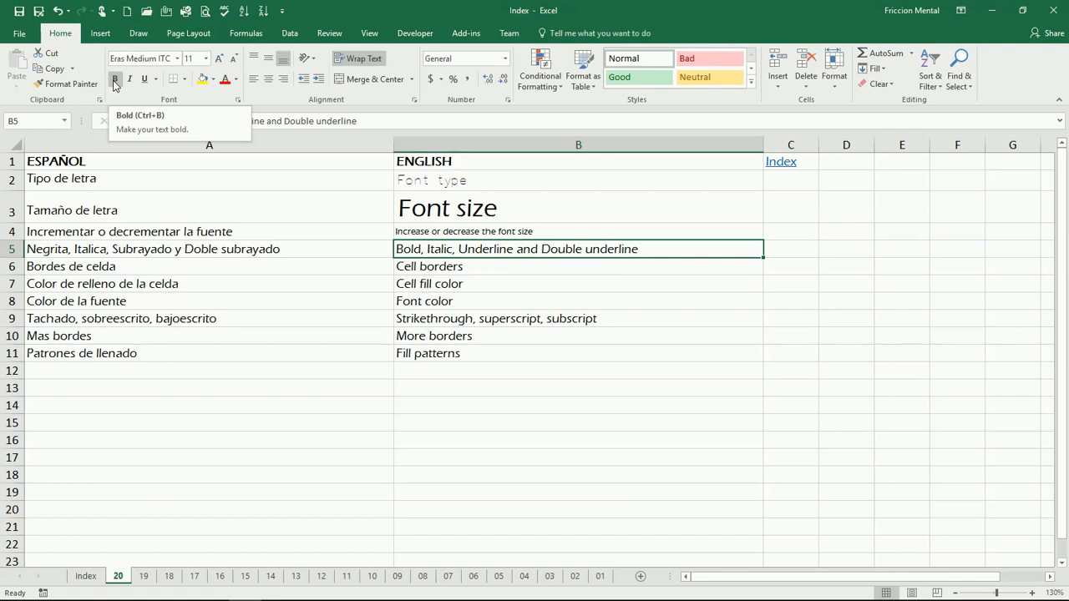
pyautogui.click(115, 78)
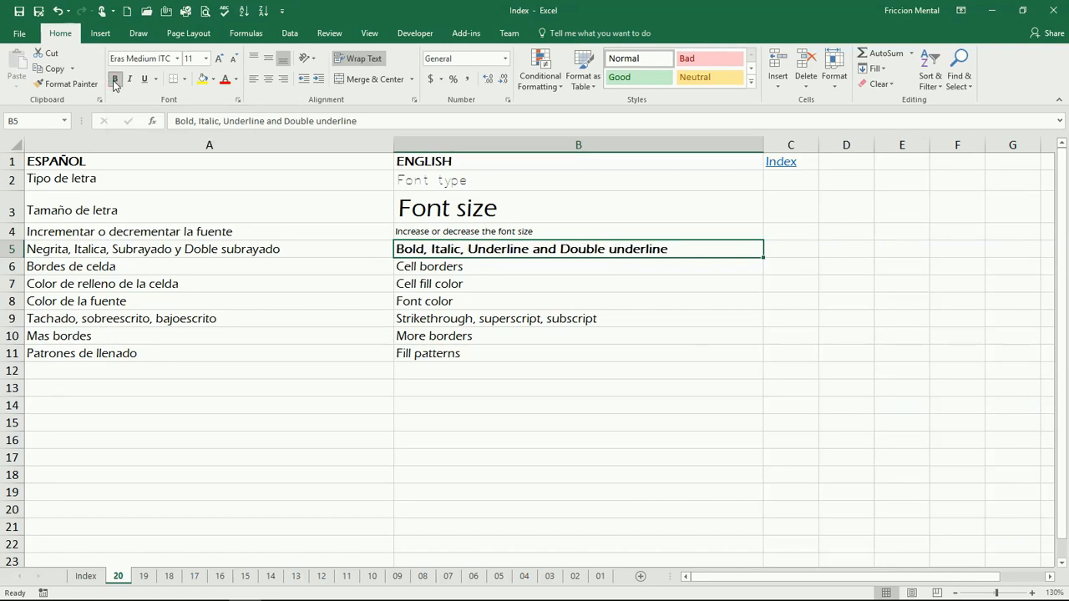
pyautogui.click(114, 78)
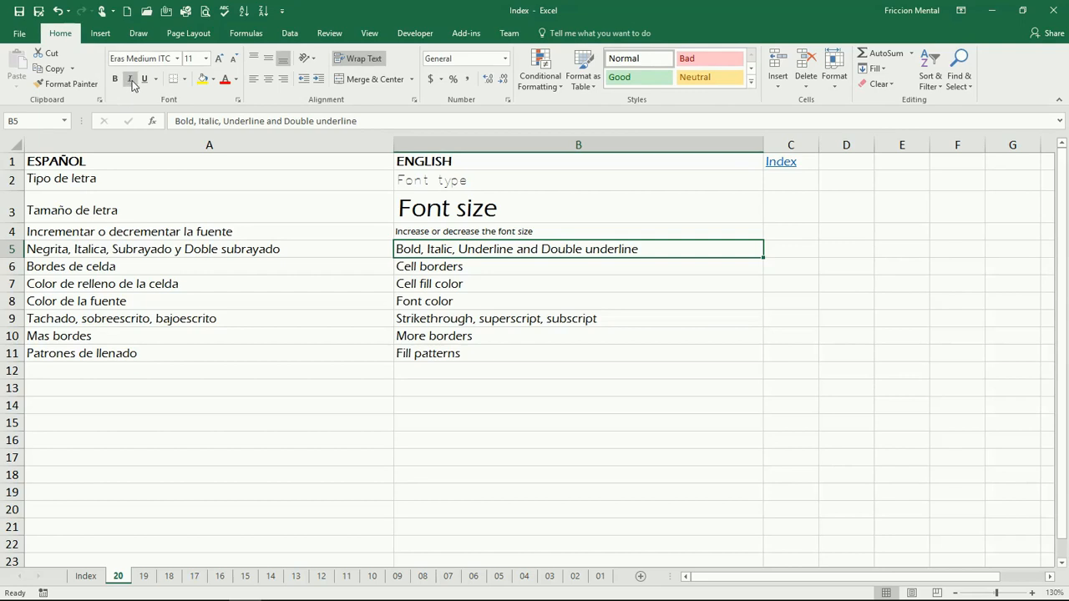
pyautogui.moveTo(132, 79)
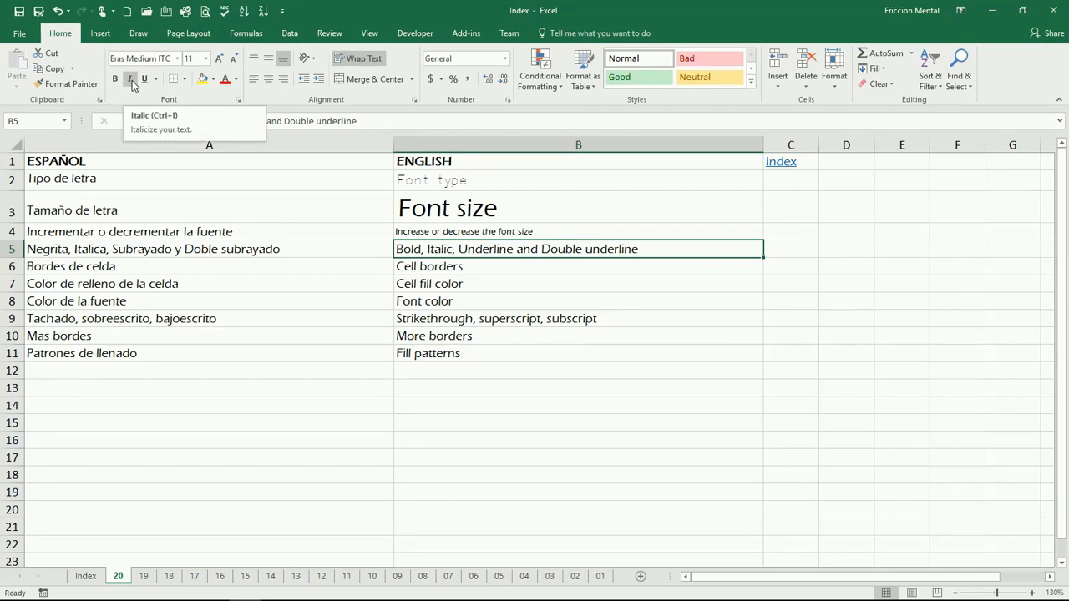
pyautogui.click(131, 78)
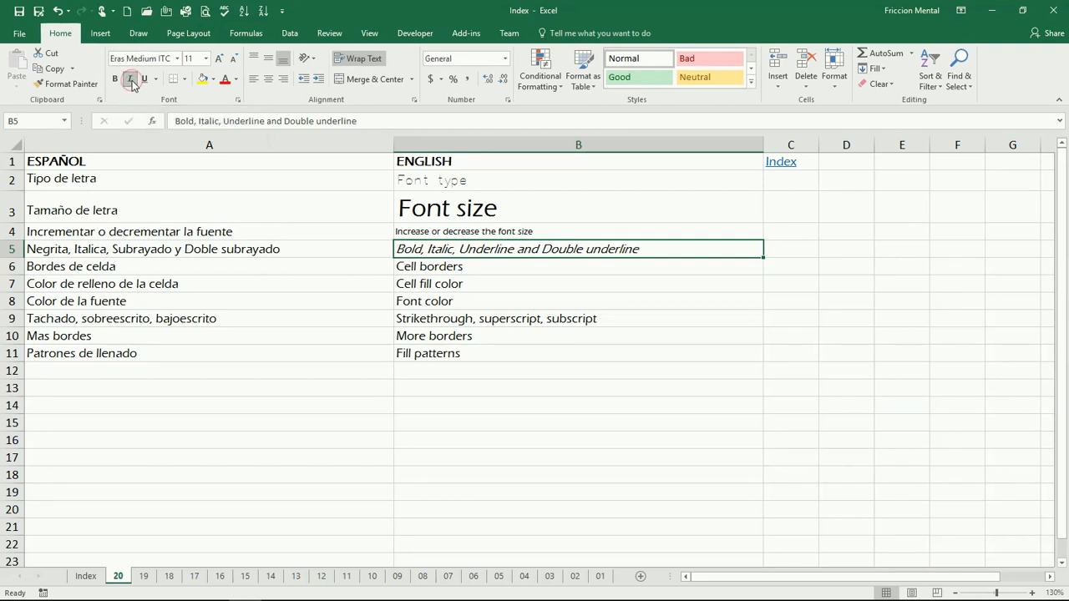
pyautogui.moveTo(144, 78)
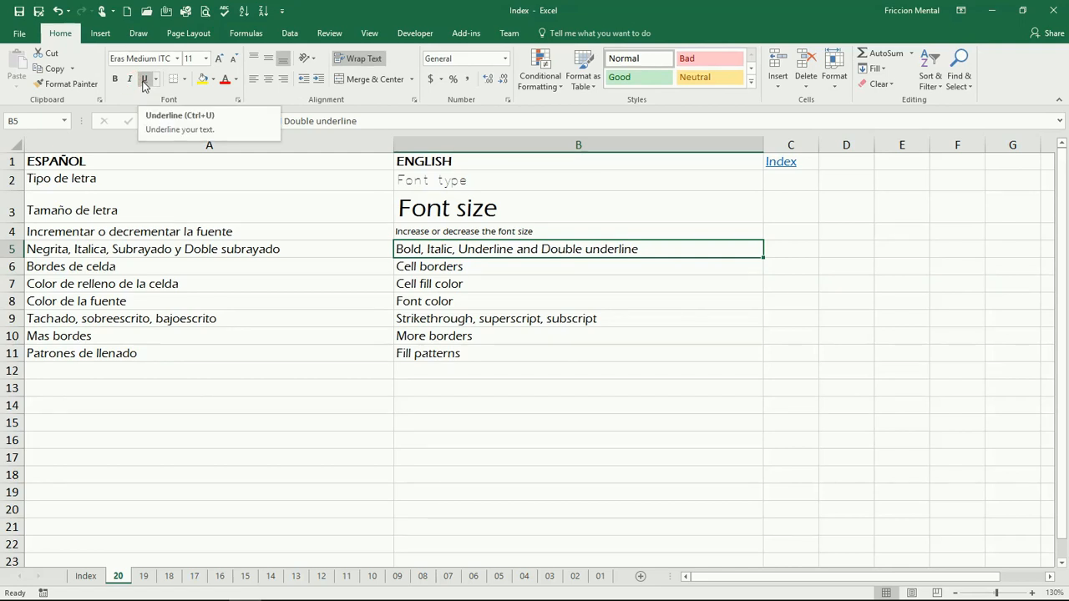
pyautogui.moveTo(129, 79)
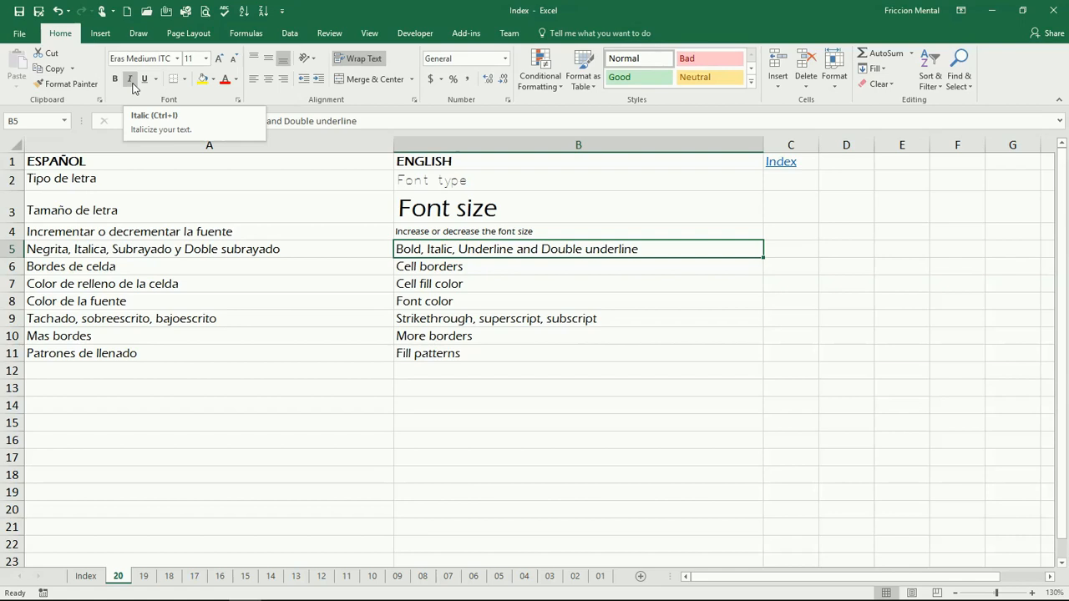
pyautogui.moveTo(145, 79)
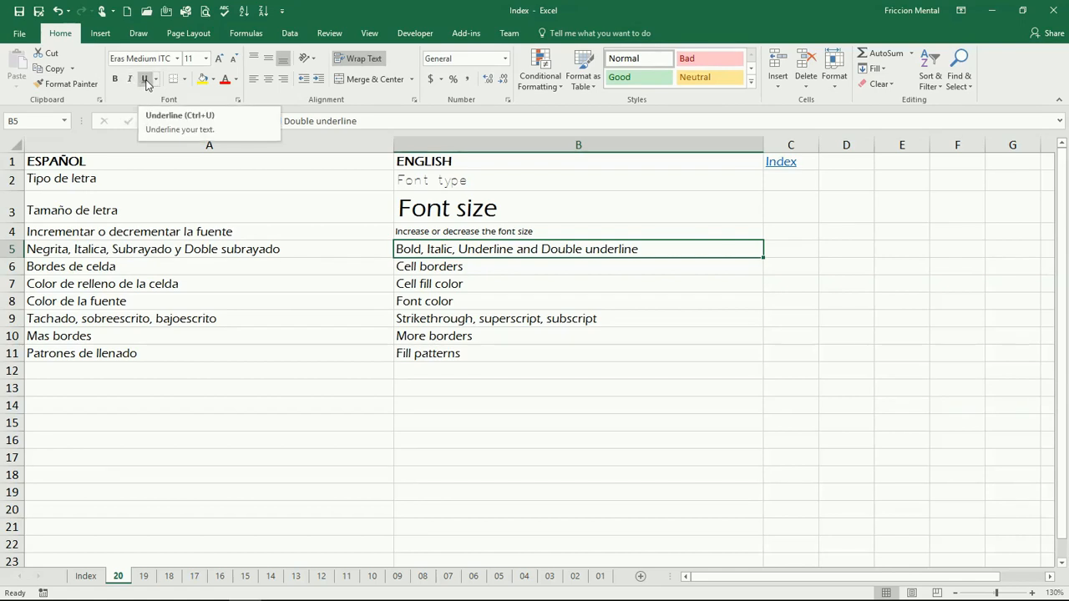
pyautogui.click(145, 79)
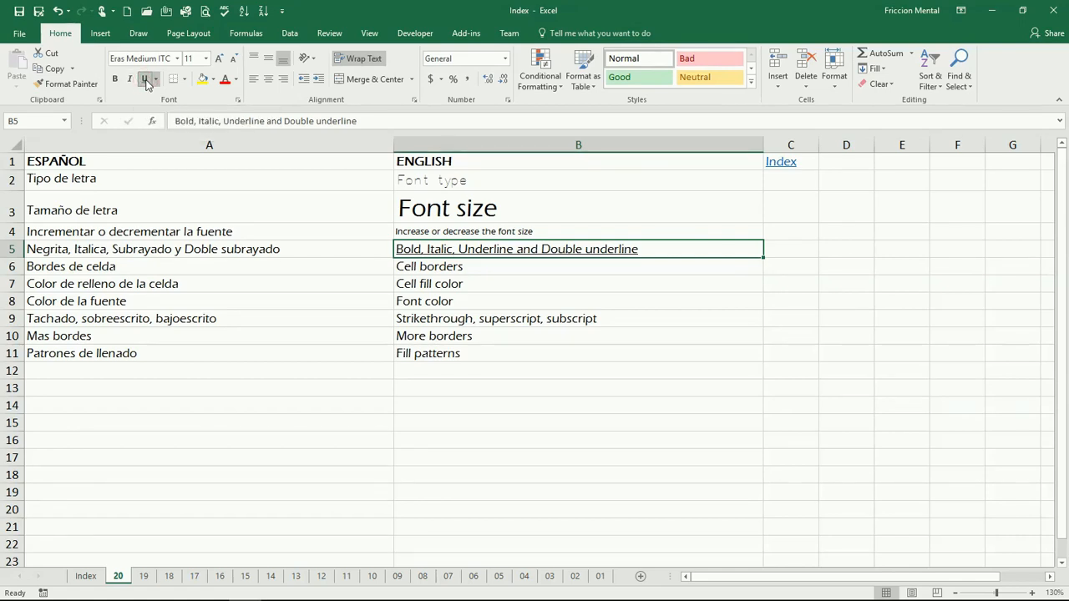
pyautogui.click(156, 79)
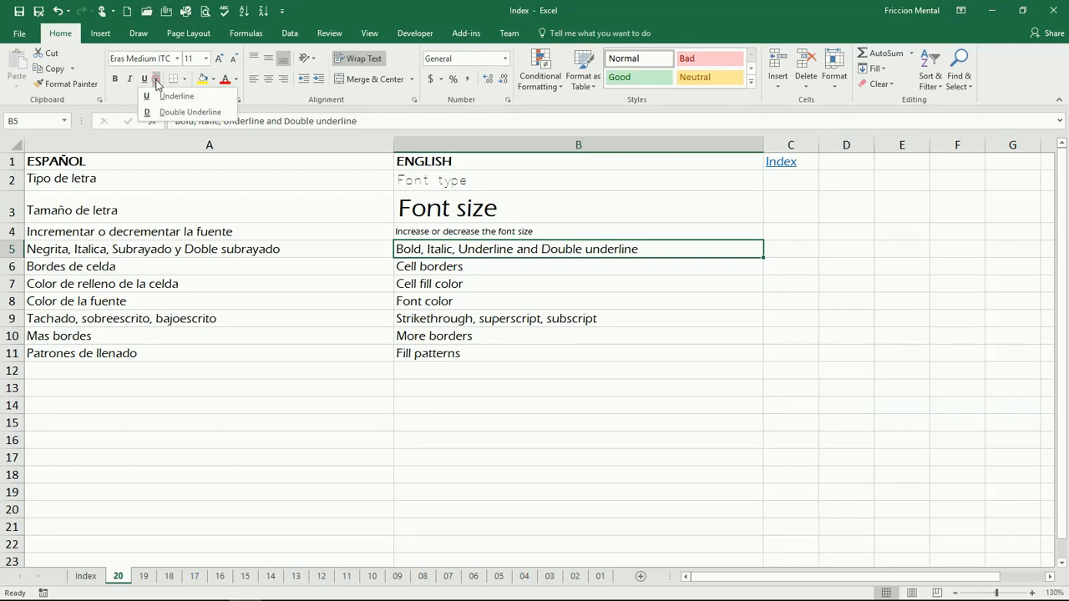
pyautogui.moveTo(190, 112)
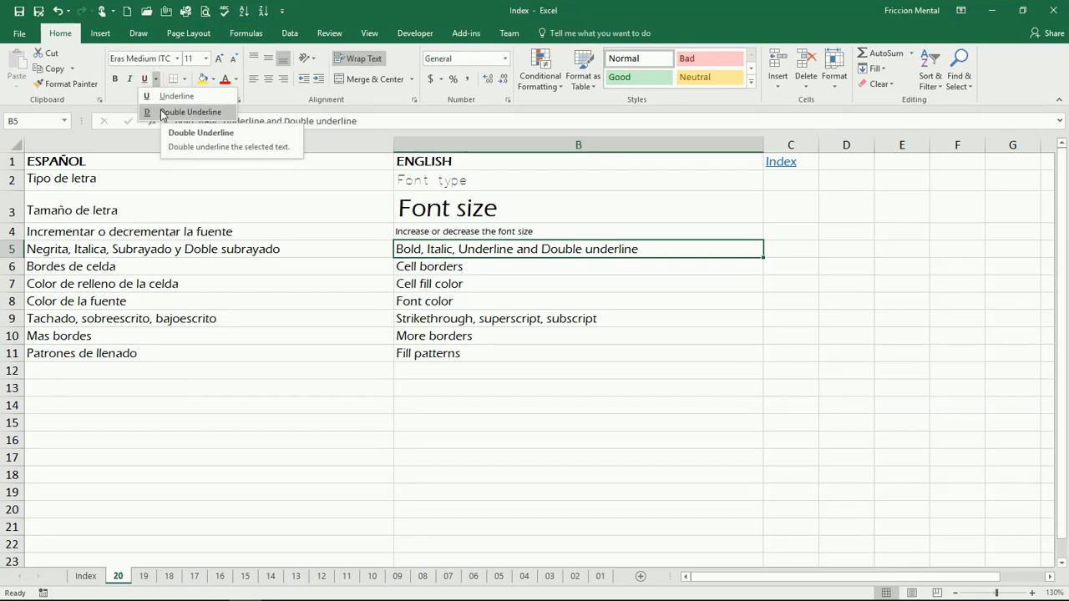
pyautogui.click(191, 112)
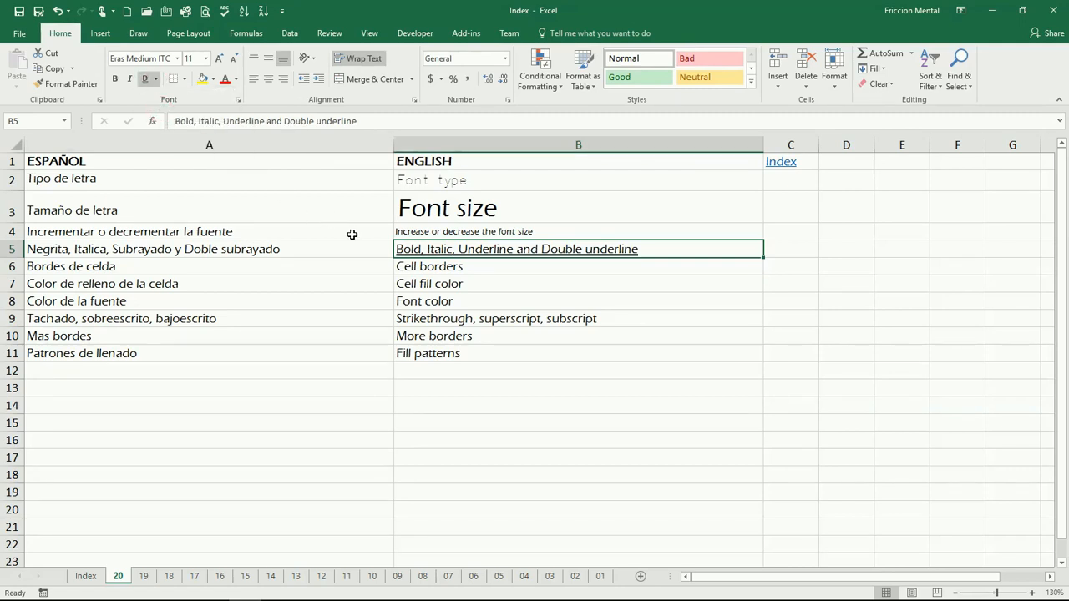
pyautogui.moveTo(526, 260)
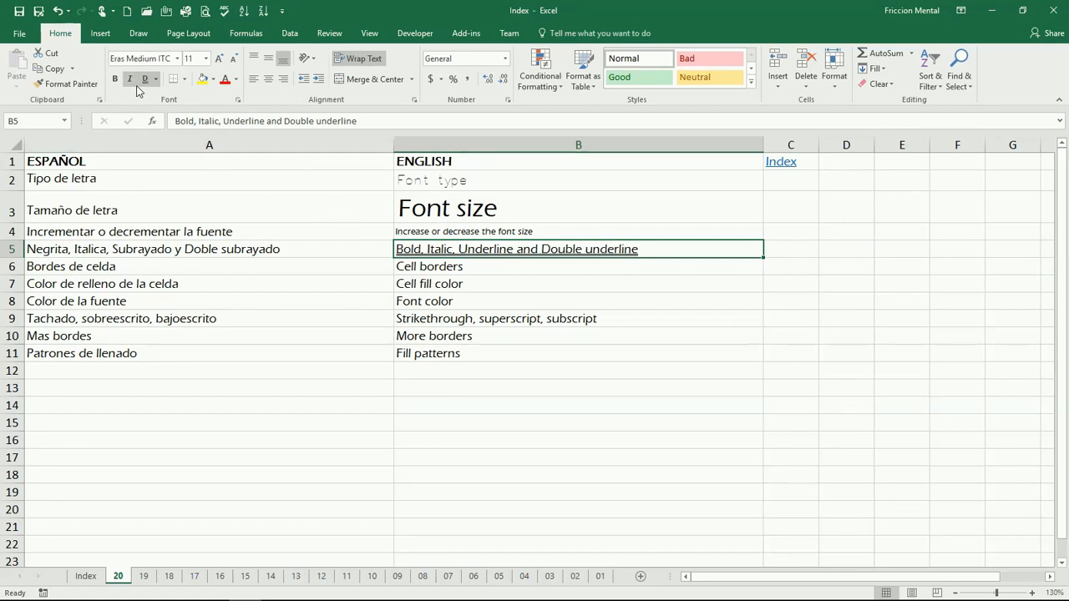
pyautogui.moveTo(146, 79)
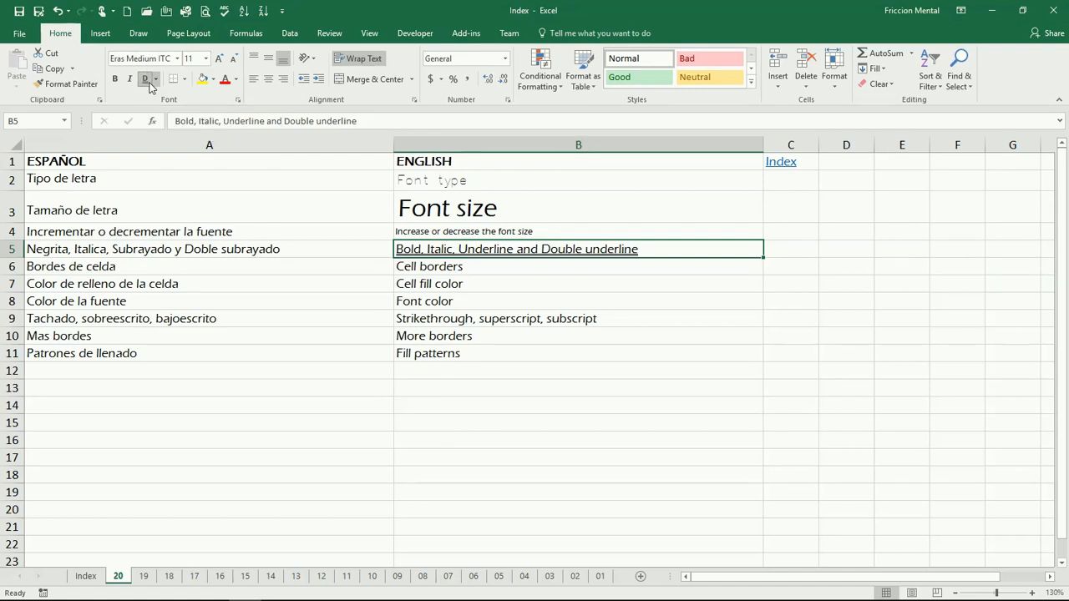
pyautogui.click(156, 78)
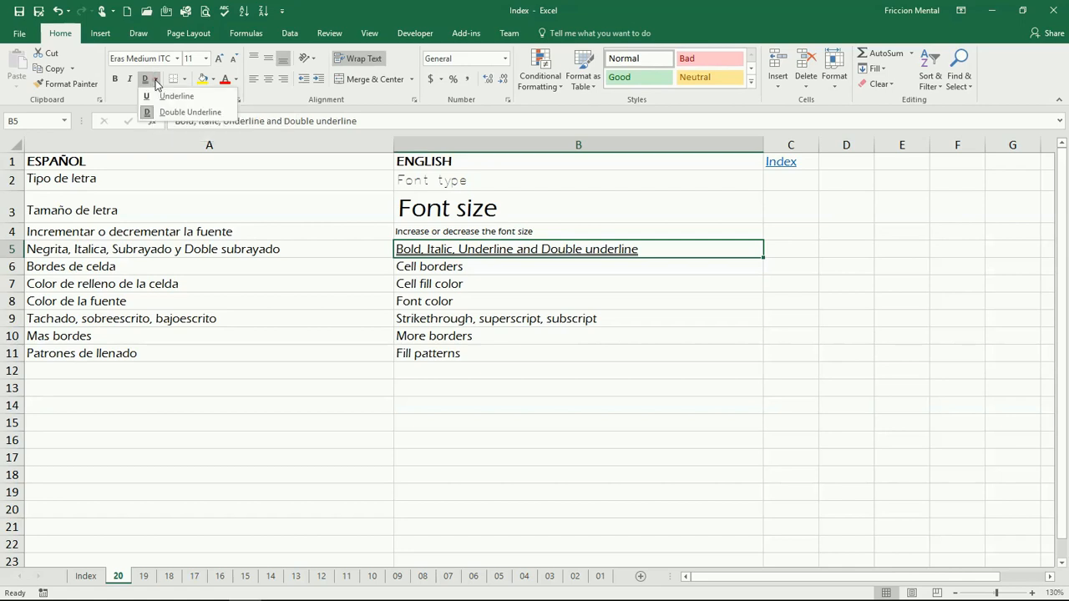
pyautogui.moveTo(177, 95)
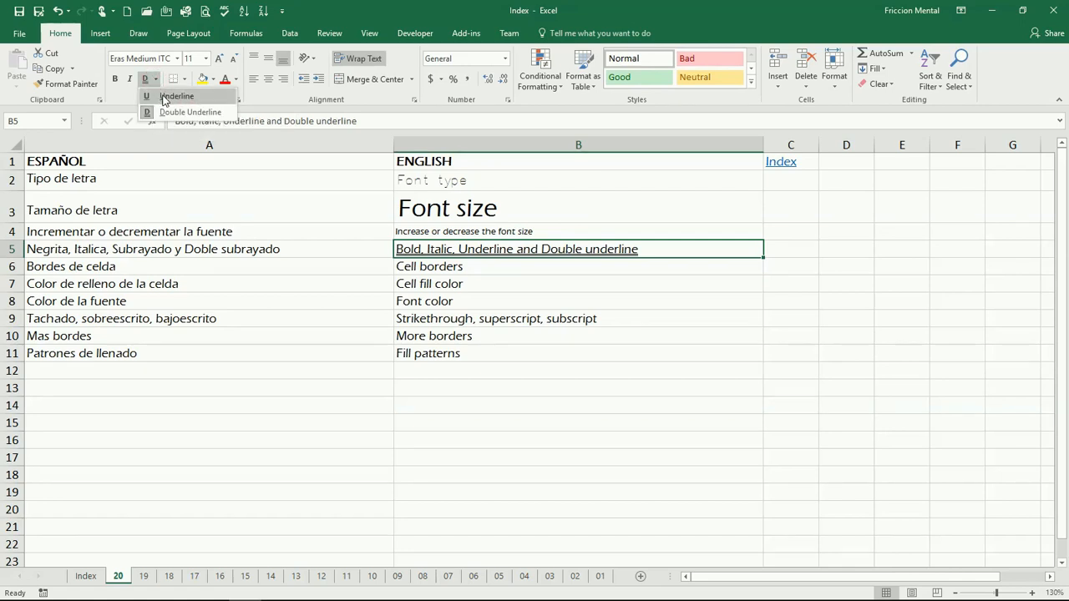
pyautogui.click(176, 95)
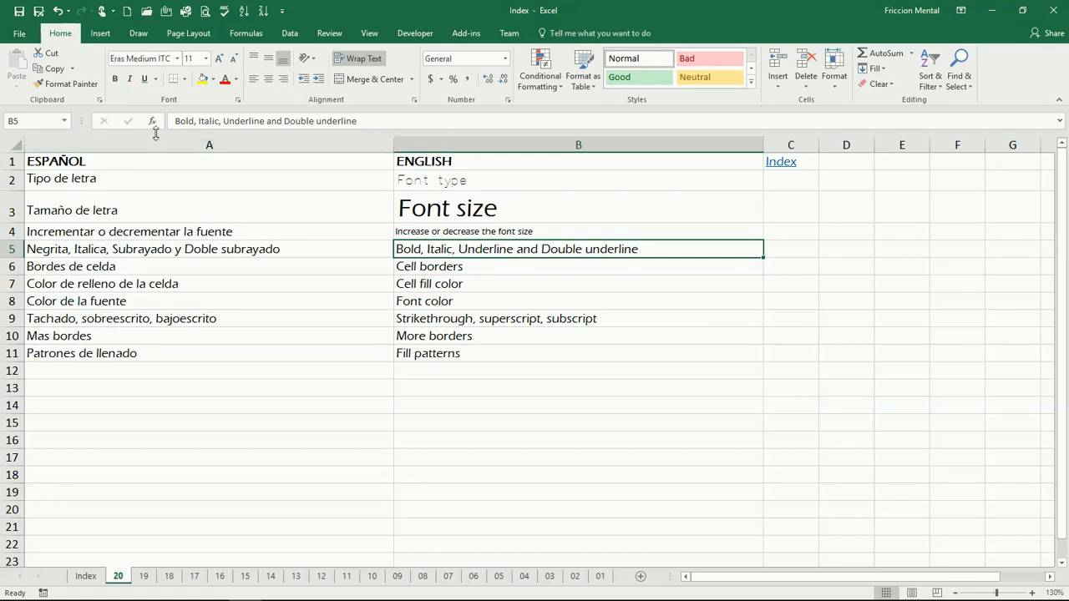
# Apply All Borders to rows 6–11, then remove those borders again
pyautogui.click(129, 78)
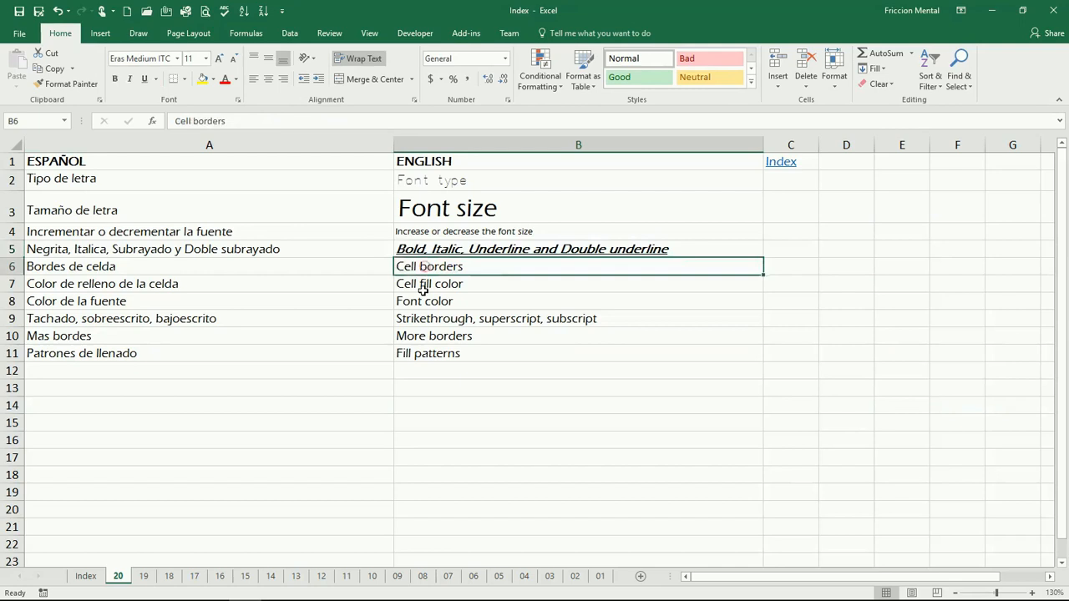
pyautogui.moveTo(477, 281)
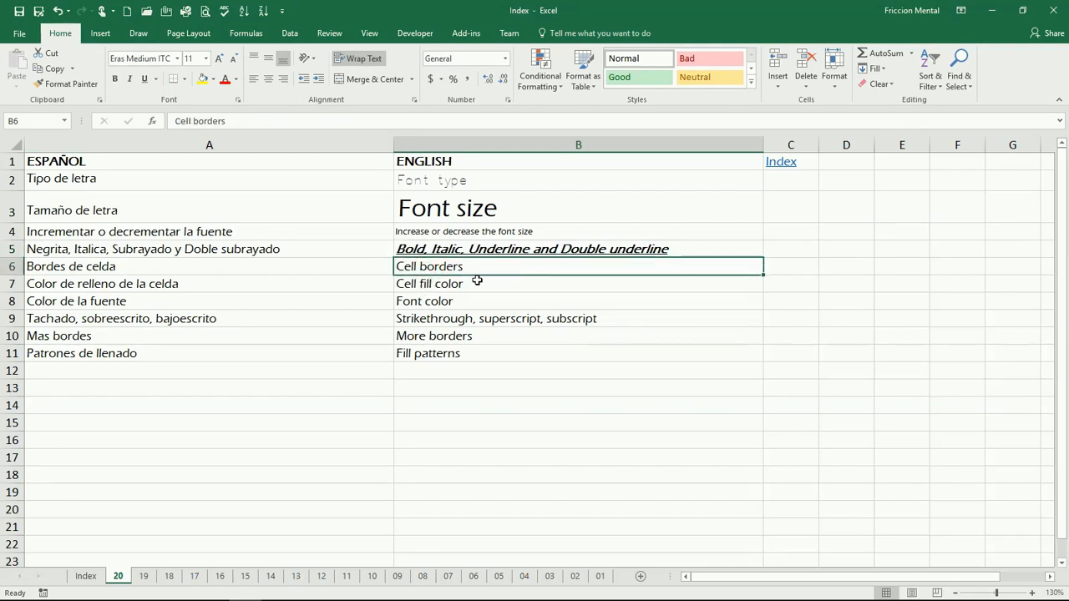
pyautogui.moveTo(482, 269)
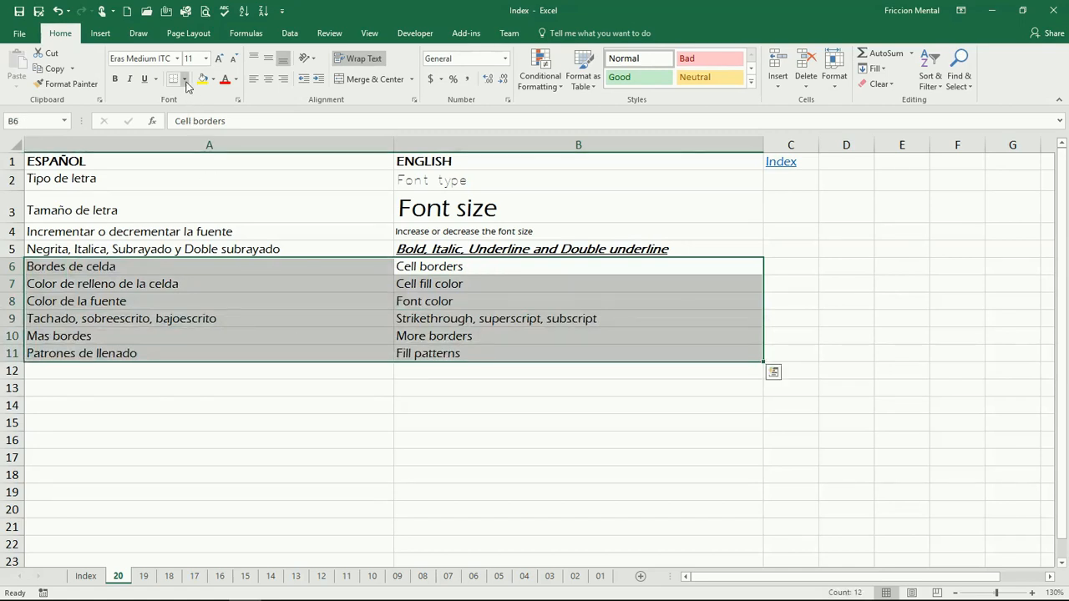
pyautogui.click(186, 79)
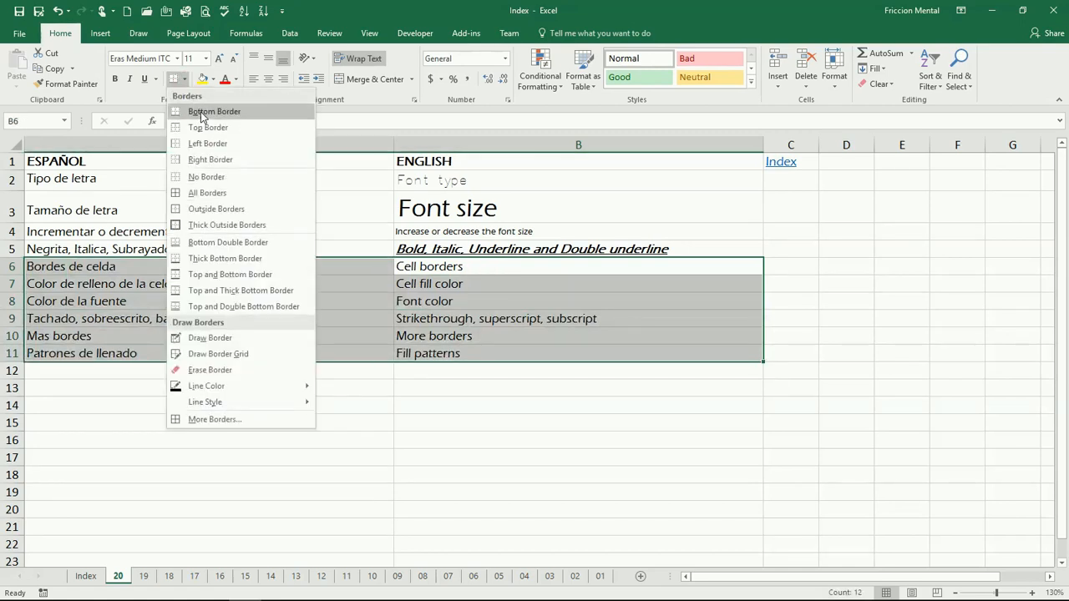
pyautogui.moveTo(207, 143)
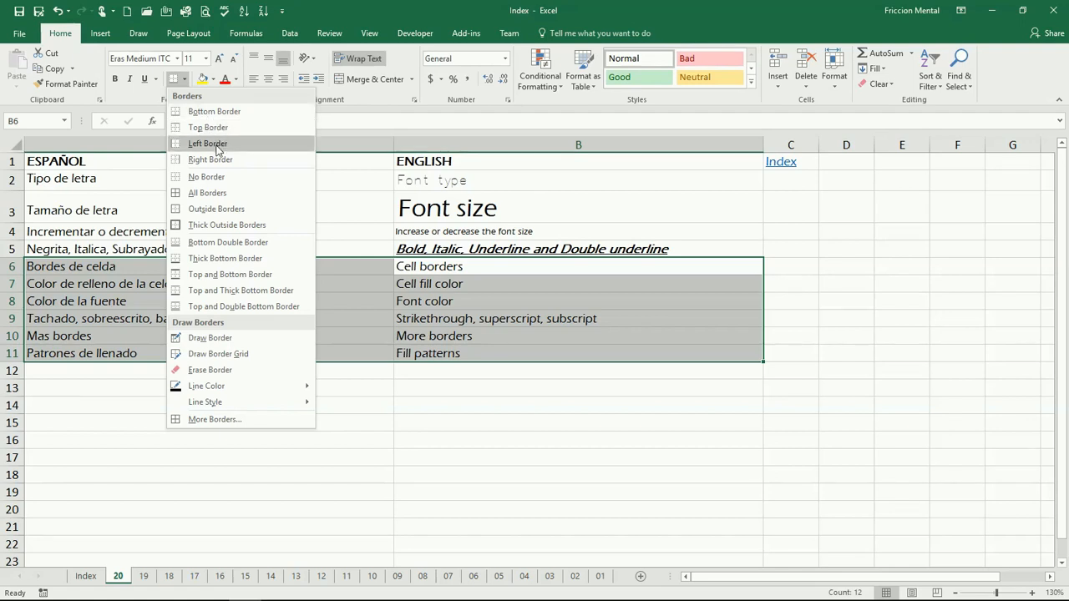
pyautogui.moveTo(207, 193)
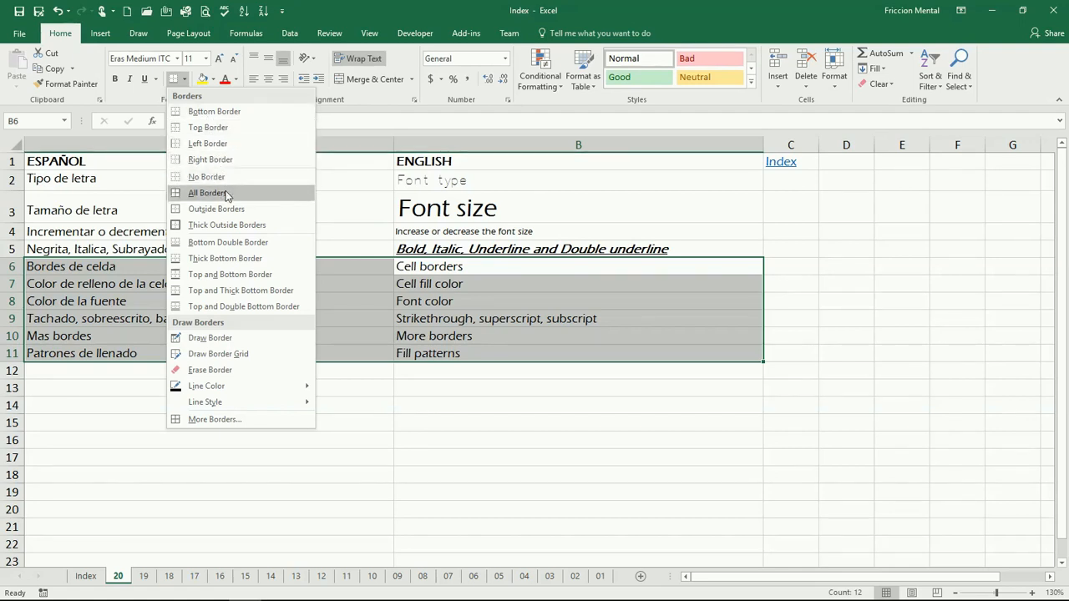
pyautogui.moveTo(232, 196)
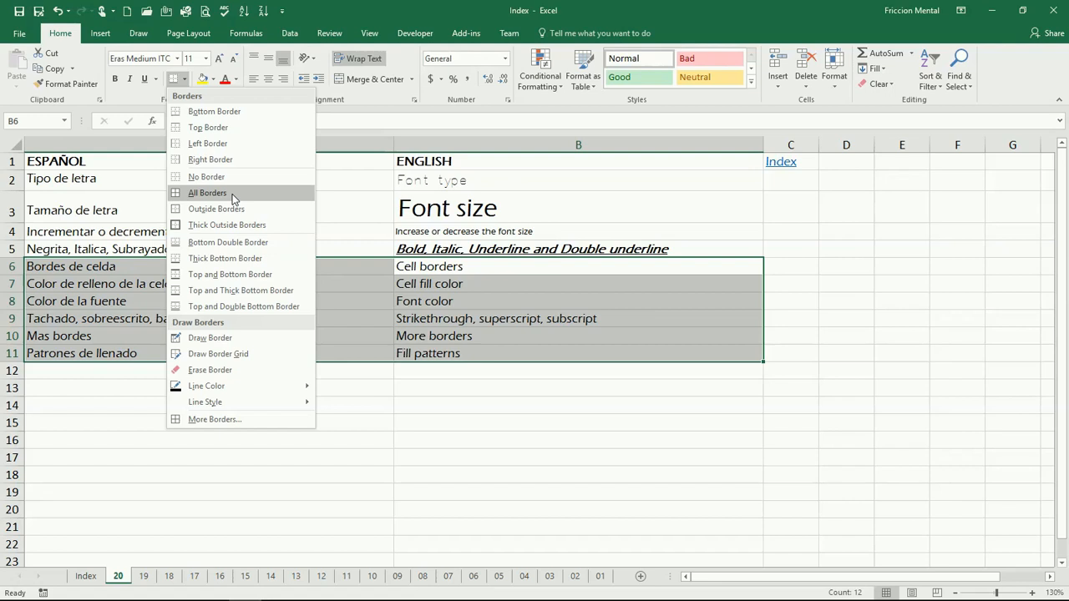
pyautogui.moveTo(207, 143)
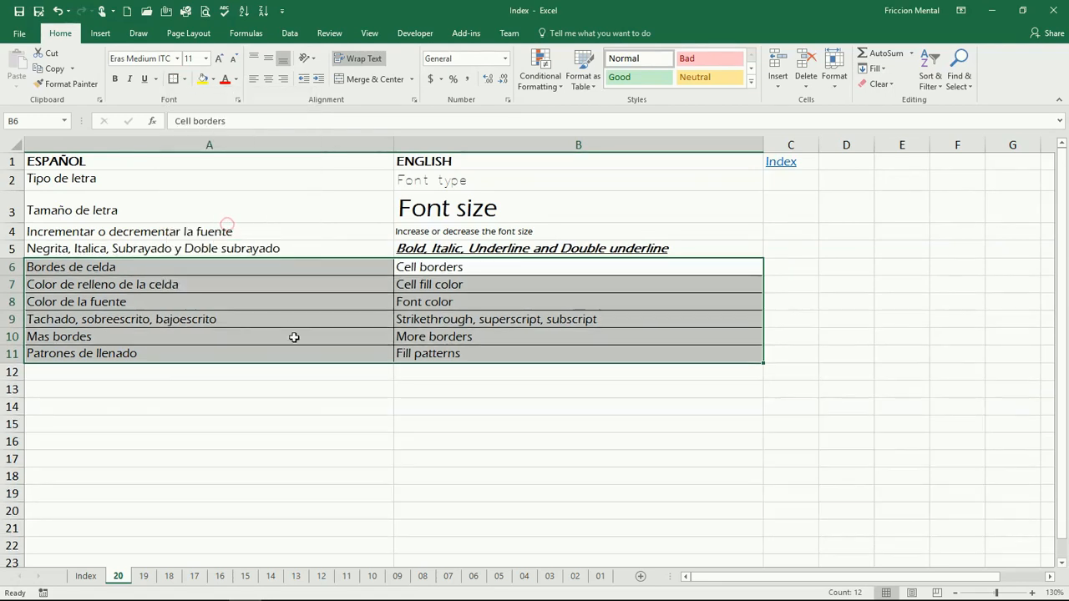
pyautogui.click(208, 424)
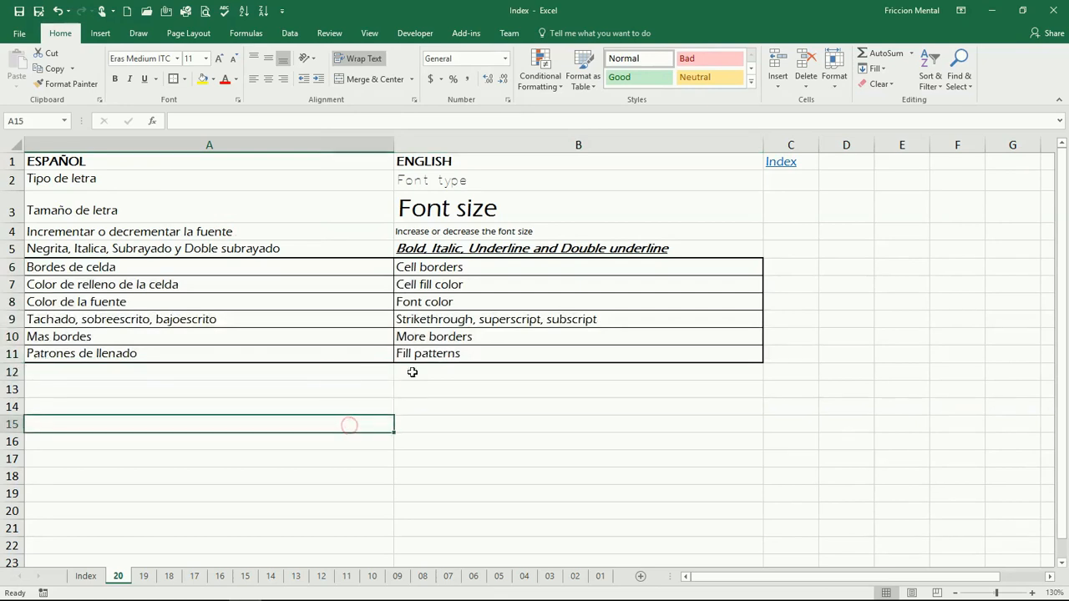
pyautogui.moveTo(384, 291)
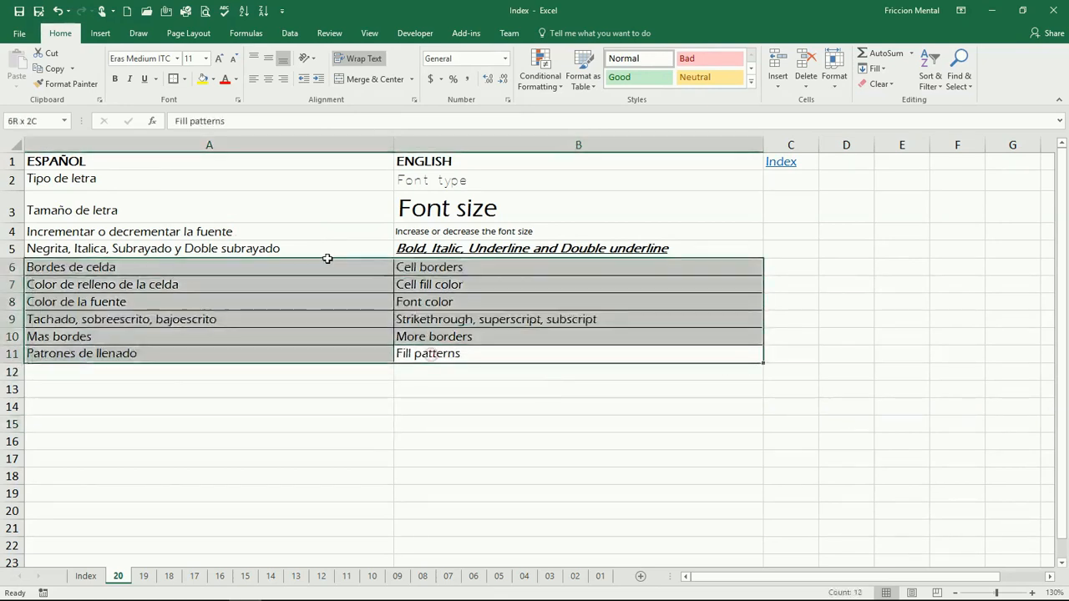
pyautogui.click(187, 79)
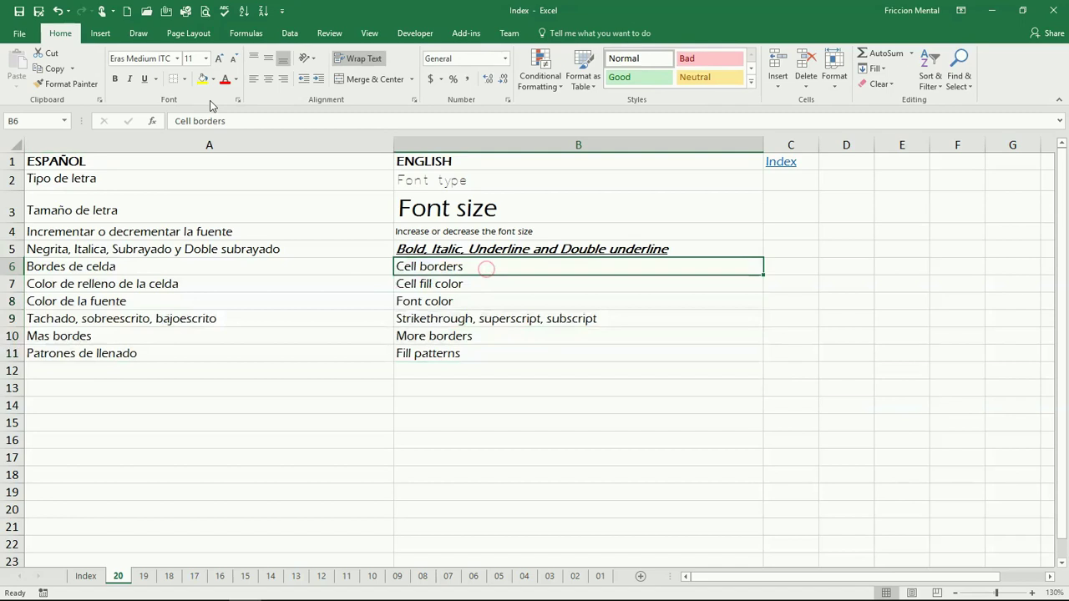
pyautogui.click(172, 78)
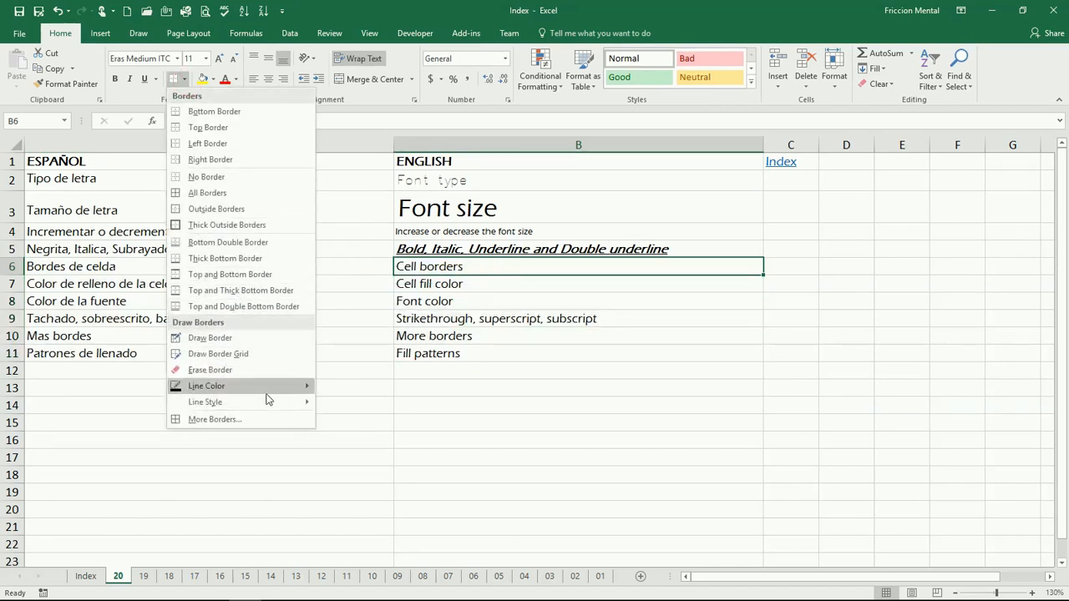
pyautogui.click(206, 386)
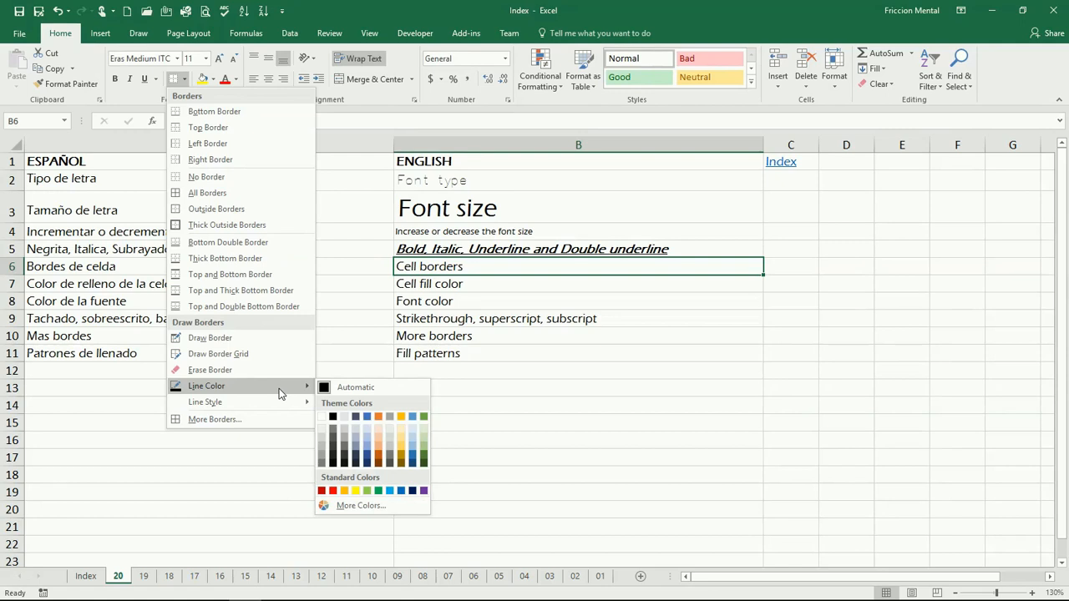
pyautogui.moveTo(356, 387)
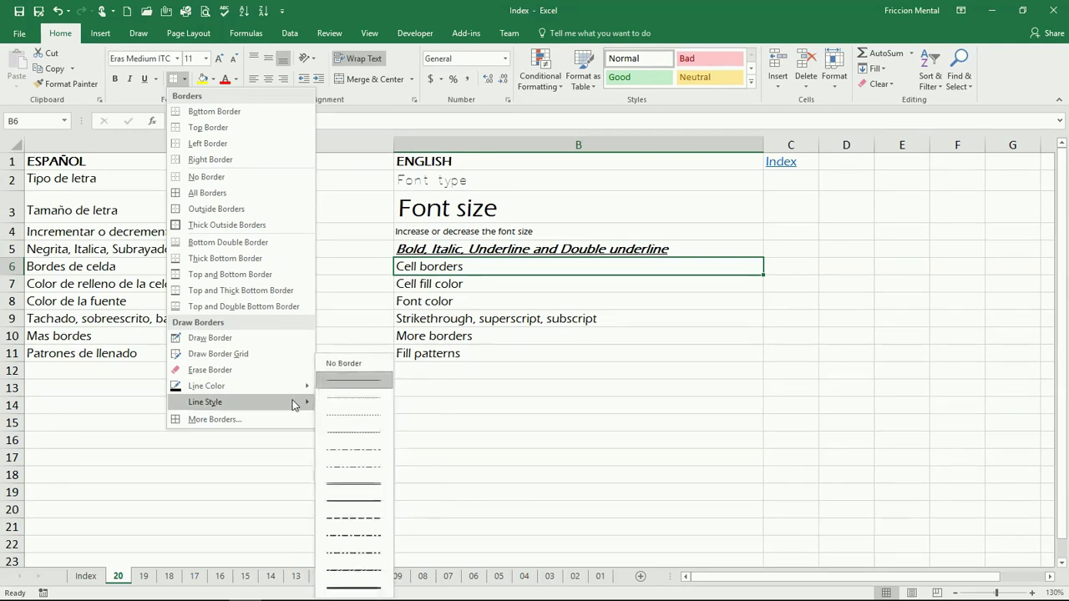
pyautogui.moveTo(352, 415)
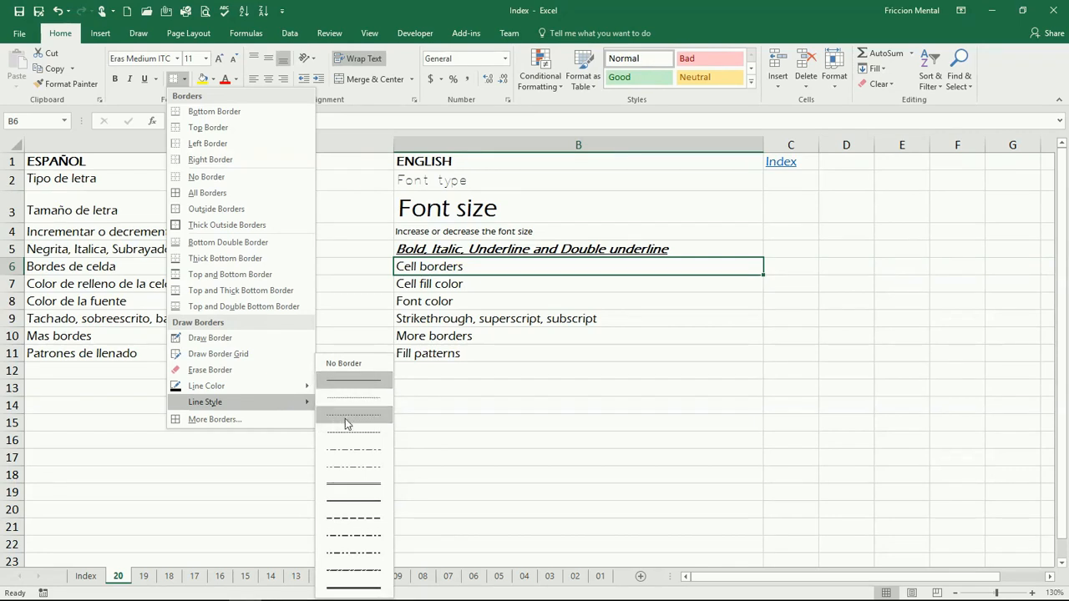
pyautogui.moveTo(352, 518)
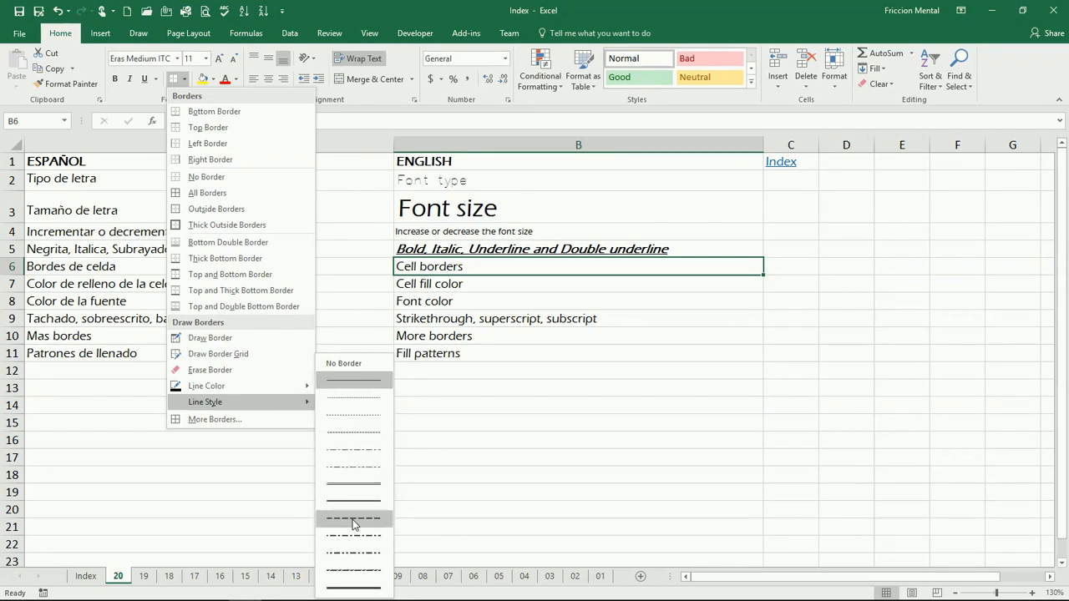
pyautogui.moveTo(351, 431)
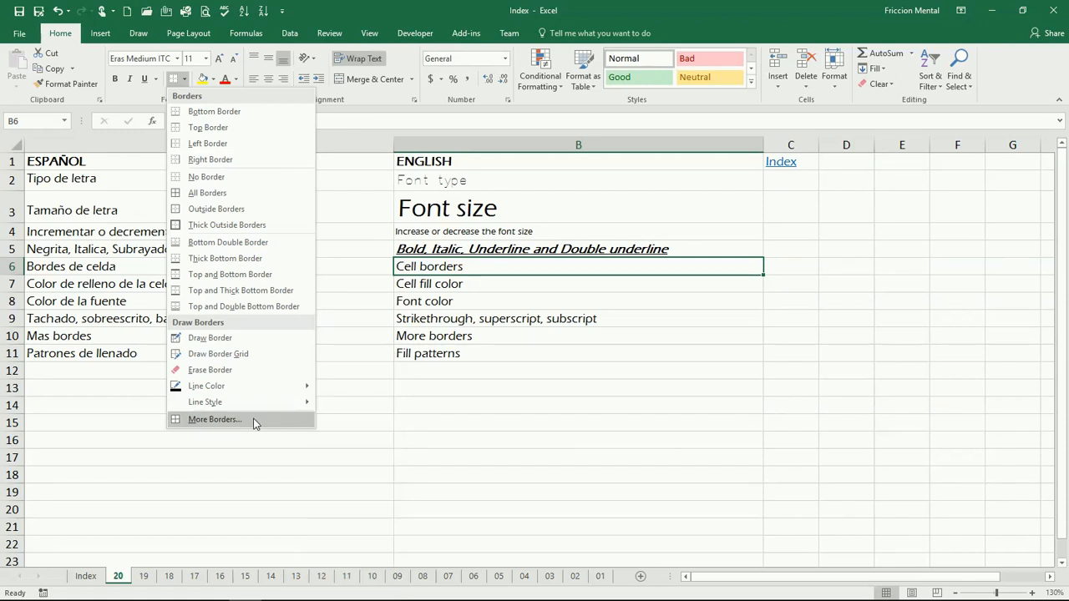
pyautogui.click(214, 420)
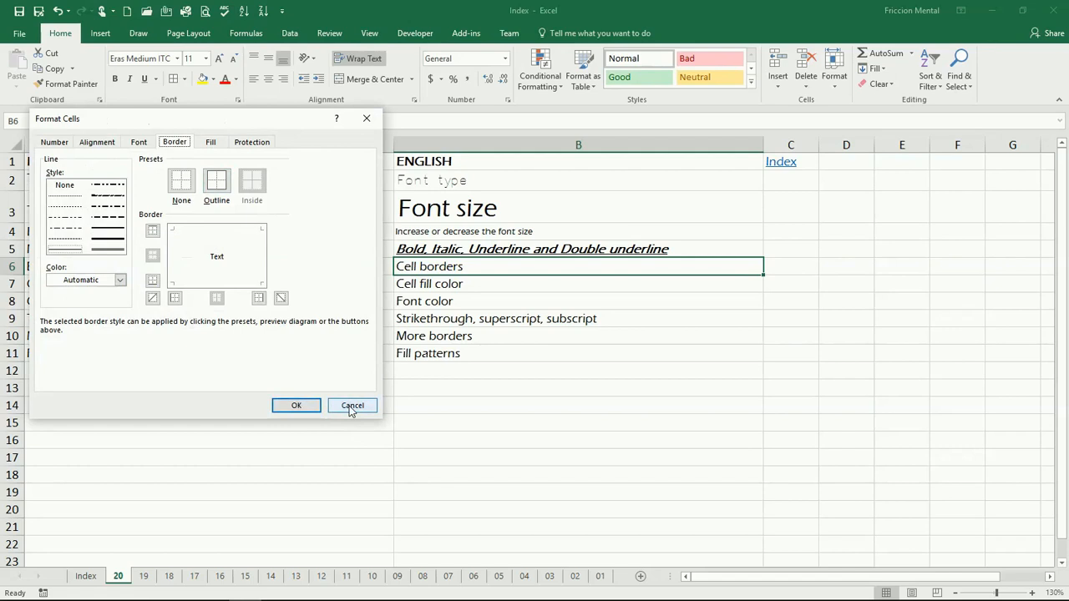
pyautogui.click(352, 405)
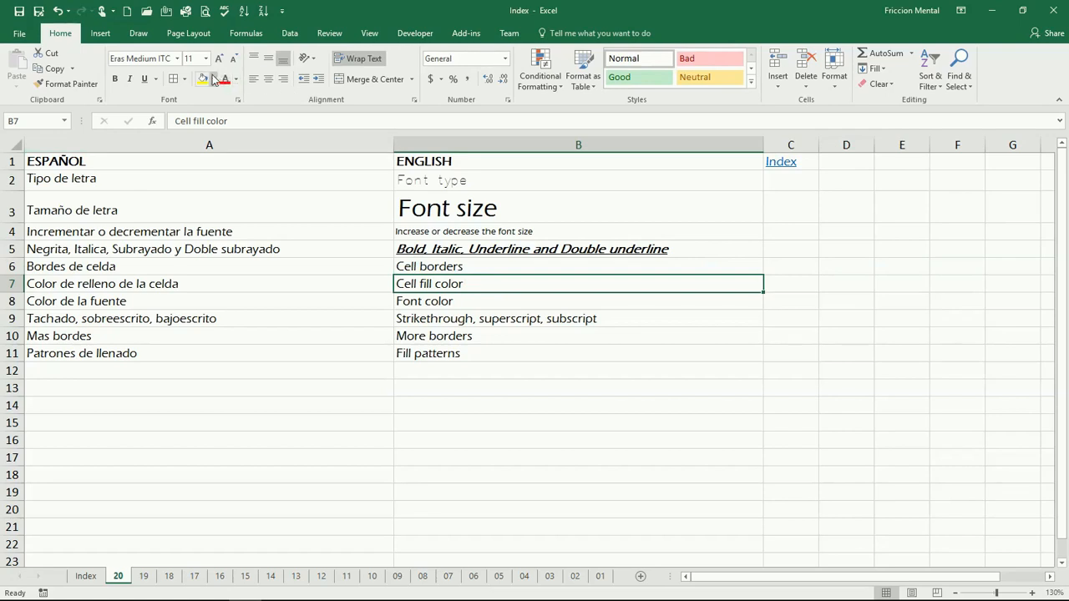
pyautogui.moveTo(202, 79)
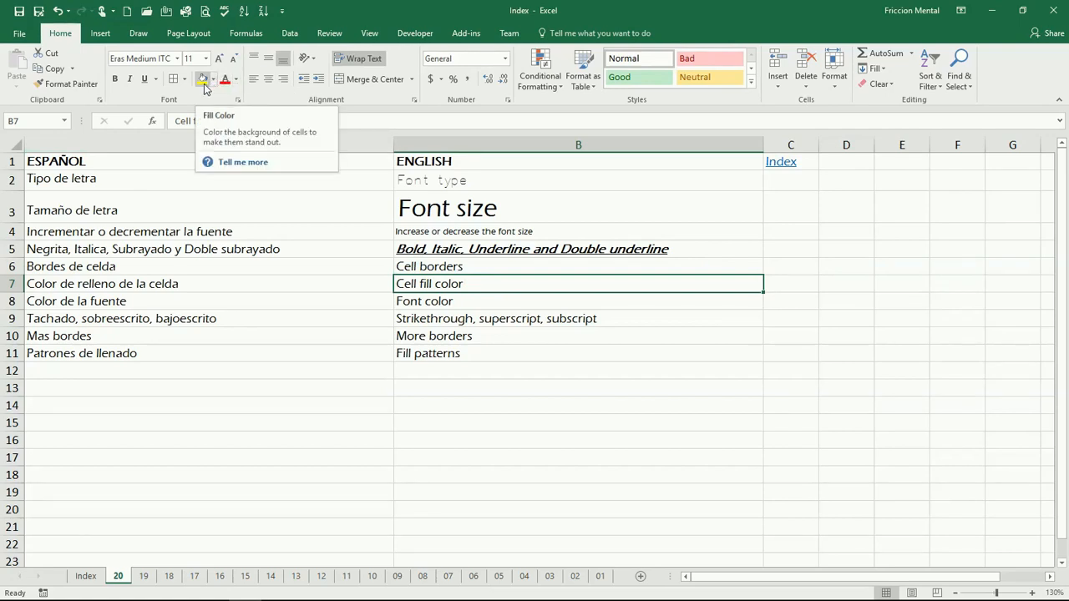
# Fill the 'Cell fill color' cell B7 with yellow and browse the fill colour palette
pyautogui.click(202, 78)
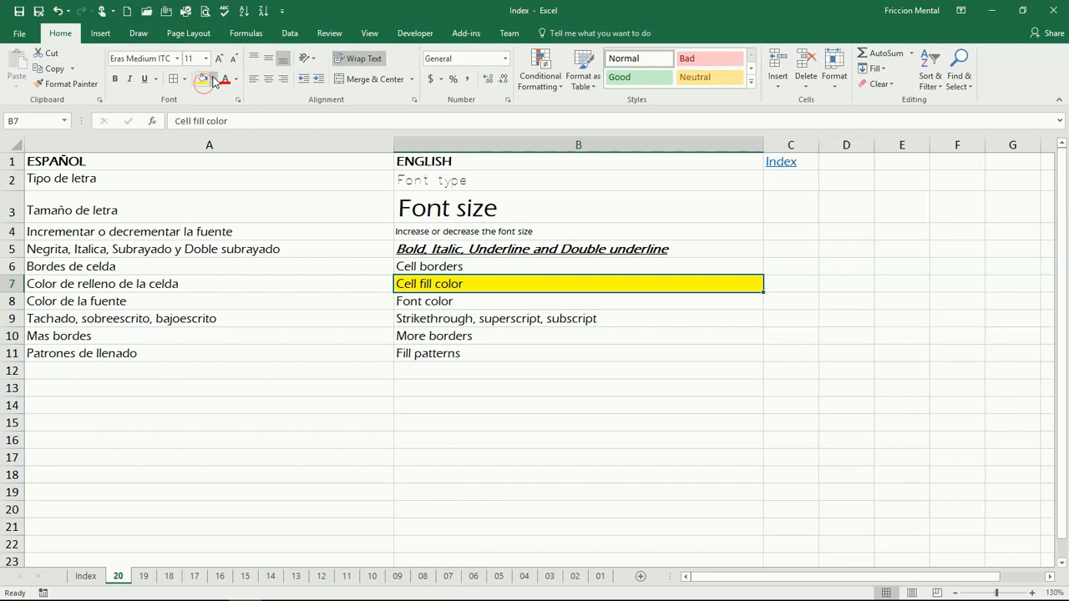
pyautogui.click(214, 79)
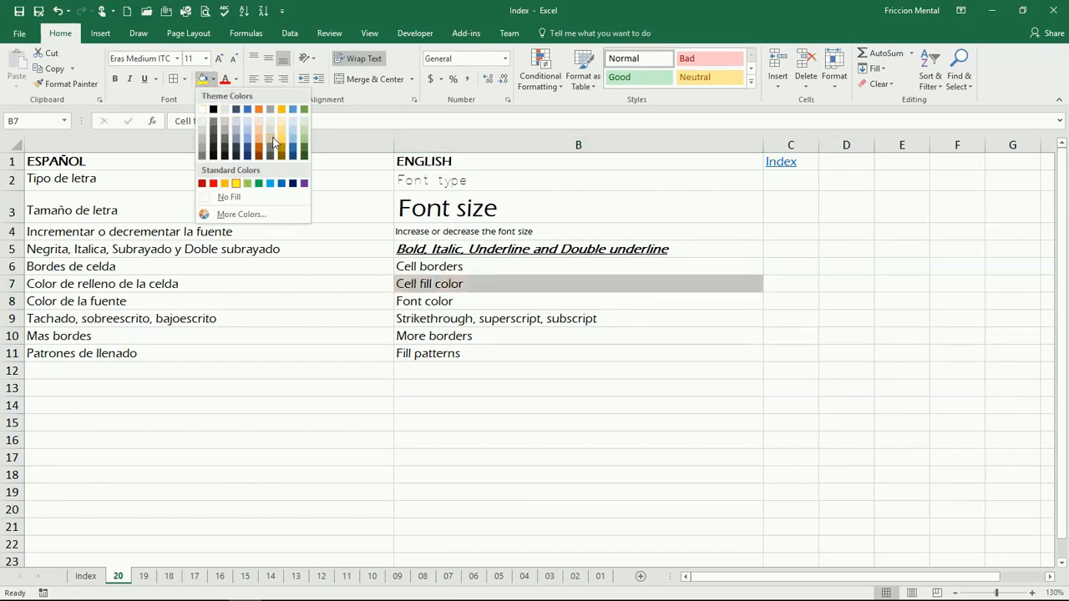
pyautogui.click(282, 133)
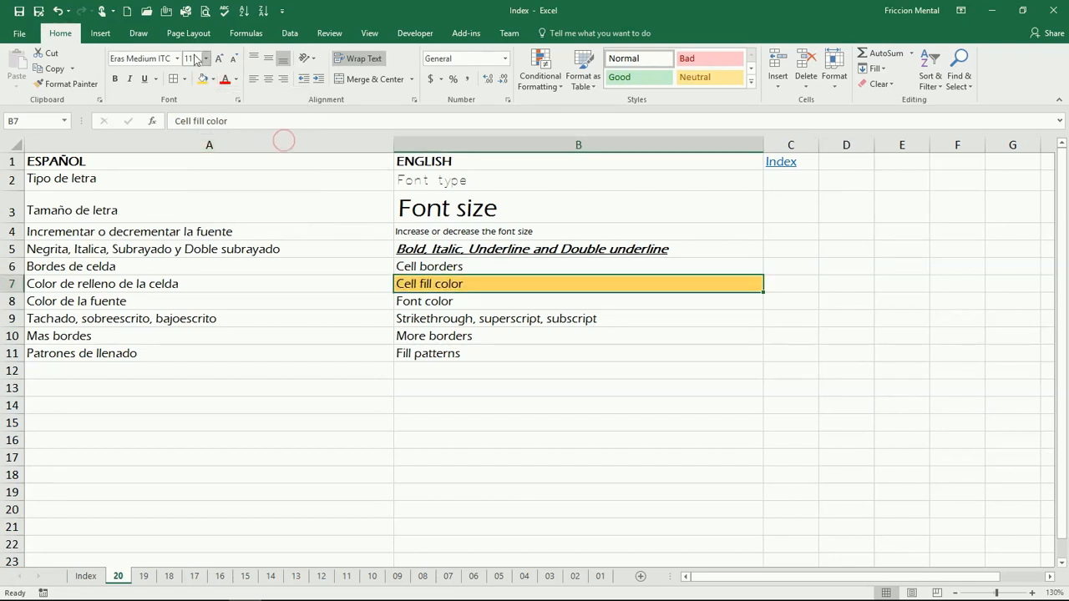
pyautogui.click(213, 79)
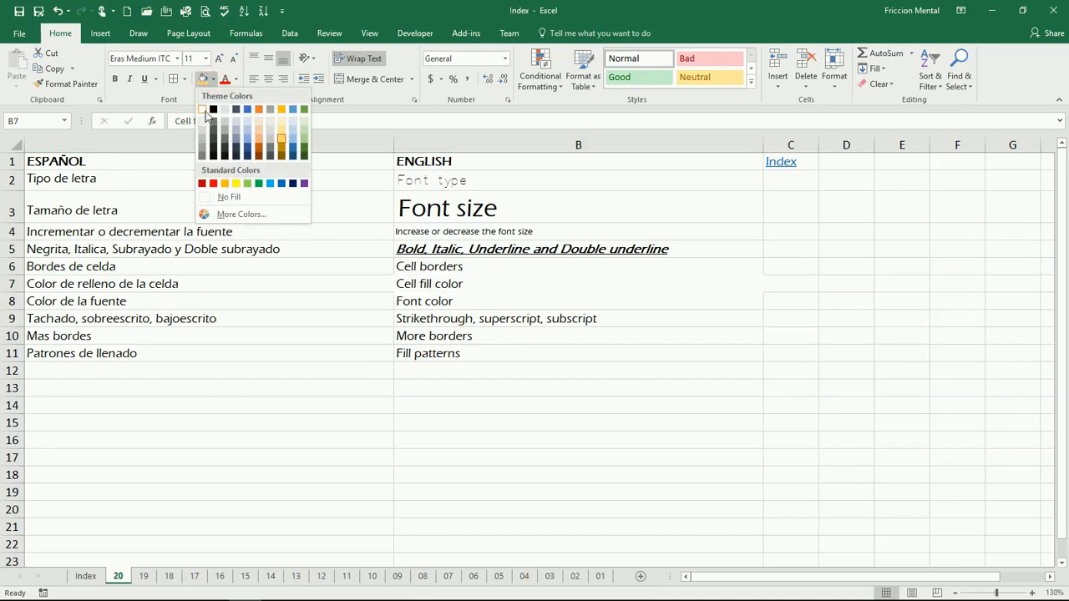
pyautogui.moveTo(202, 109)
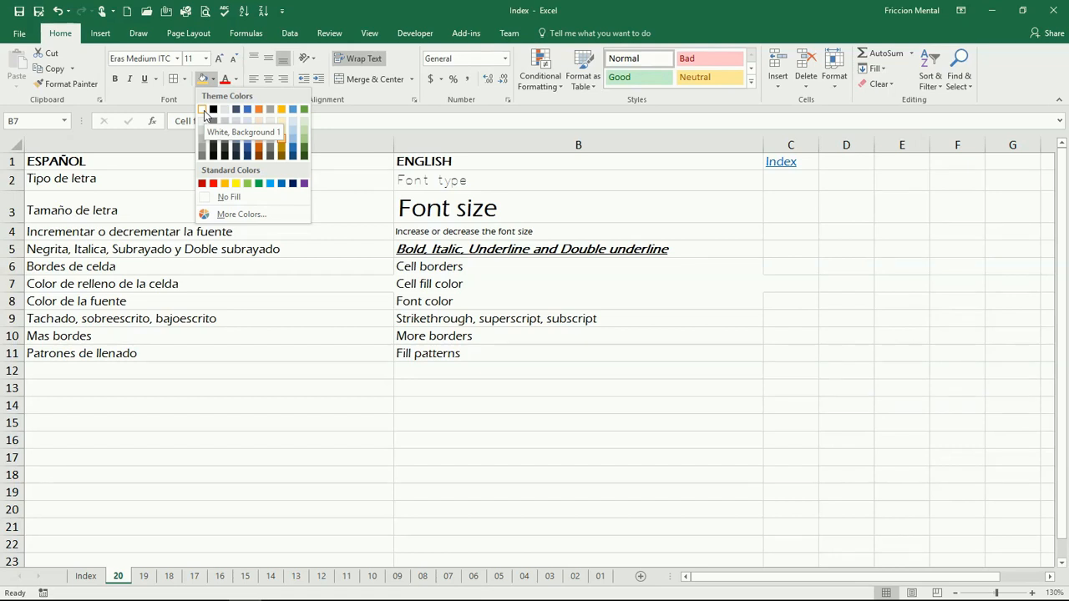
pyautogui.moveTo(230, 196)
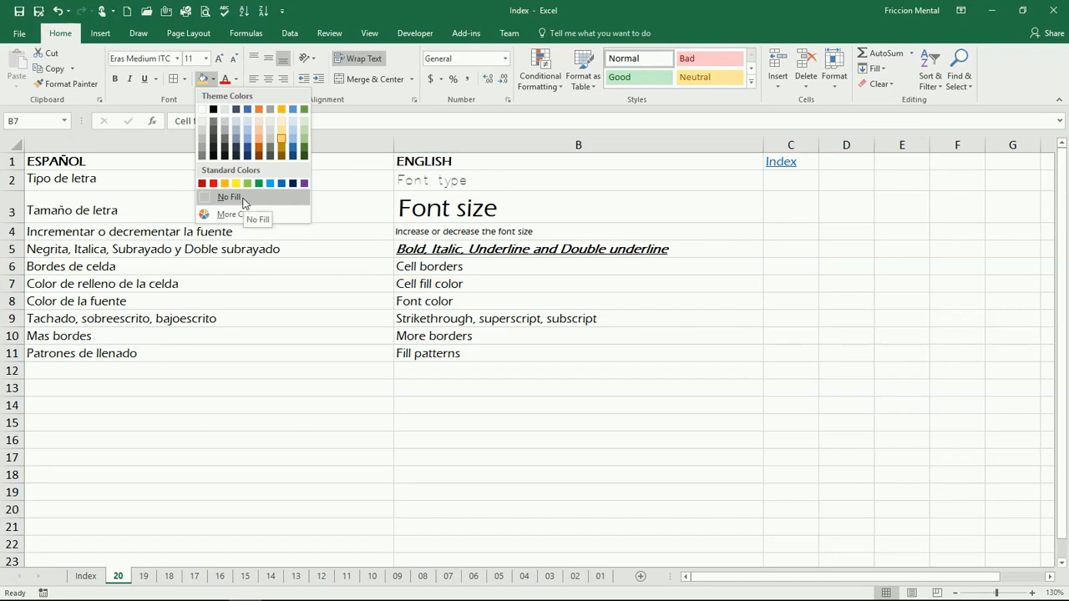
pyautogui.moveTo(229, 204)
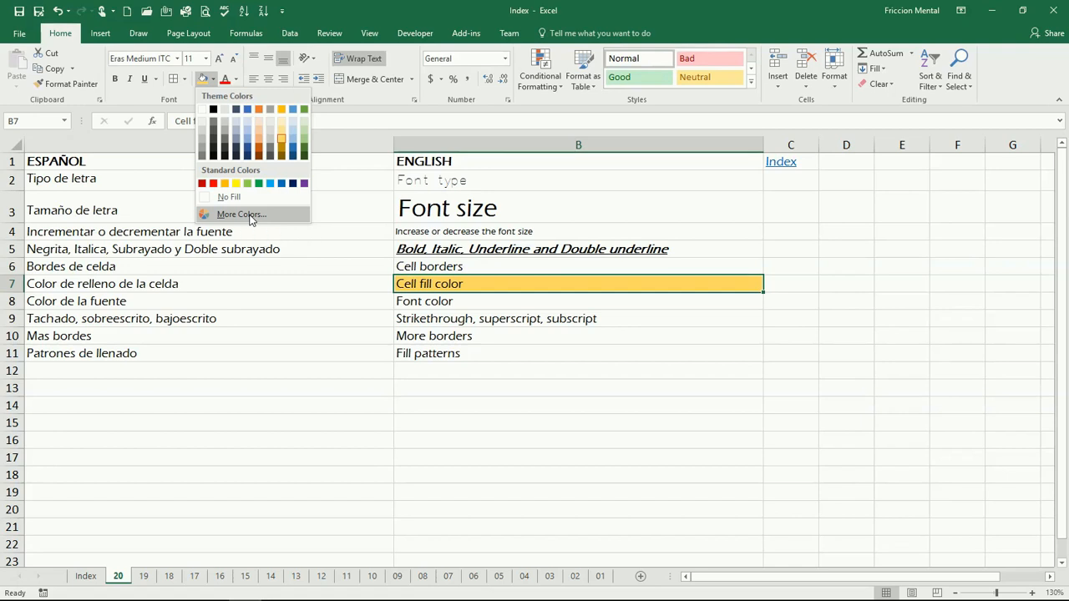
# Give B7 a light yellow fill chosen from the Standard tab of More Colors
pyautogui.click(241, 213)
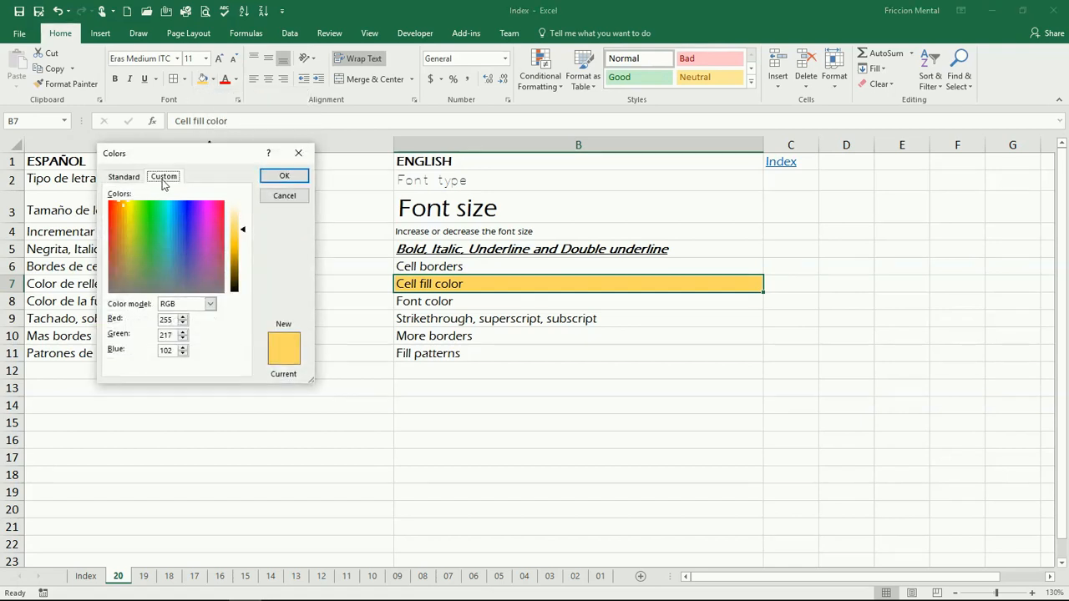
pyautogui.moveTo(194, 319)
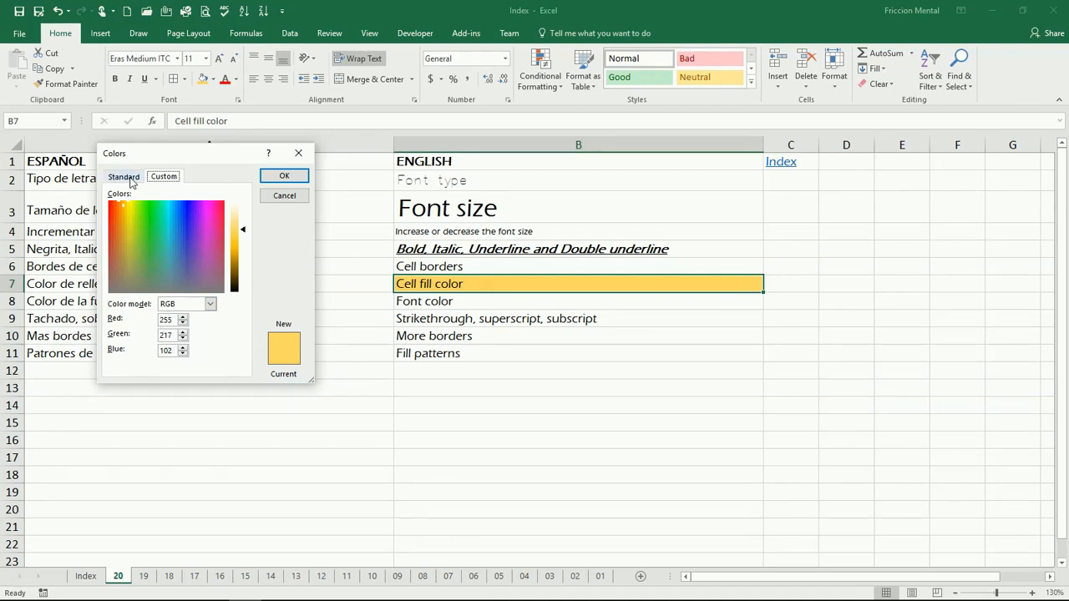
pyautogui.click(123, 176)
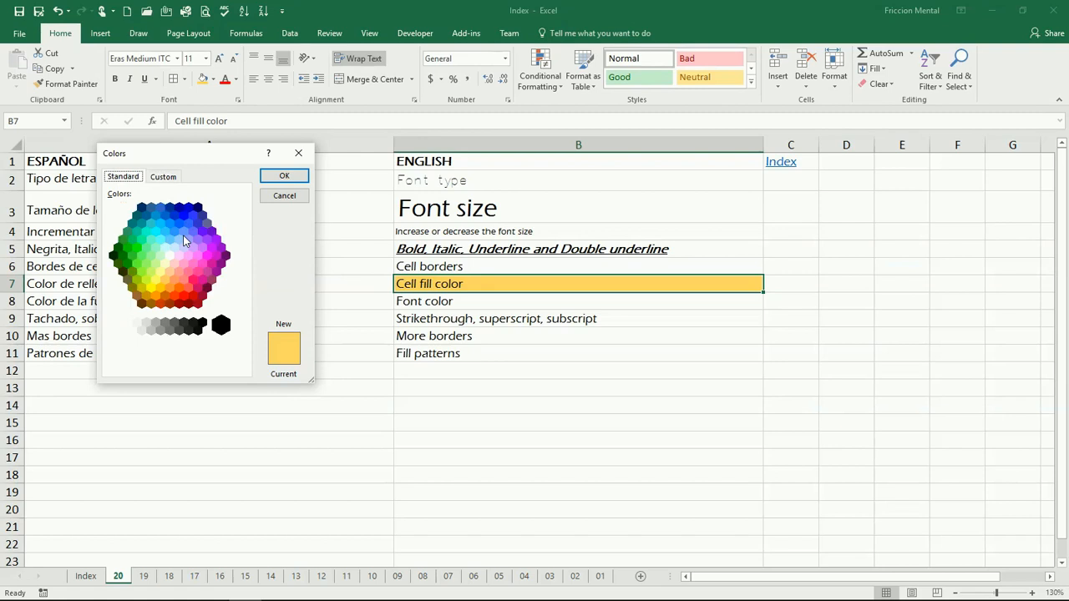
pyautogui.moveTo(158, 283)
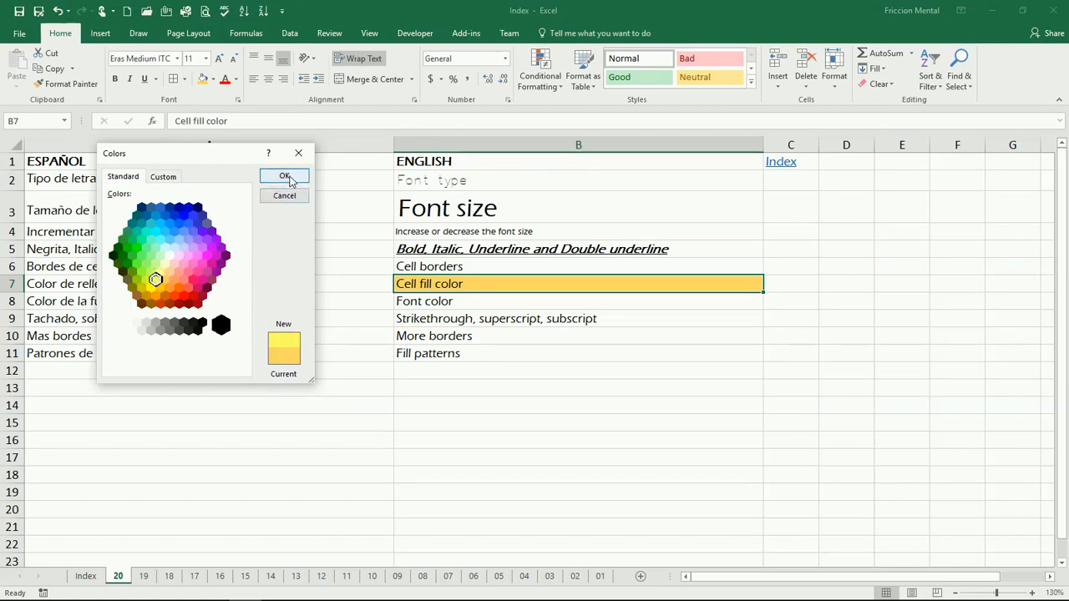
pyautogui.click(284, 177)
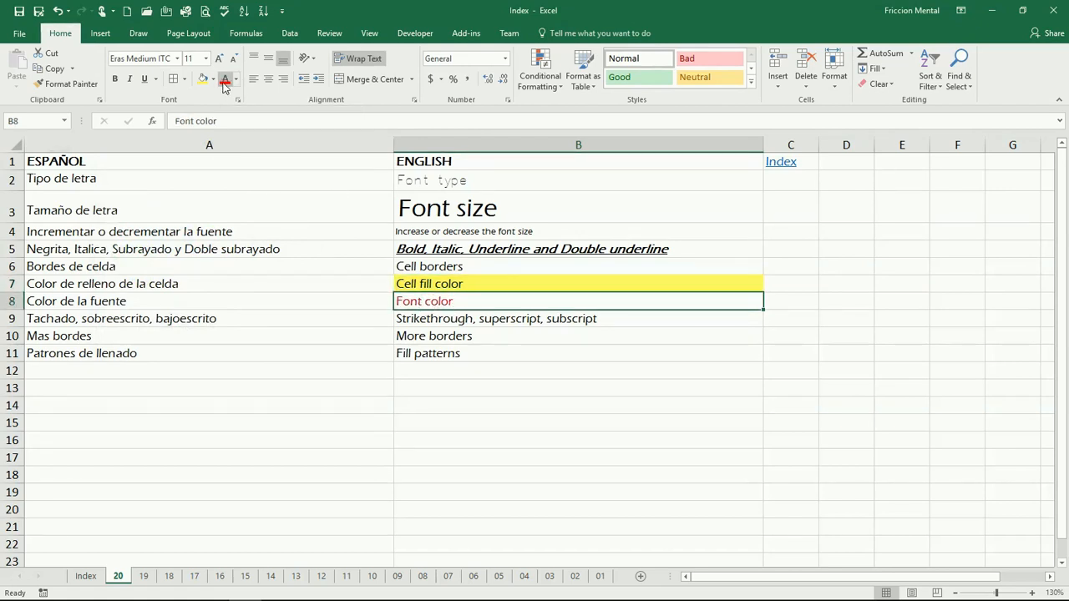
# Change the 'Font color' text in B8 to a blue shade from More Colors' Standard tab
pyautogui.click(237, 79)
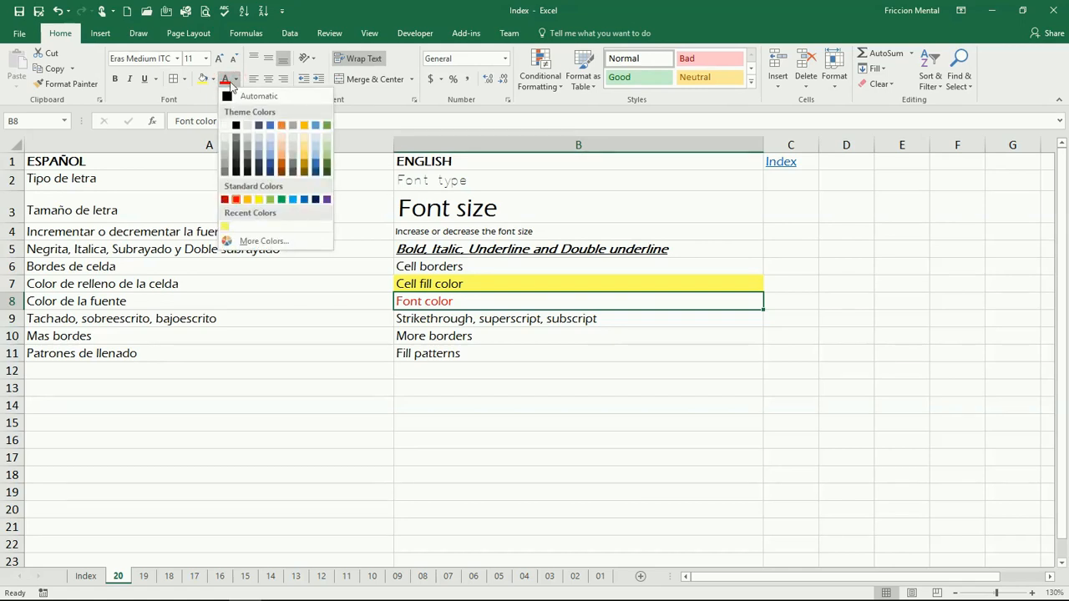
pyautogui.moveTo(264, 242)
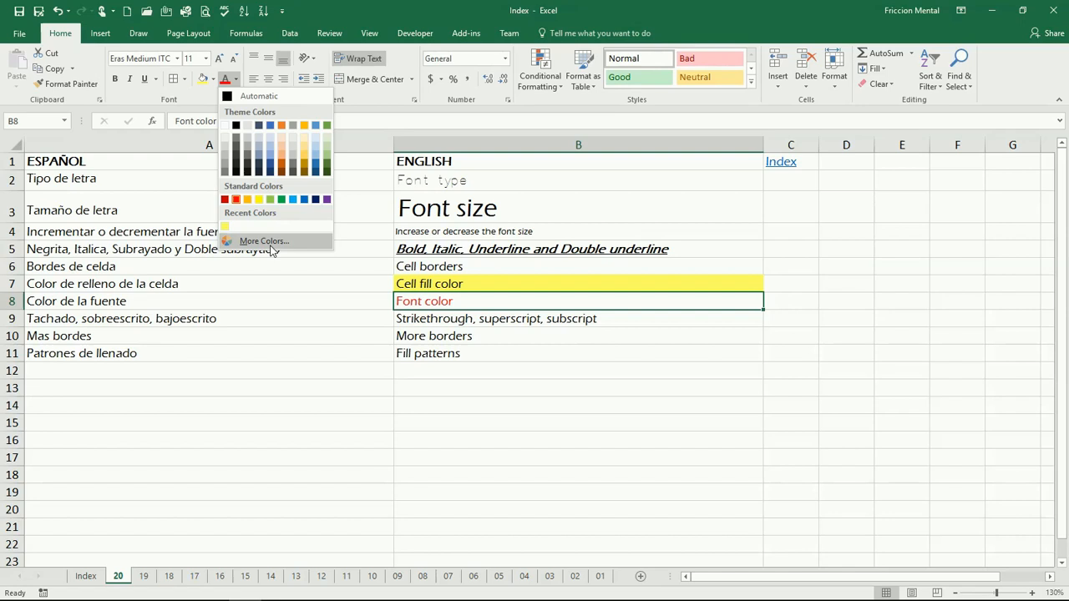
pyautogui.click(264, 241)
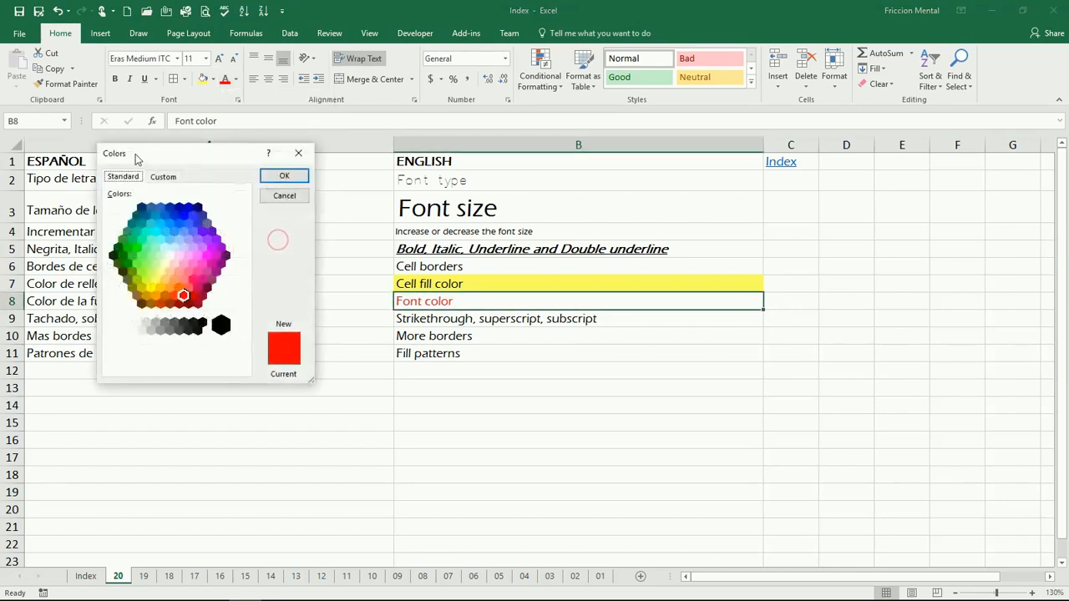
pyautogui.click(183, 216)
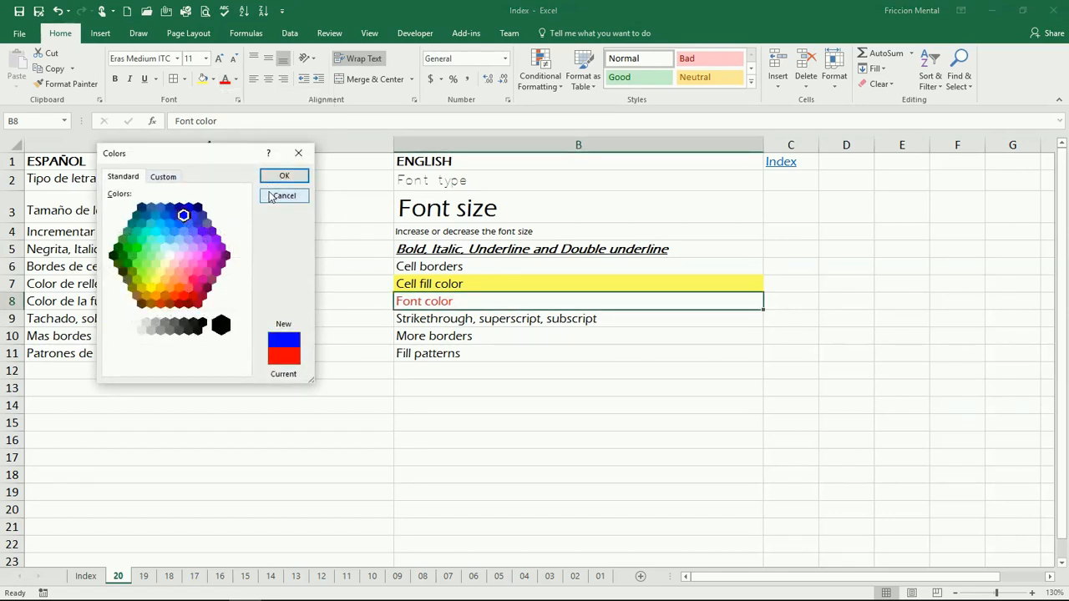
pyautogui.click(284, 195)
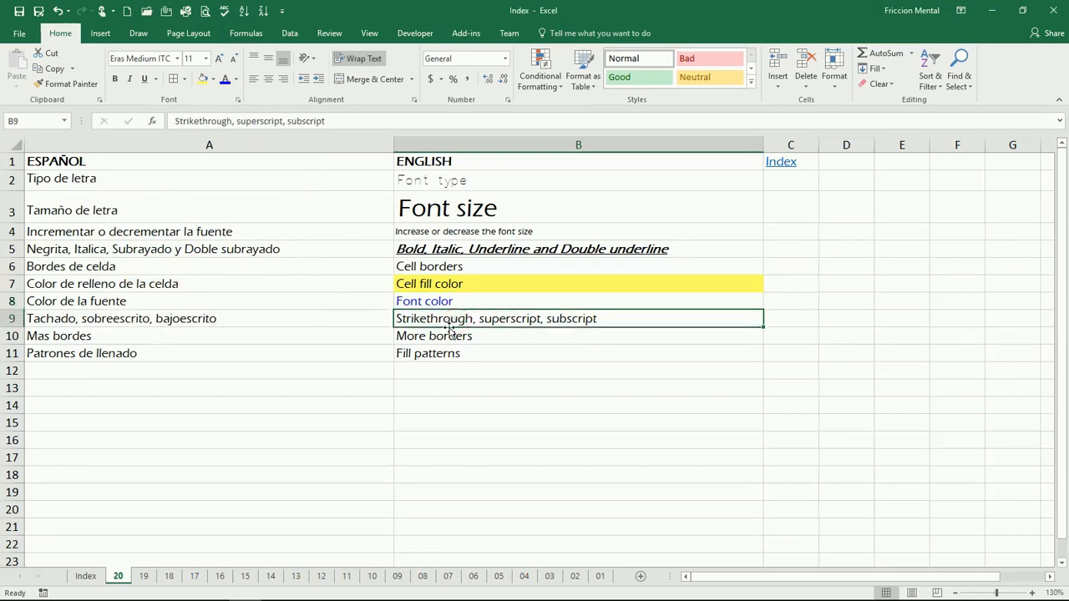
pyautogui.moveTo(318, 201)
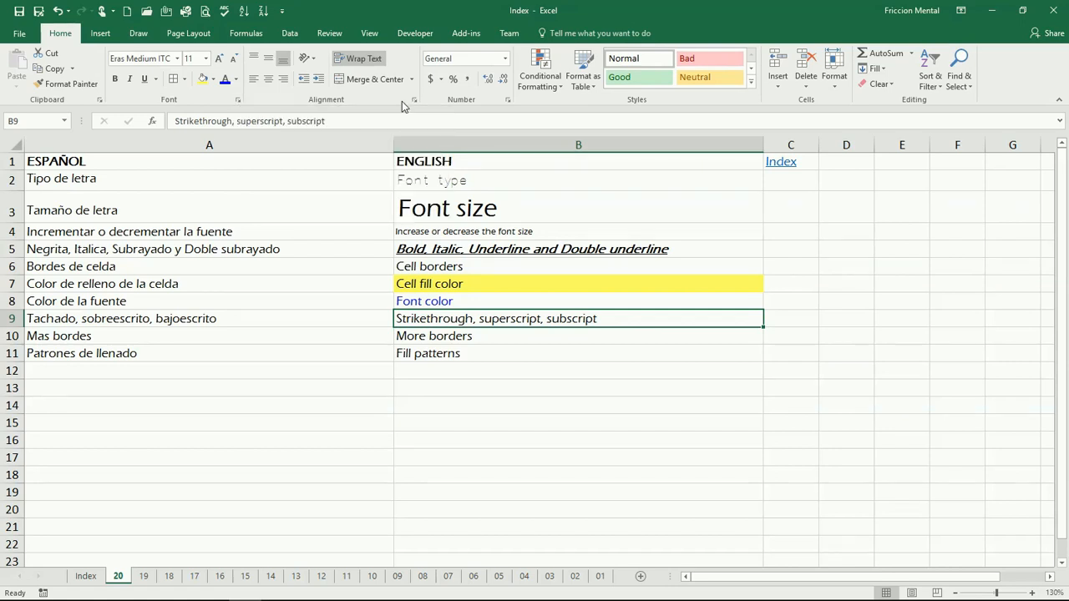
pyautogui.moveTo(318, 79)
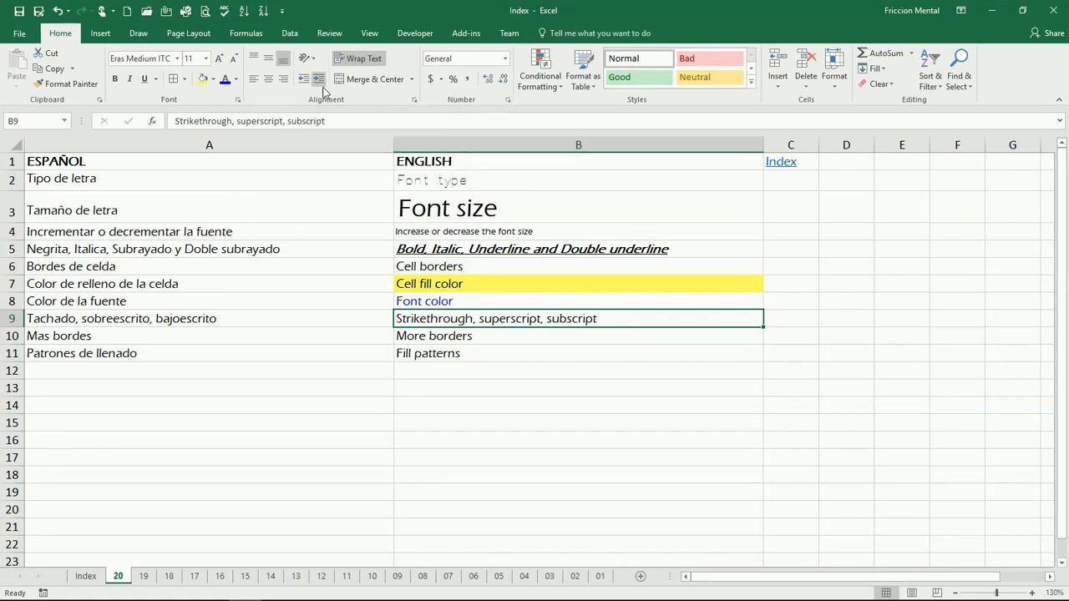
pyautogui.moveTo(239, 99)
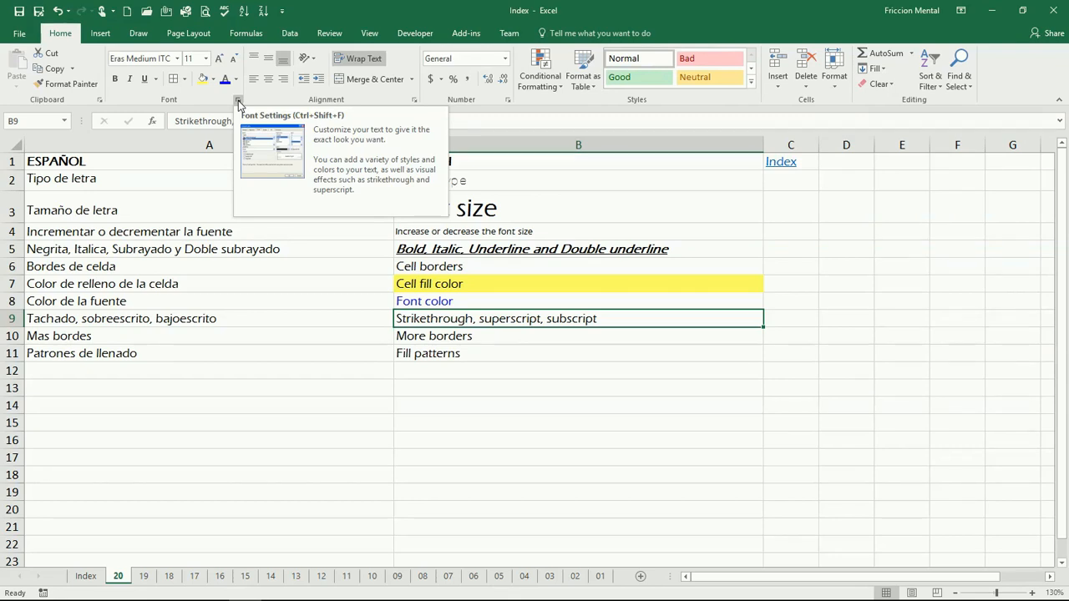
# Bring up Format Cells on the Font tab for the 'Strikethrough, superscript, subscript' cell B9
pyautogui.click(238, 100)
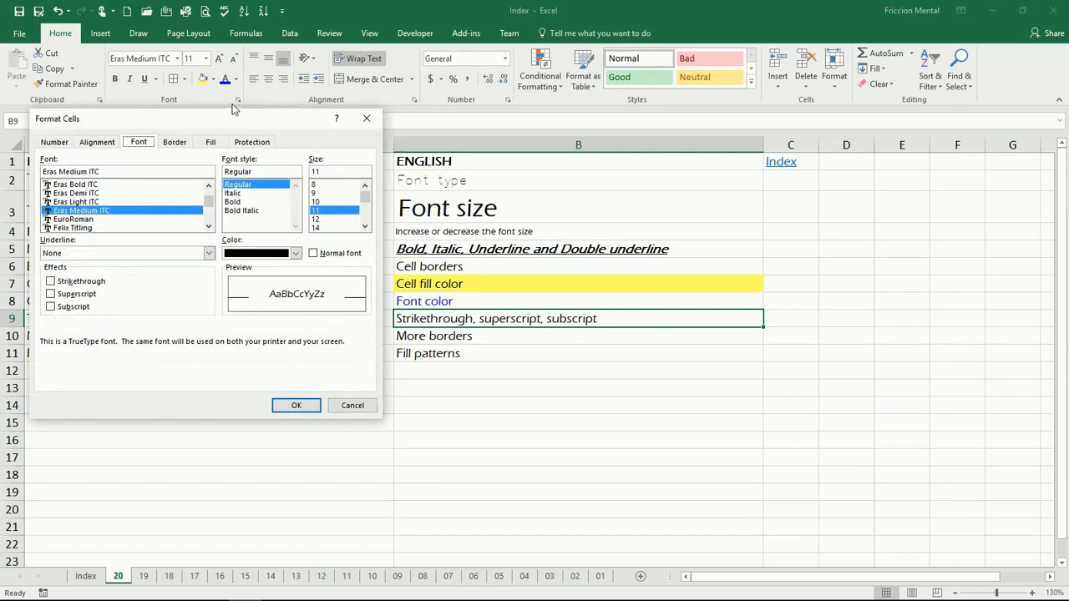
pyautogui.moveTo(138, 122)
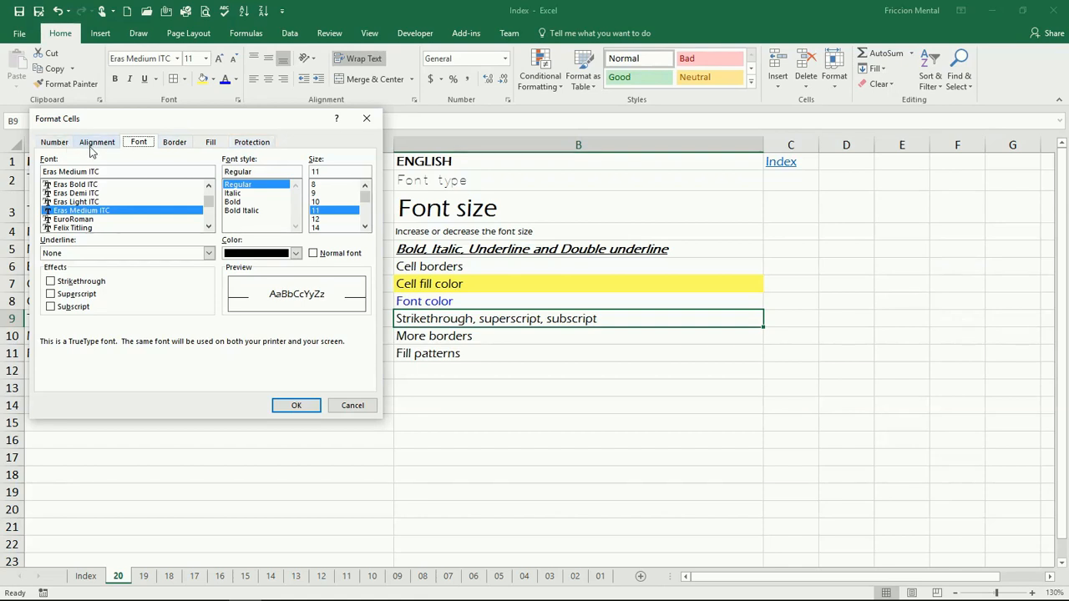
pyautogui.moveTo(456, 86)
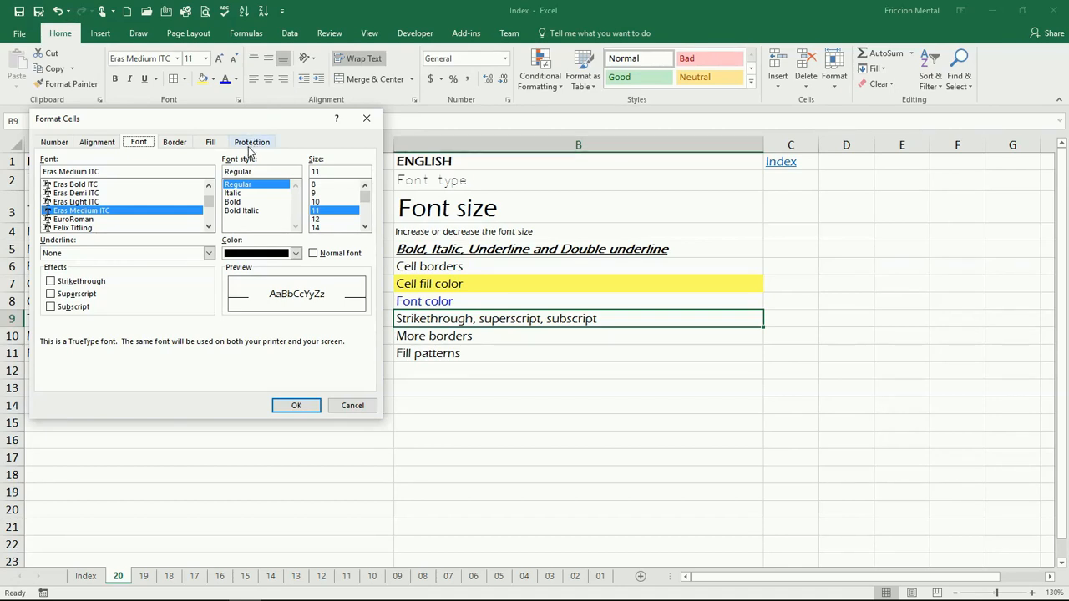
pyautogui.moveTo(158, 157)
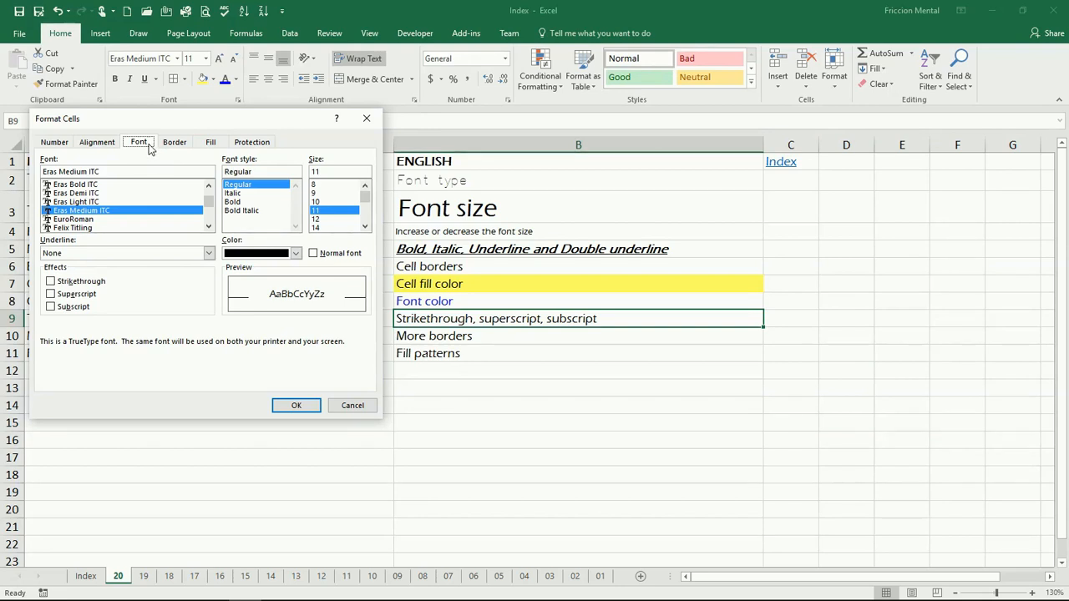
pyautogui.moveTo(224, 189)
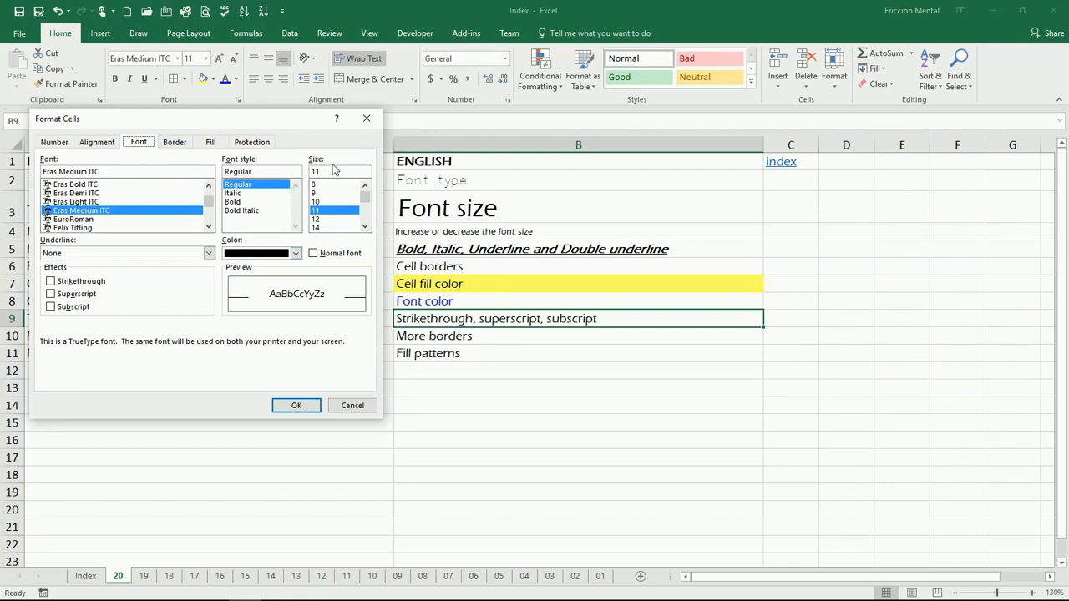
pyautogui.moveTo(148, 301)
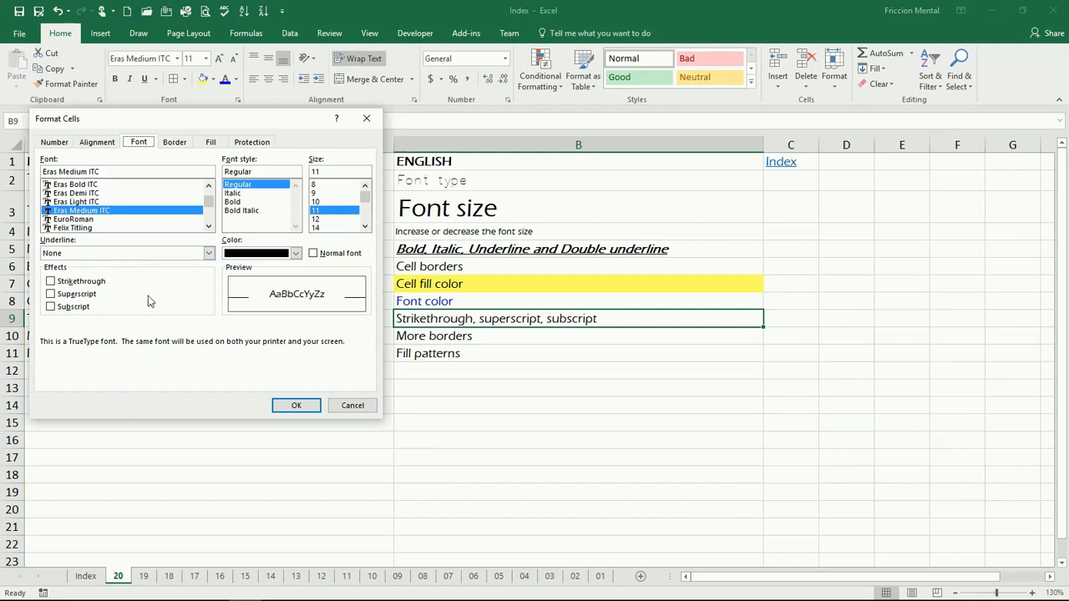
pyautogui.moveTo(108, 291)
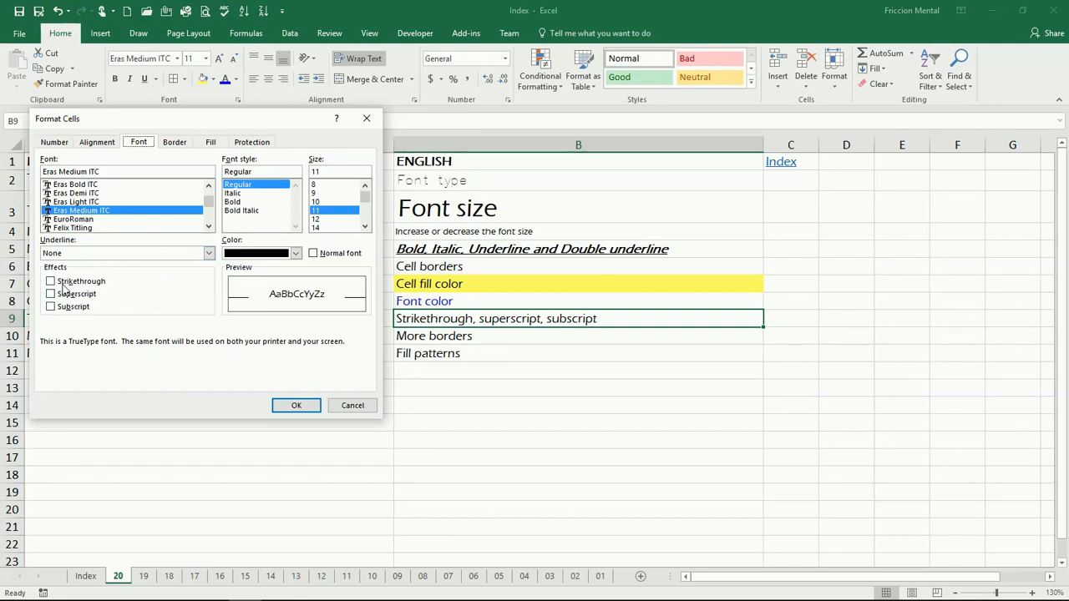
# Strike through the B9 text via the Strikethrough effect and confirm
pyautogui.click(51, 281)
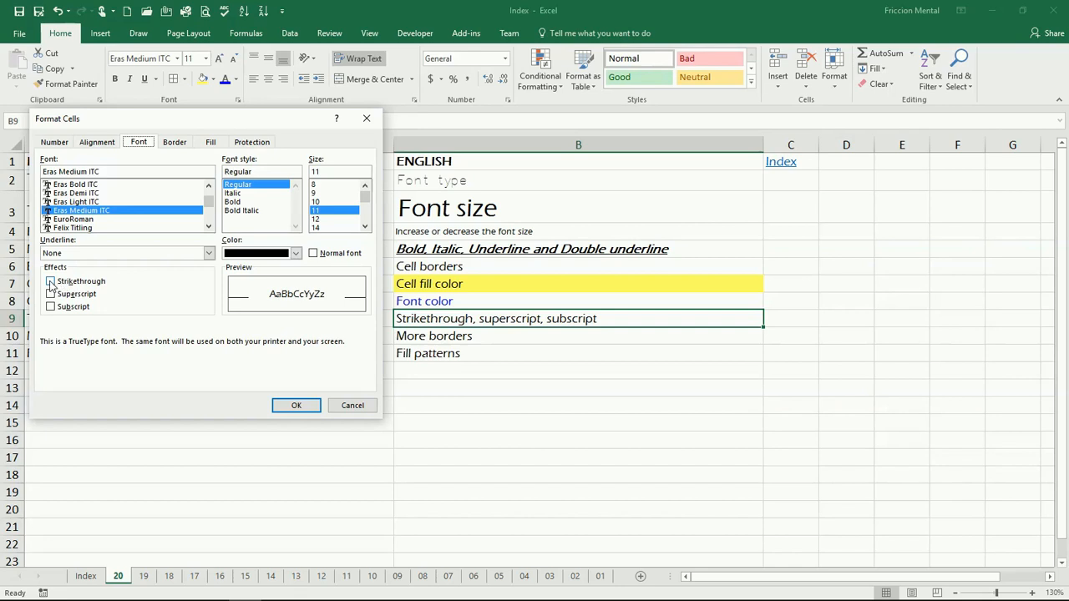
pyautogui.click(50, 280)
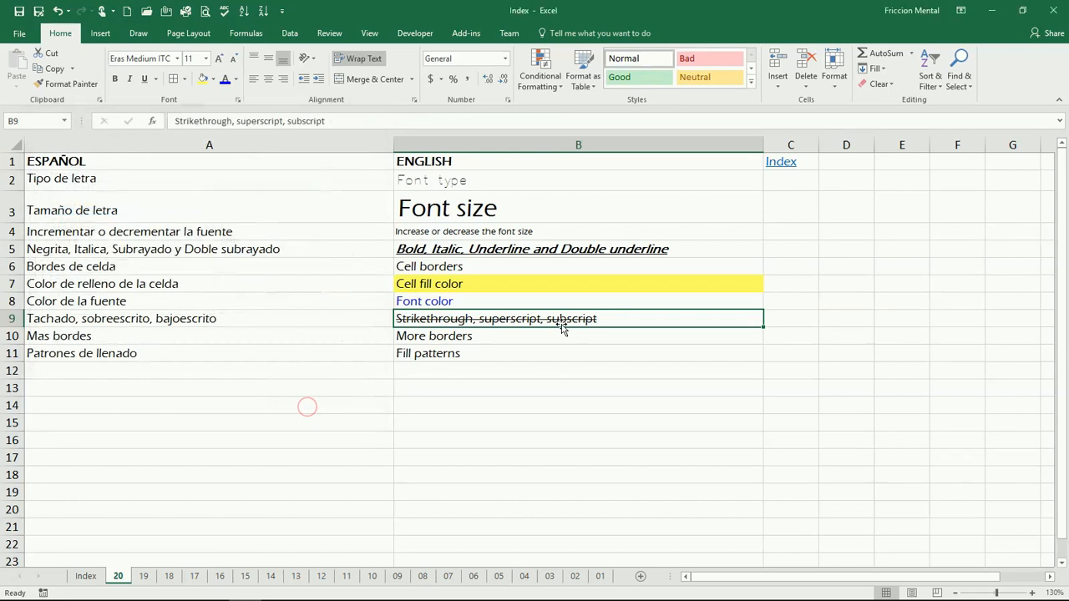
pyautogui.click(578, 335)
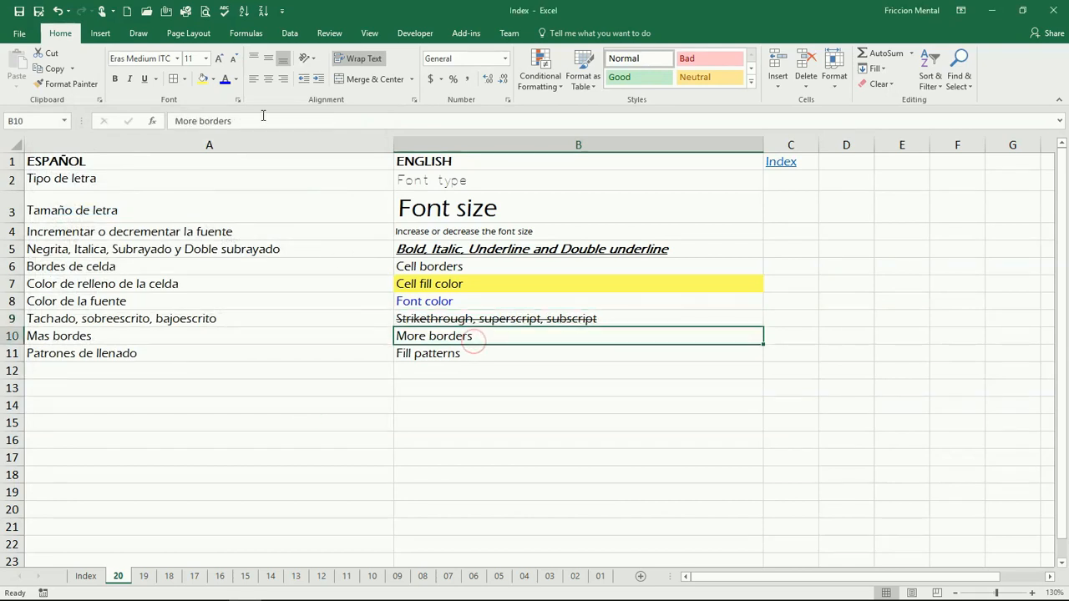
pyautogui.moveTo(238, 99)
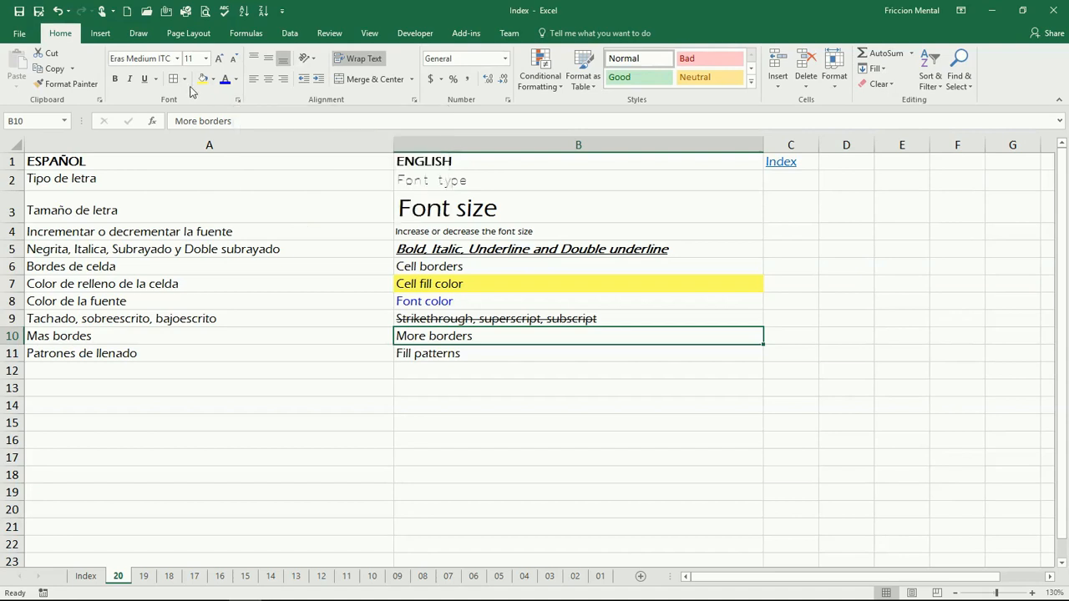
# In More Borders, set the border colour to red and put a red outline around the 'More borders' cell
pyautogui.click(174, 78)
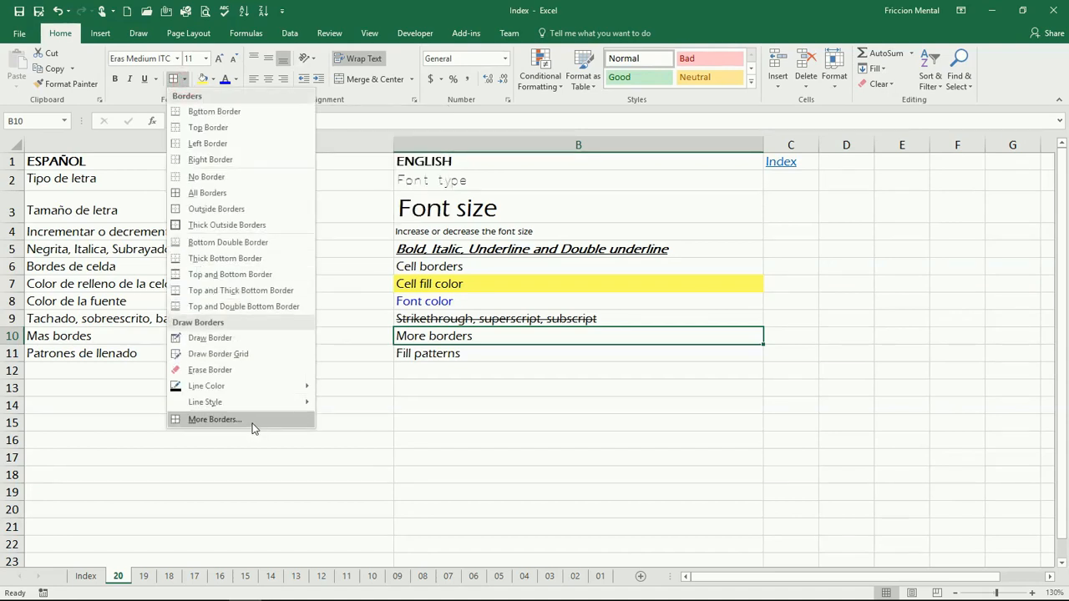
pyautogui.click(214, 419)
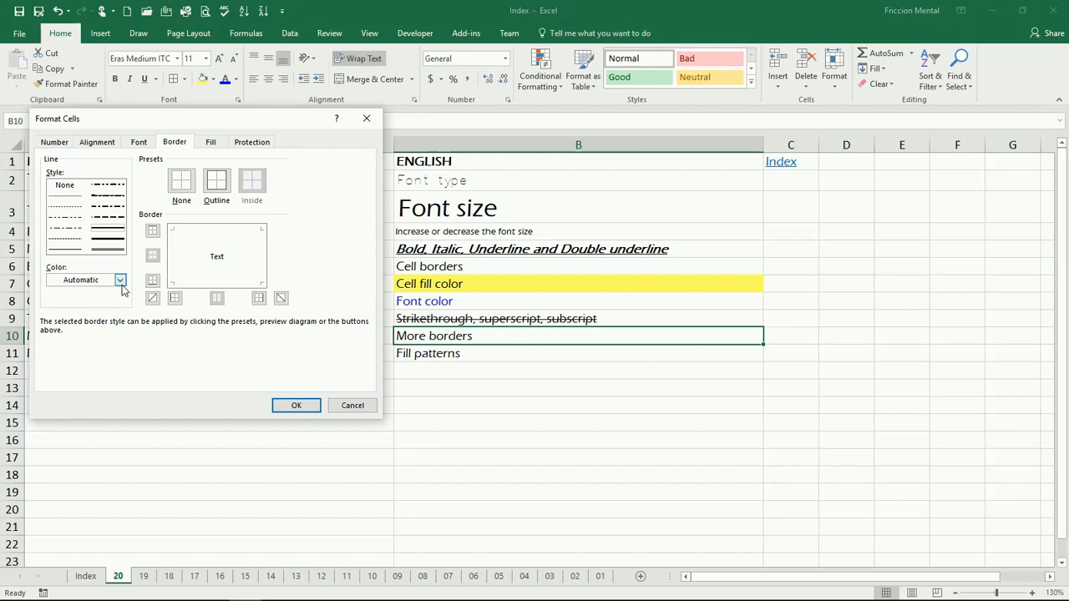
pyautogui.click(119, 280)
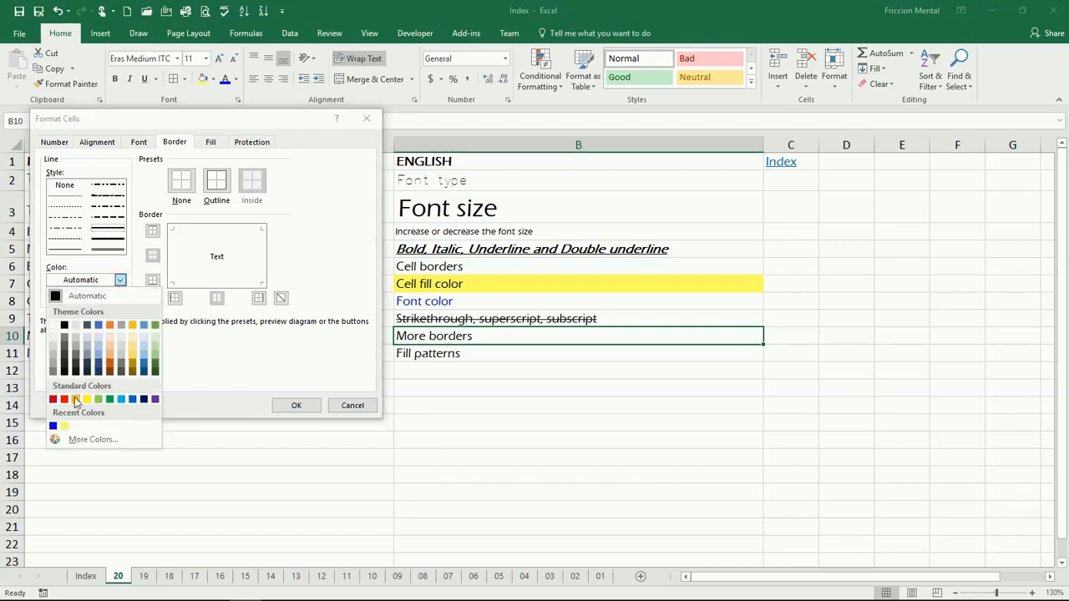
pyautogui.click(53, 398)
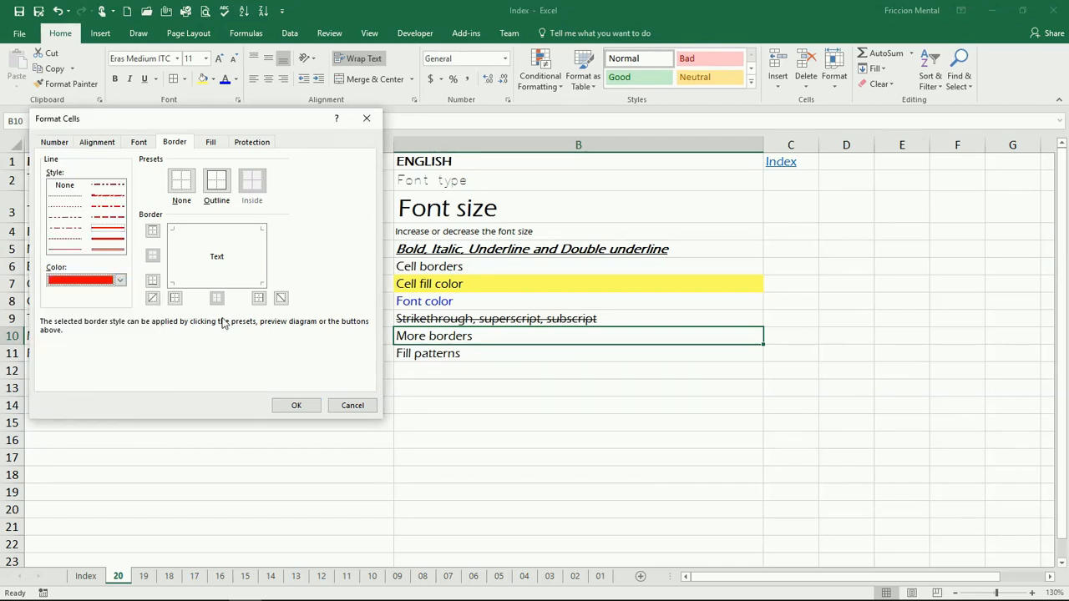
pyautogui.click(216, 181)
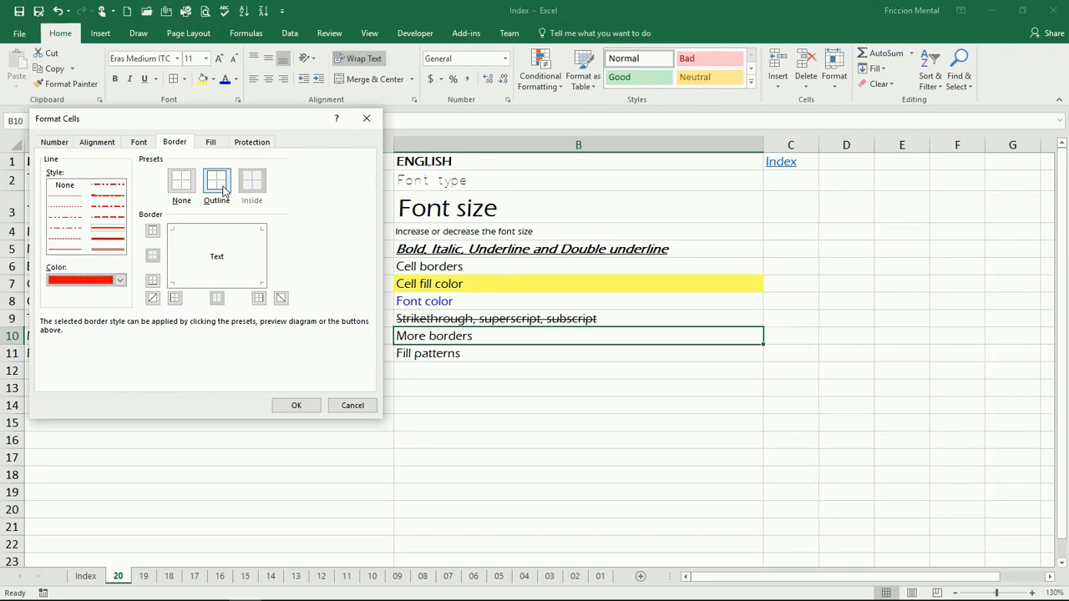
pyautogui.click(216, 181)
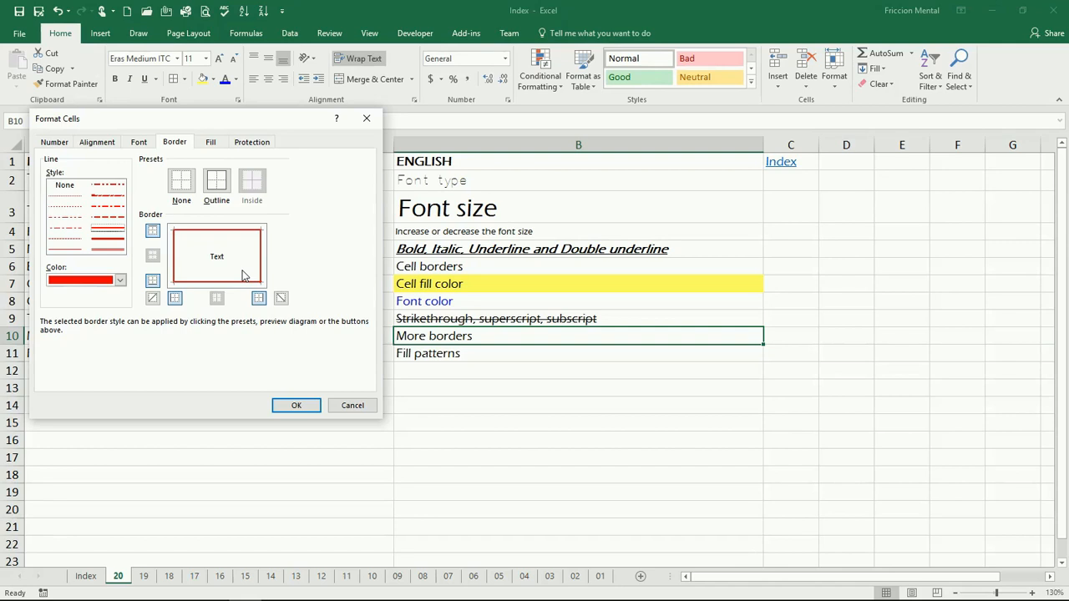
# Add both red diagonal lines across the cell and apply the border settings
pyautogui.click(281, 298)
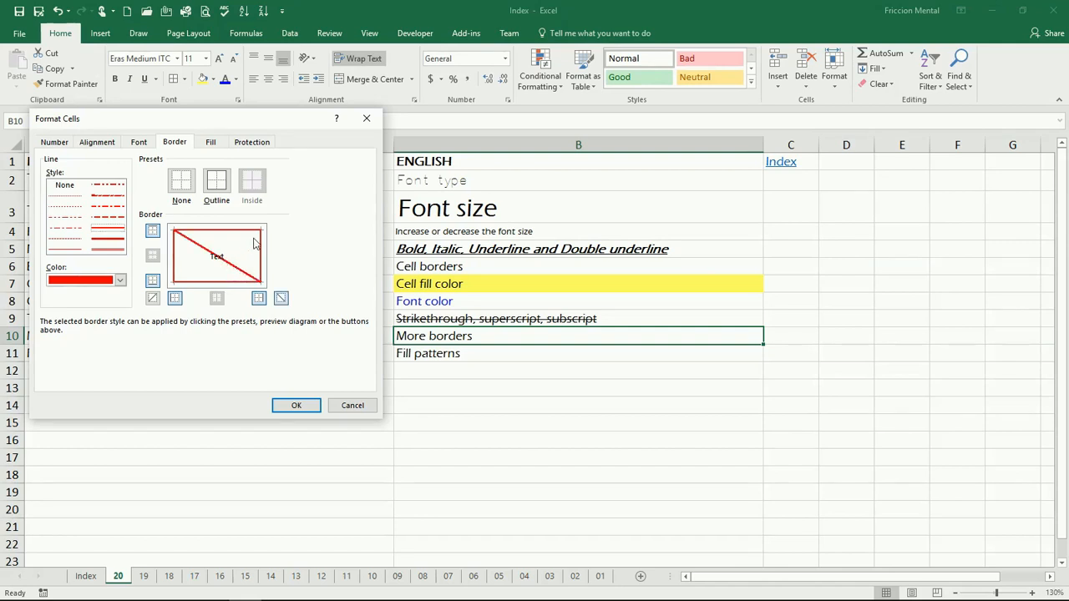
pyautogui.click(152, 298)
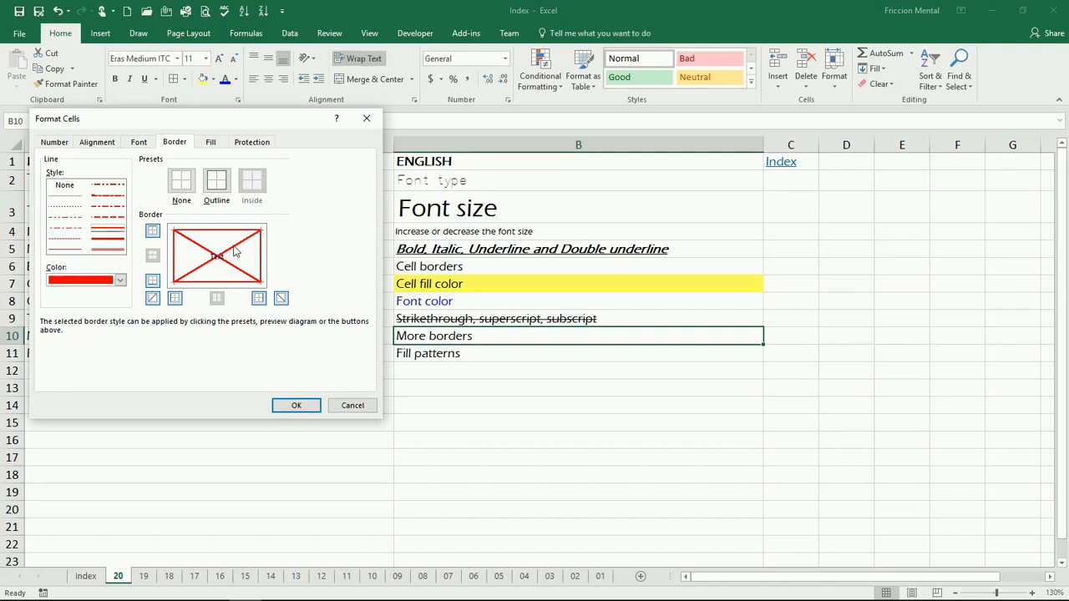
pyautogui.moveTo(243, 242)
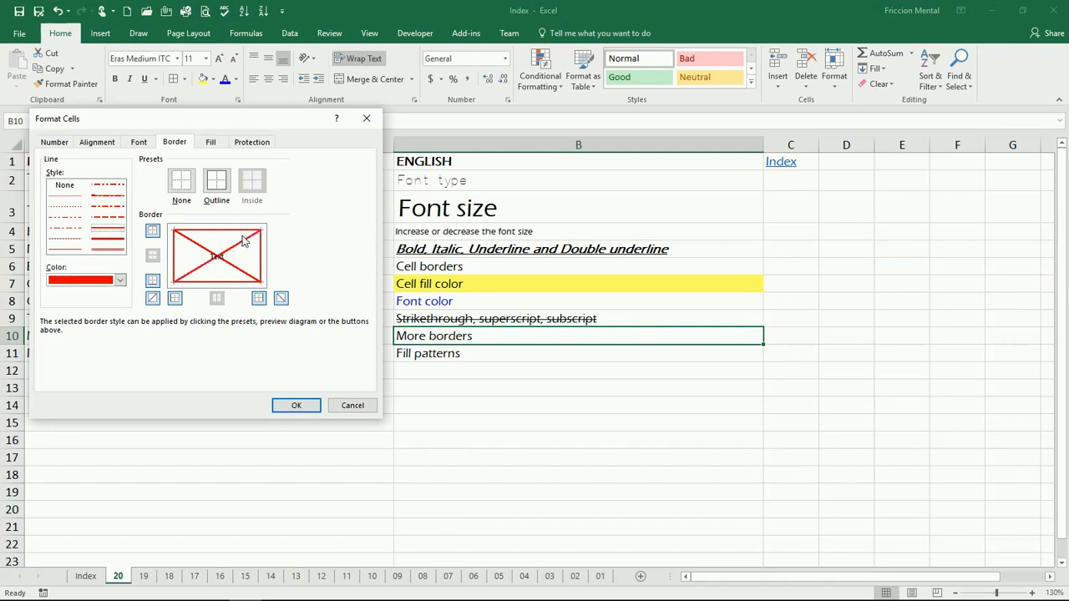
pyautogui.moveTo(245, 256)
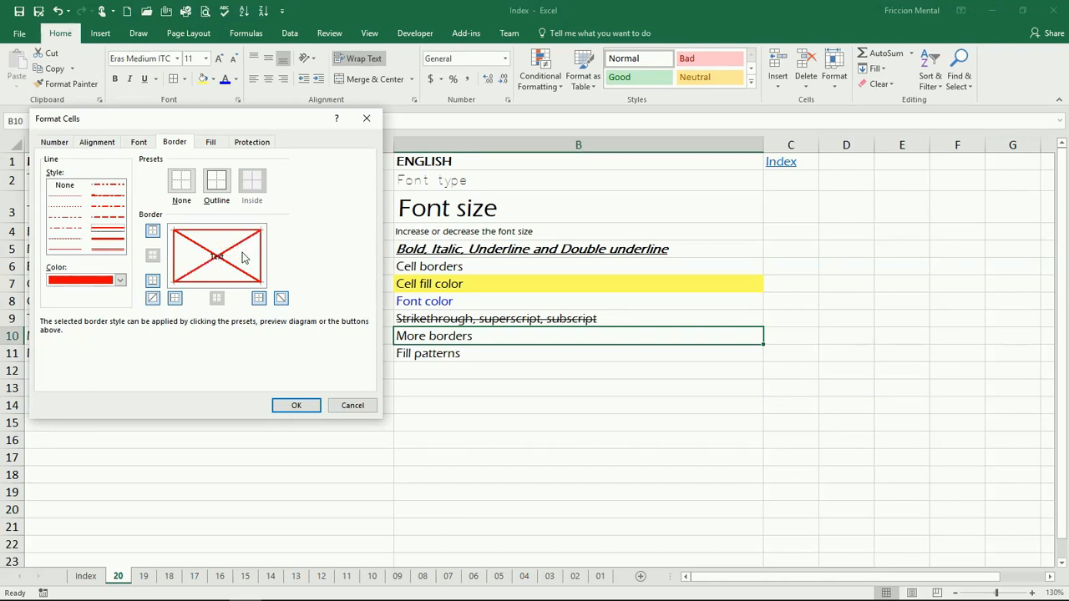
pyautogui.click(282, 298)
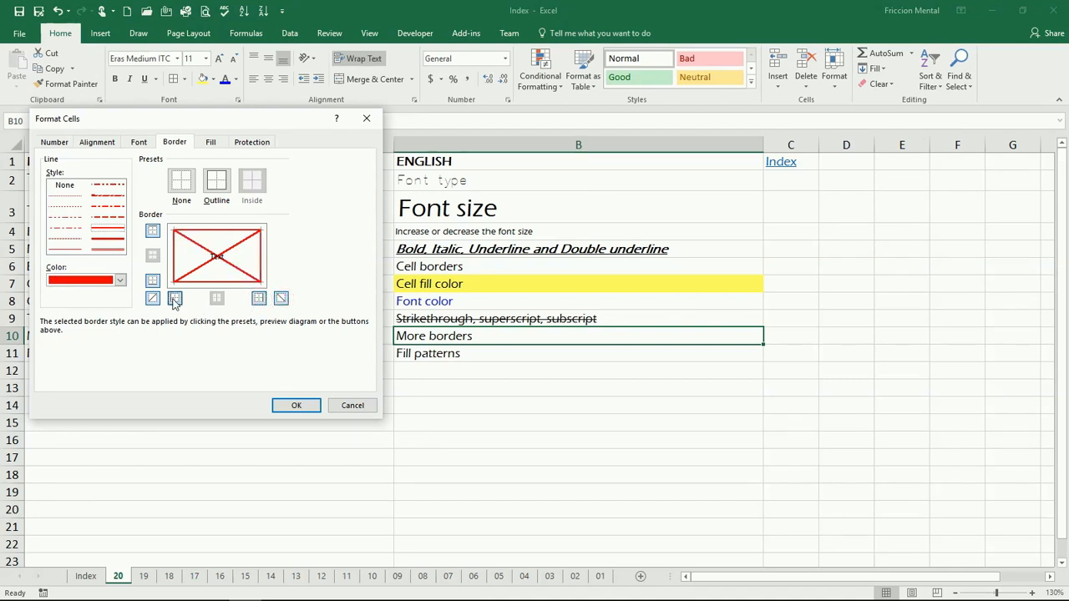
pyautogui.click(152, 298)
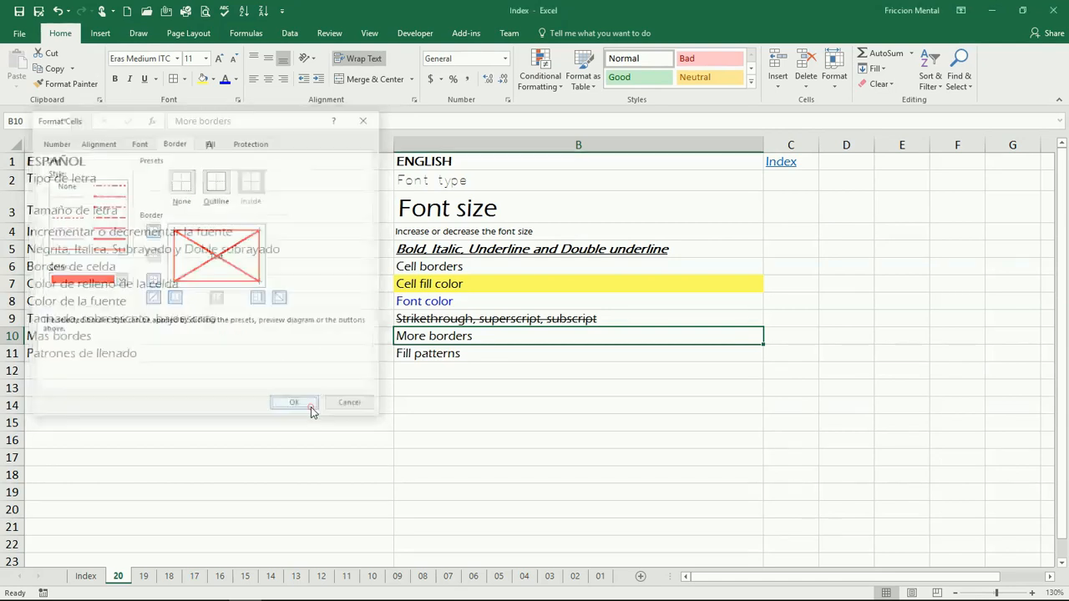
pyautogui.click(293, 401)
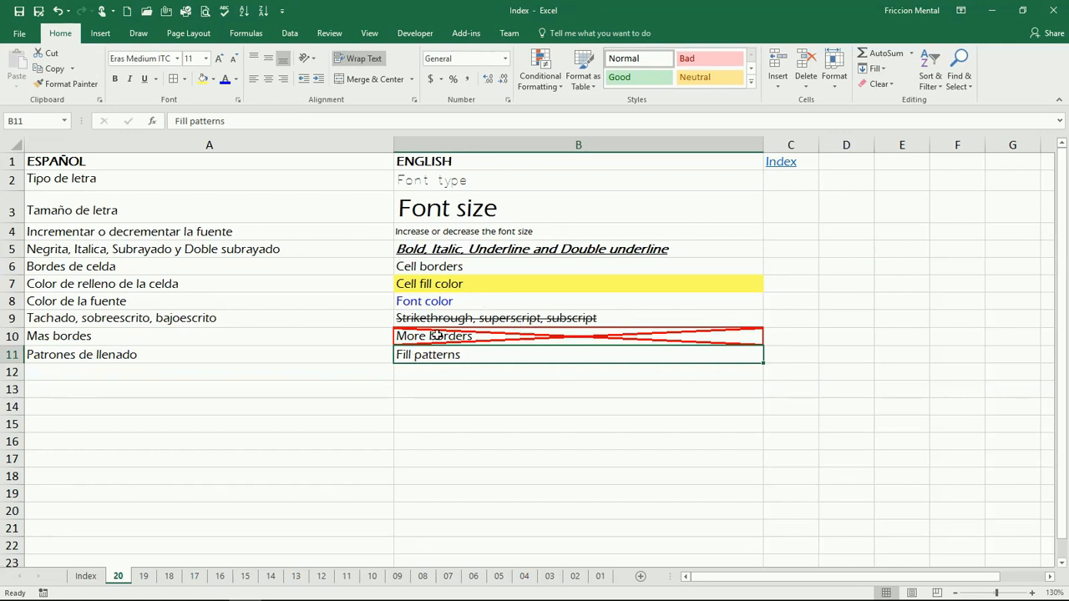
pyautogui.moveTo(282, 124)
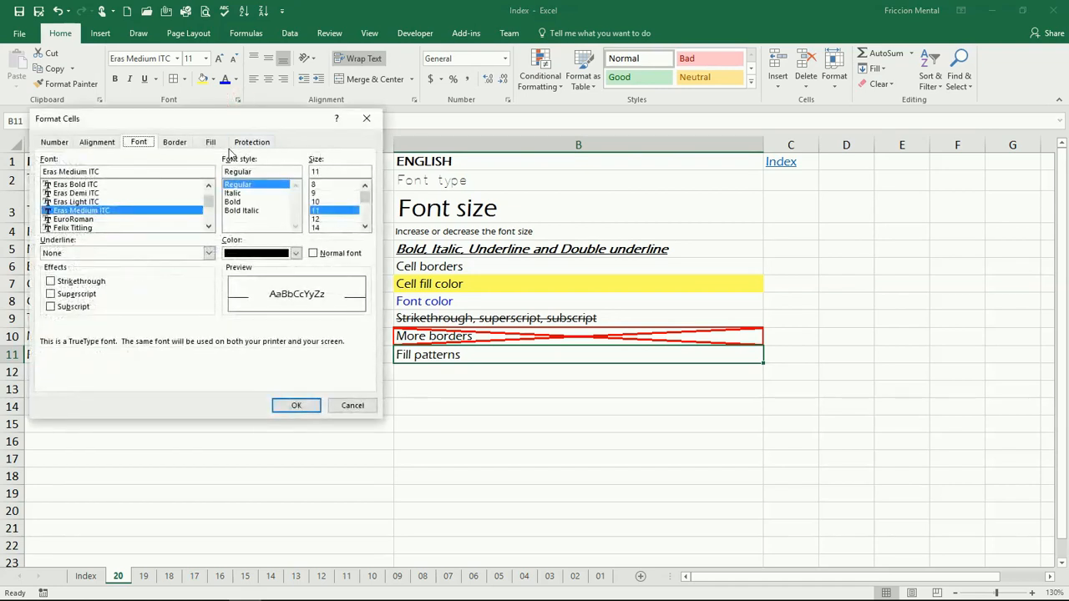
# Fill the 'Fill patterns' cell with a green Thin Reverse Diagonal Stripe pattern and apply it
pyautogui.click(210, 141)
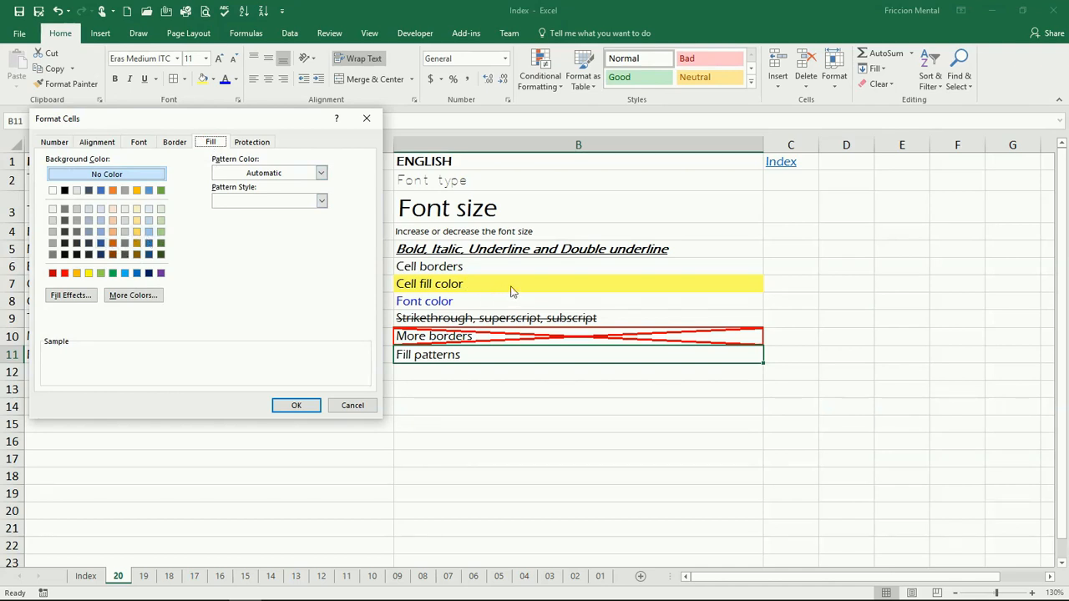
pyautogui.moveTo(673, 292)
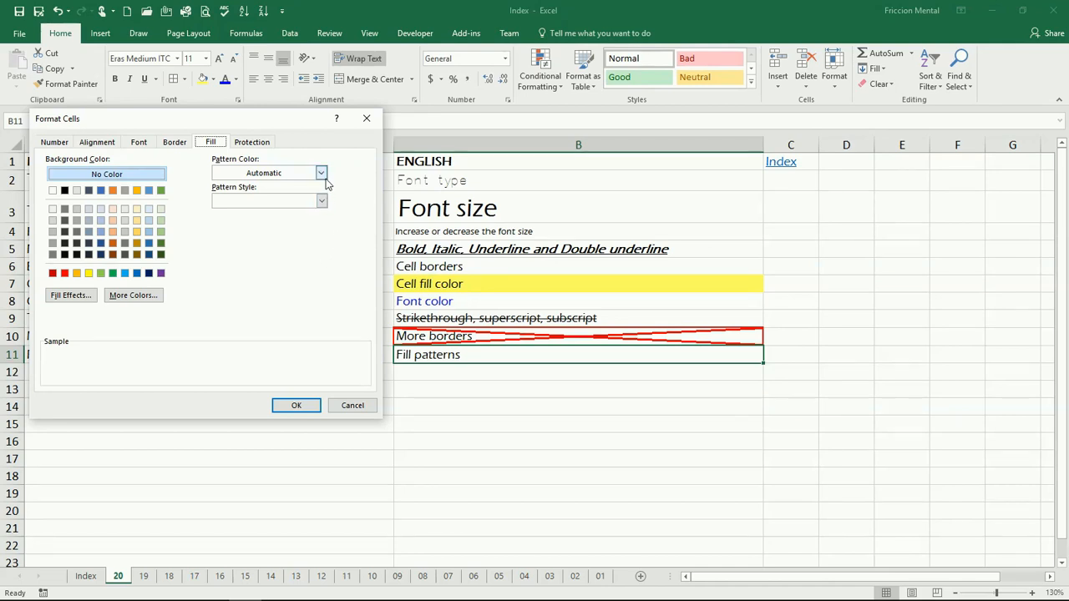
pyautogui.click(321, 173)
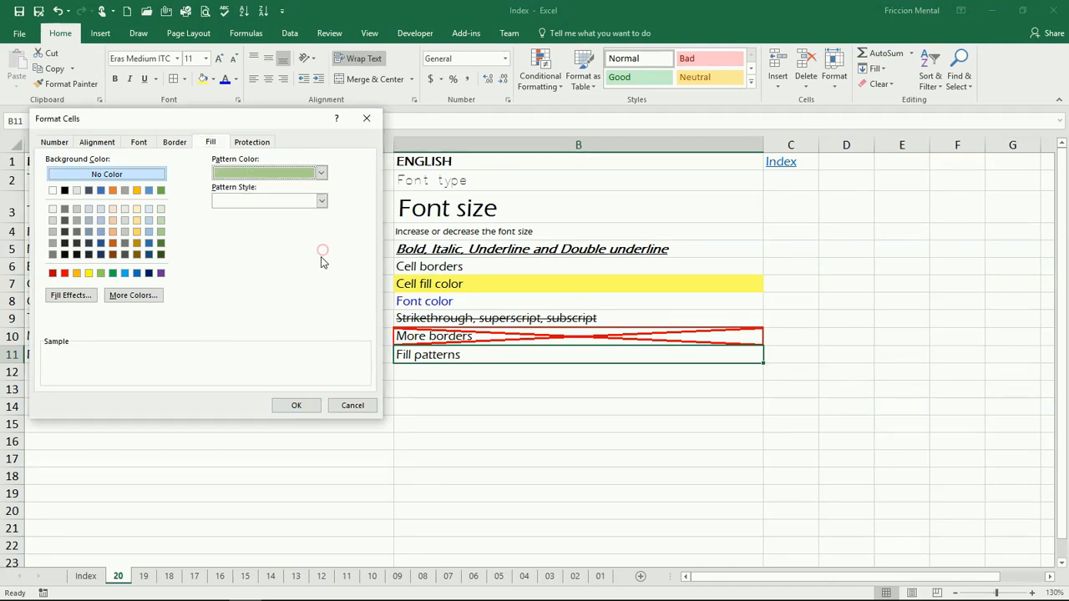
pyautogui.click(320, 200)
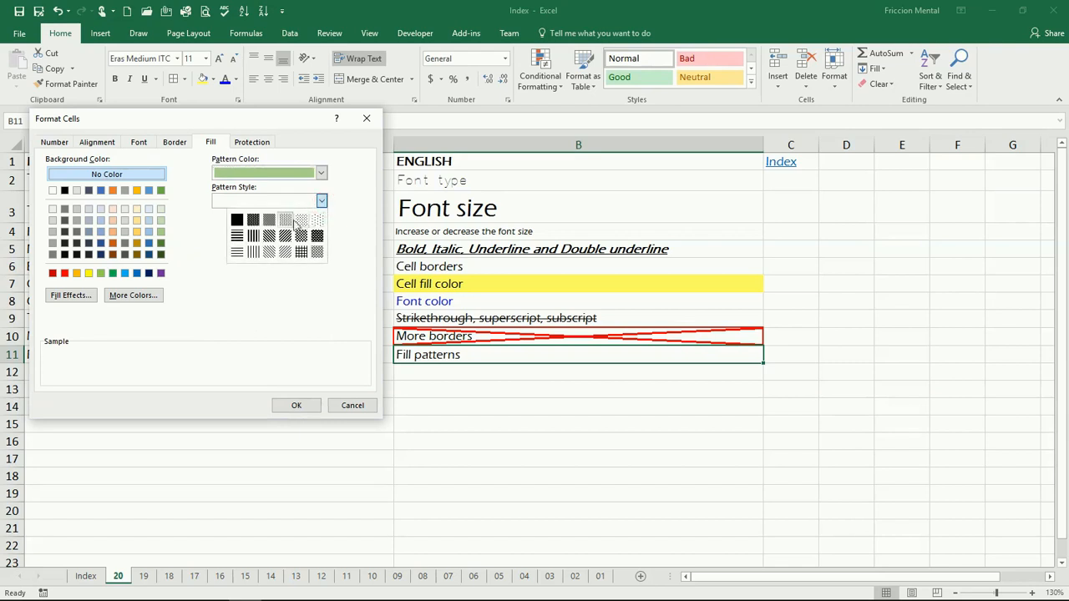
pyautogui.moveTo(270, 252)
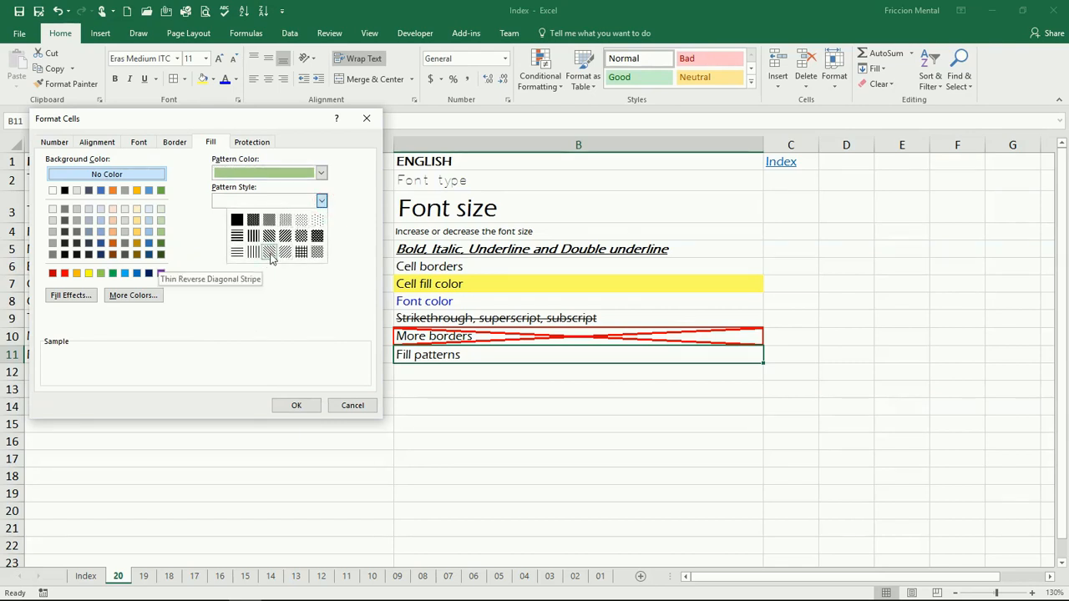
pyautogui.click(269, 251)
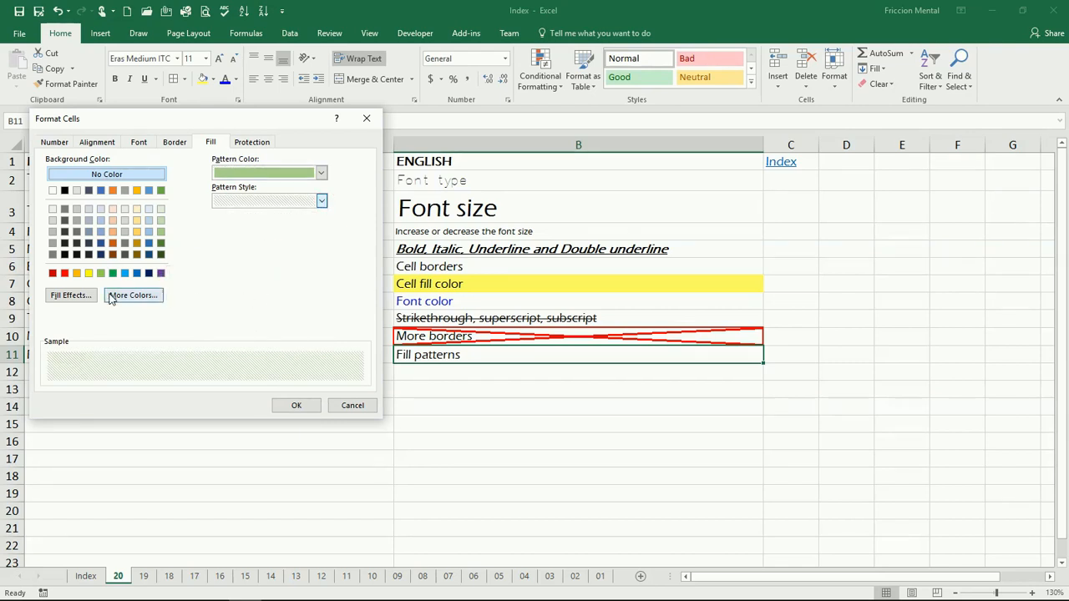
pyautogui.click(70, 295)
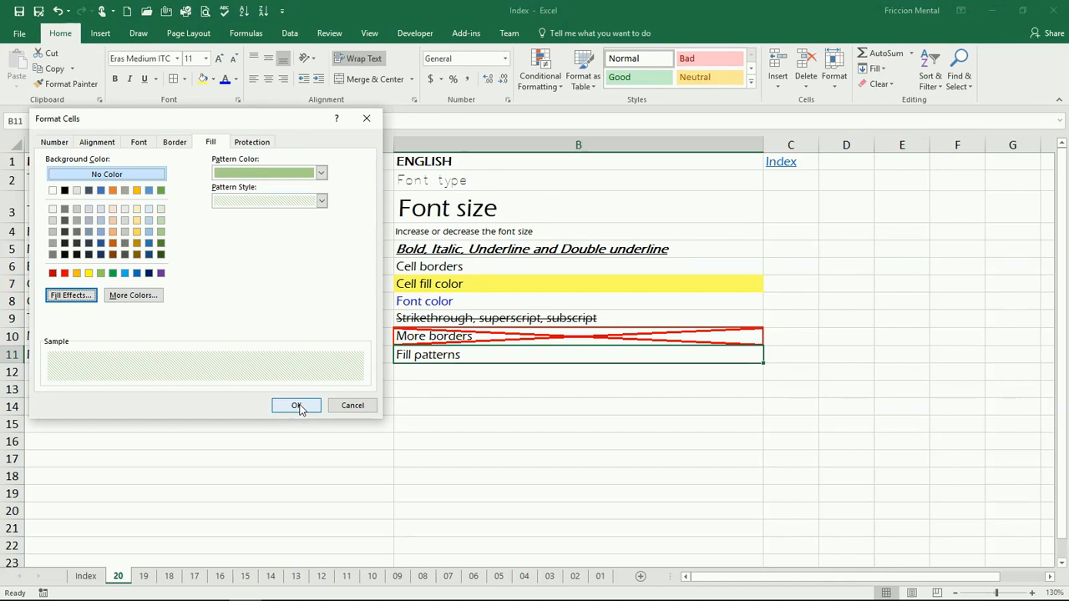
pyautogui.click(296, 405)
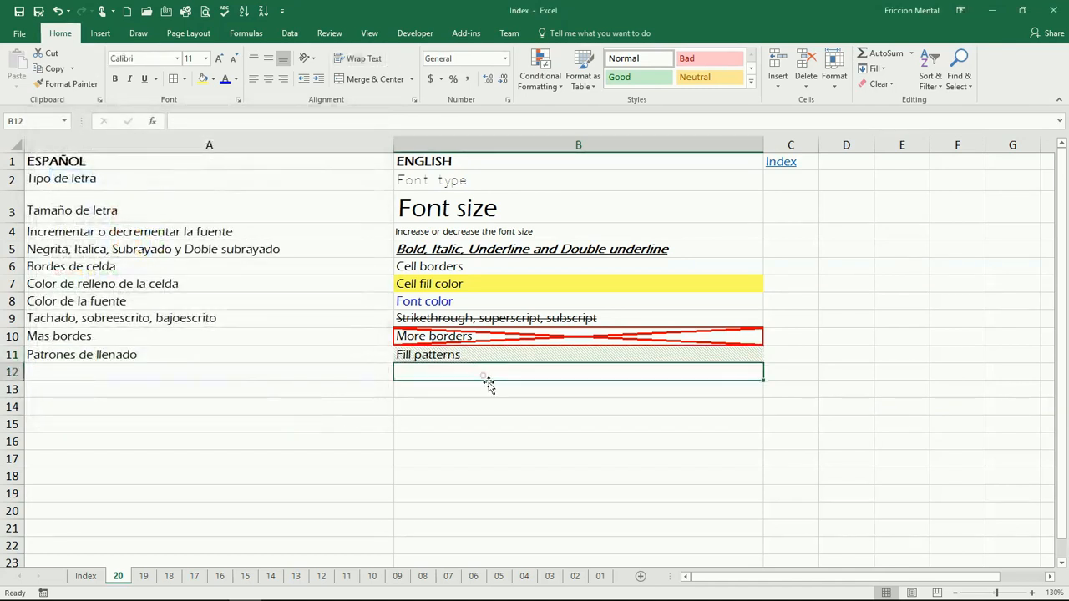
pyautogui.click(578, 407)
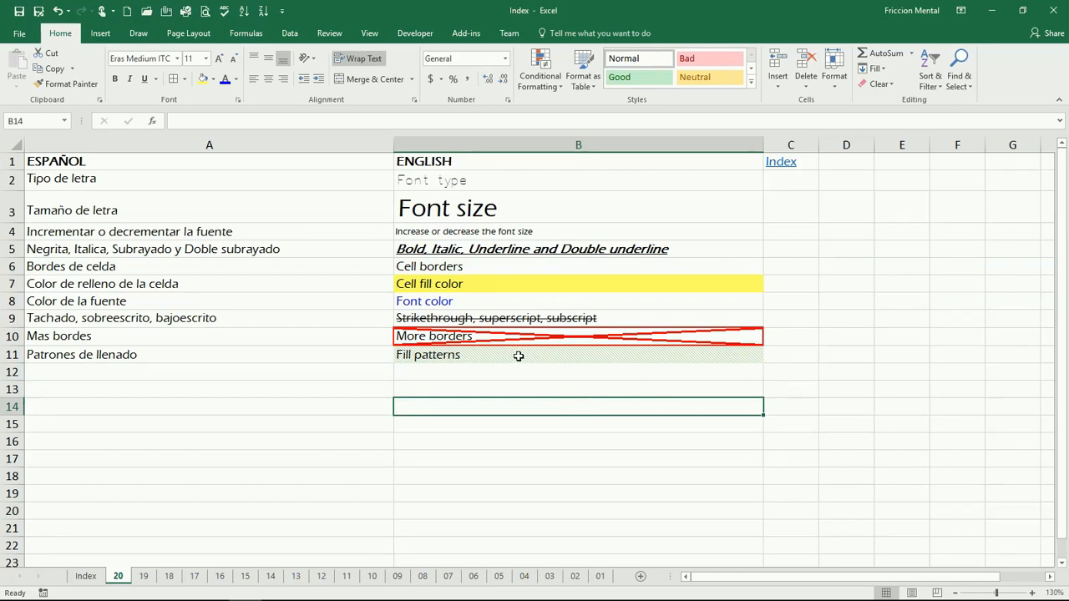
pyautogui.click(578, 371)
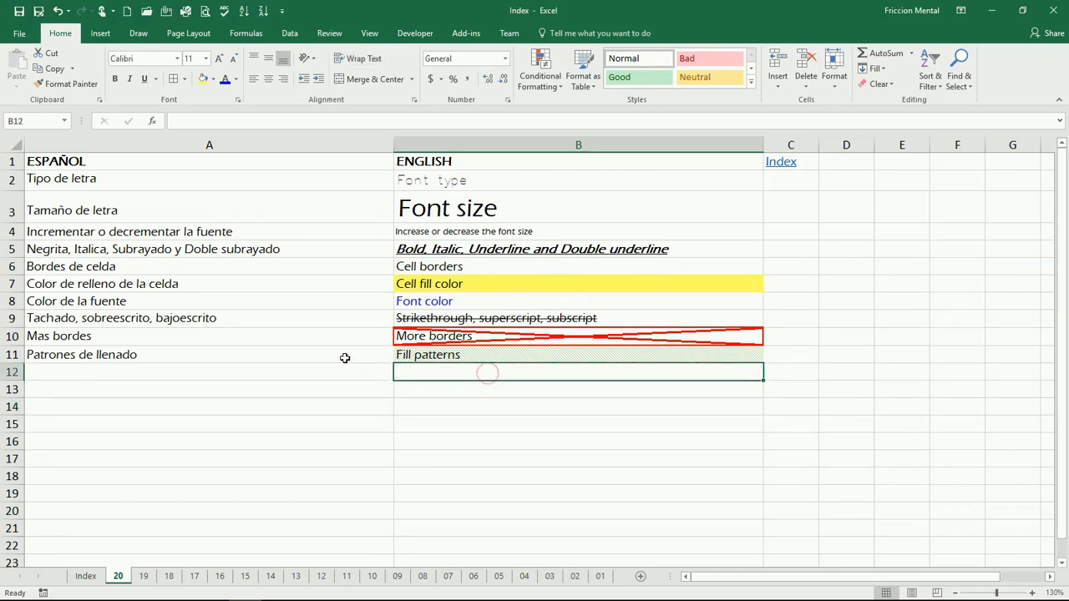
pyautogui.click(208, 371)
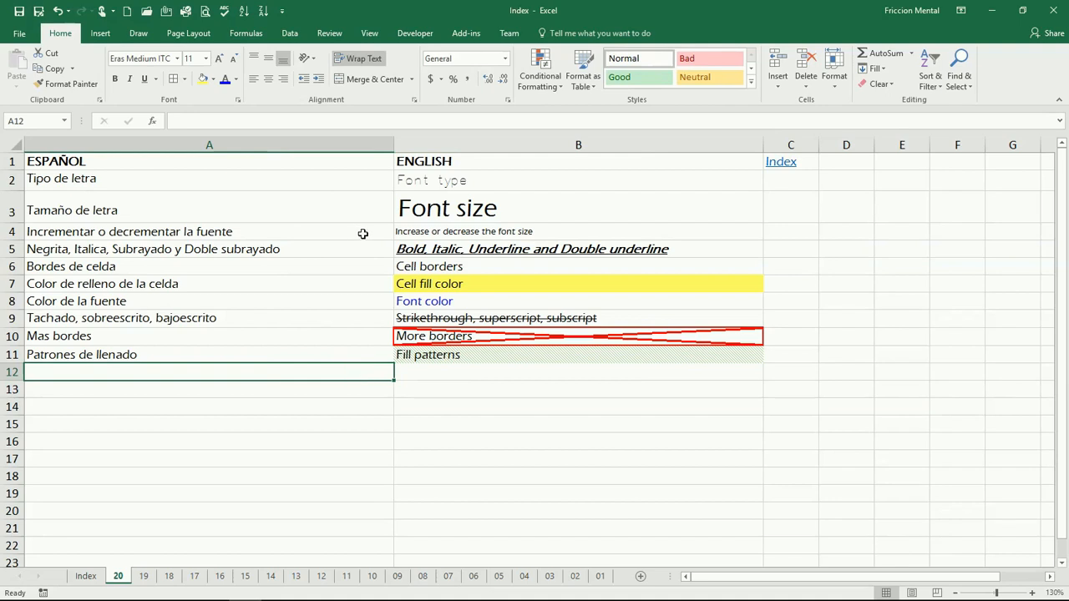
pyautogui.moveTo(130, 79)
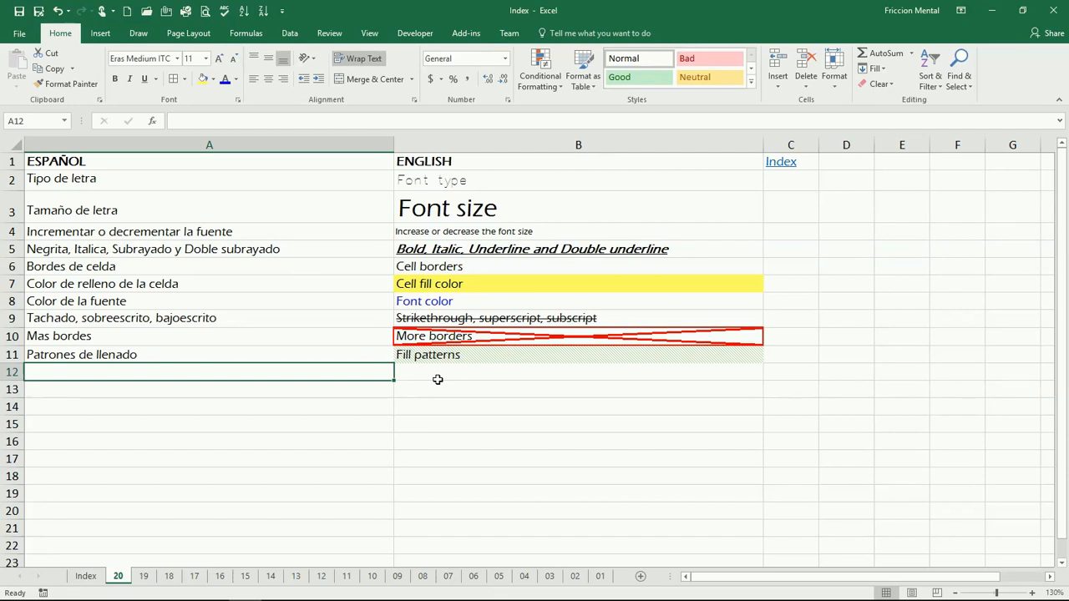
pyautogui.moveTo(496, 384)
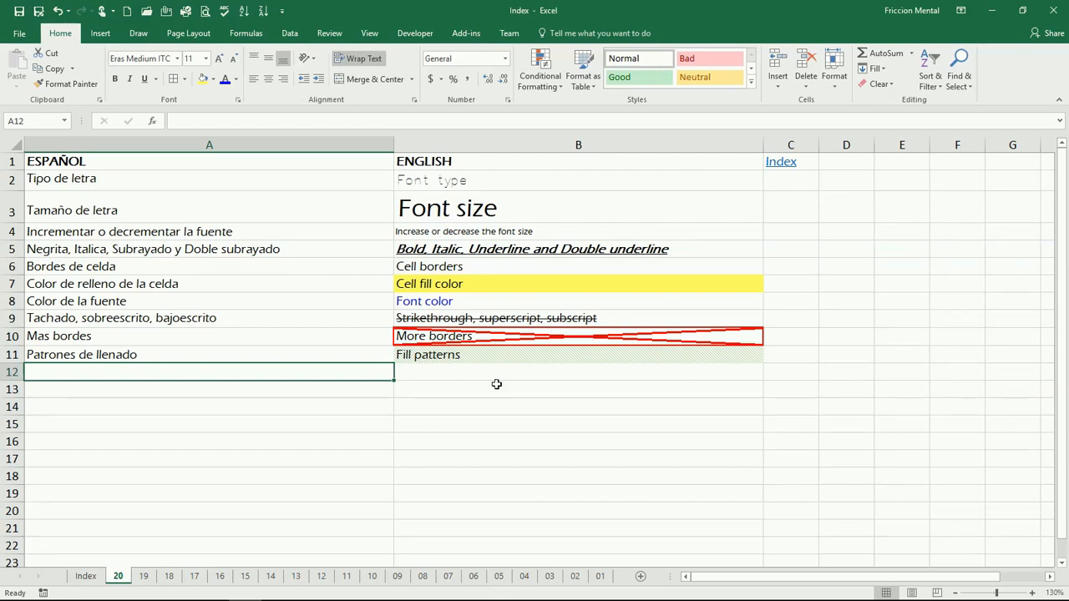